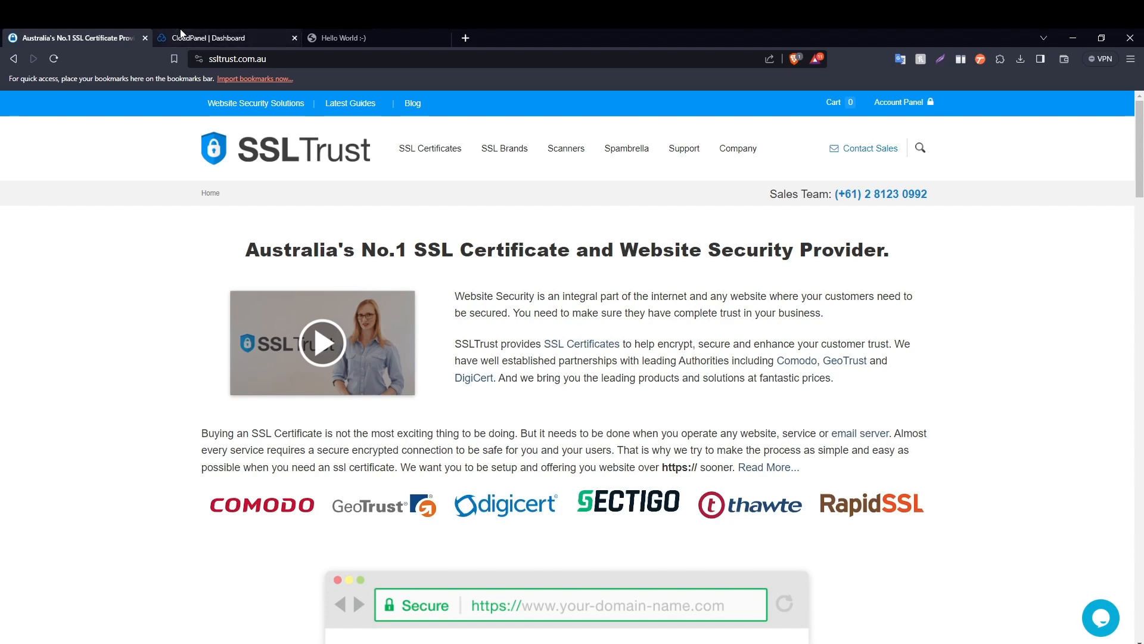
# Step: Glance at the CloudPanel dashboard, return to SSLTrust and reach the homepage footer
pyautogui.click(226, 37)
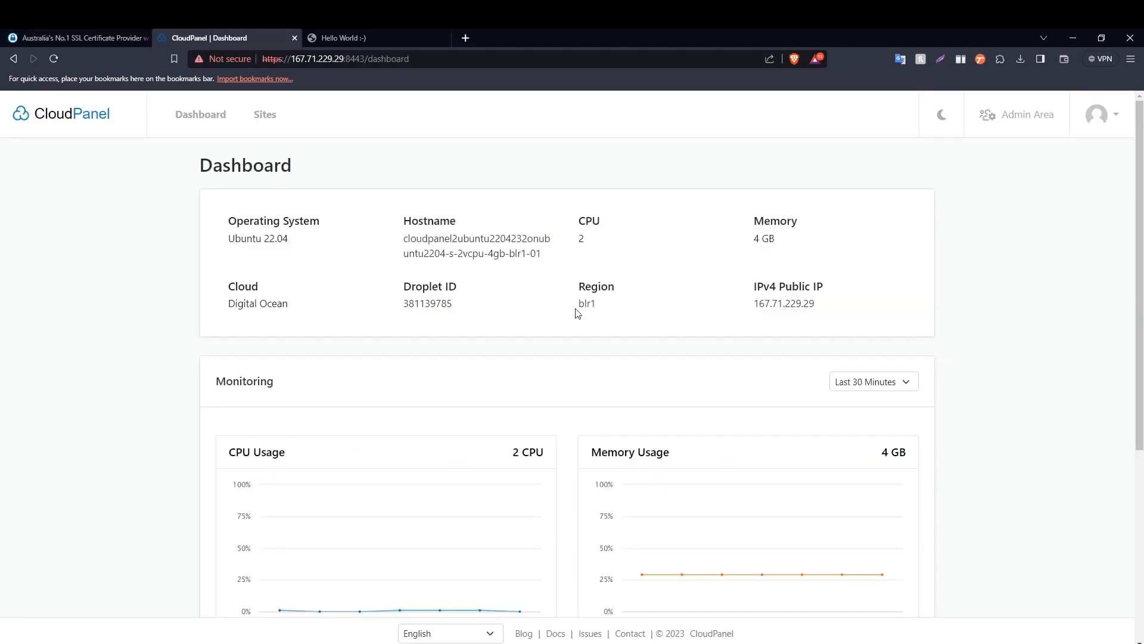
pyautogui.moveTo(358, 137)
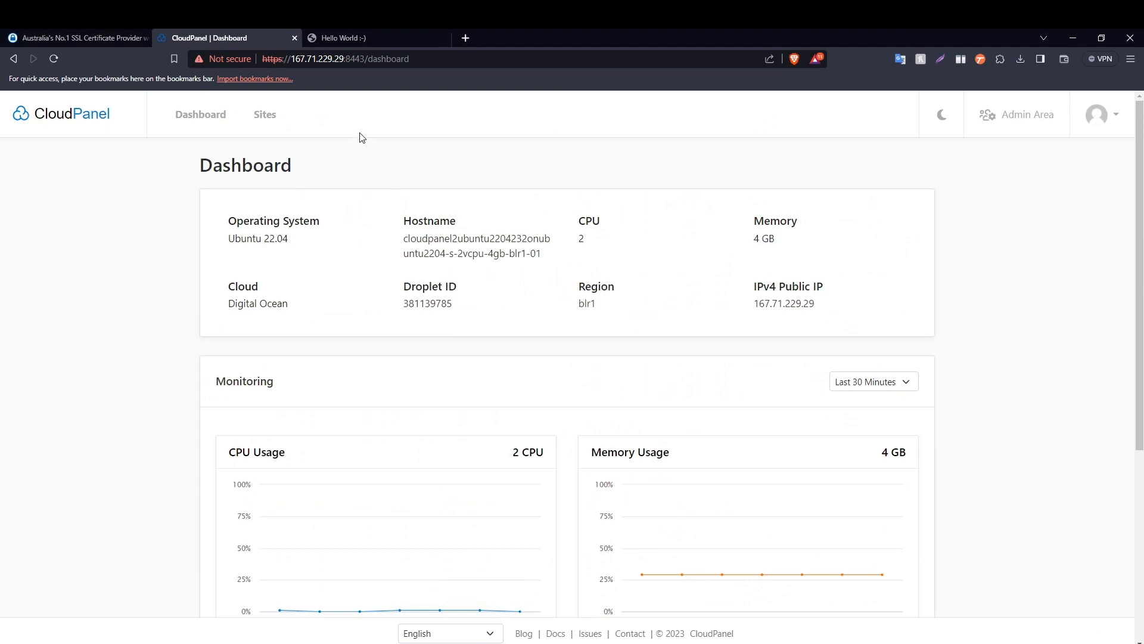
pyautogui.click(376, 37)
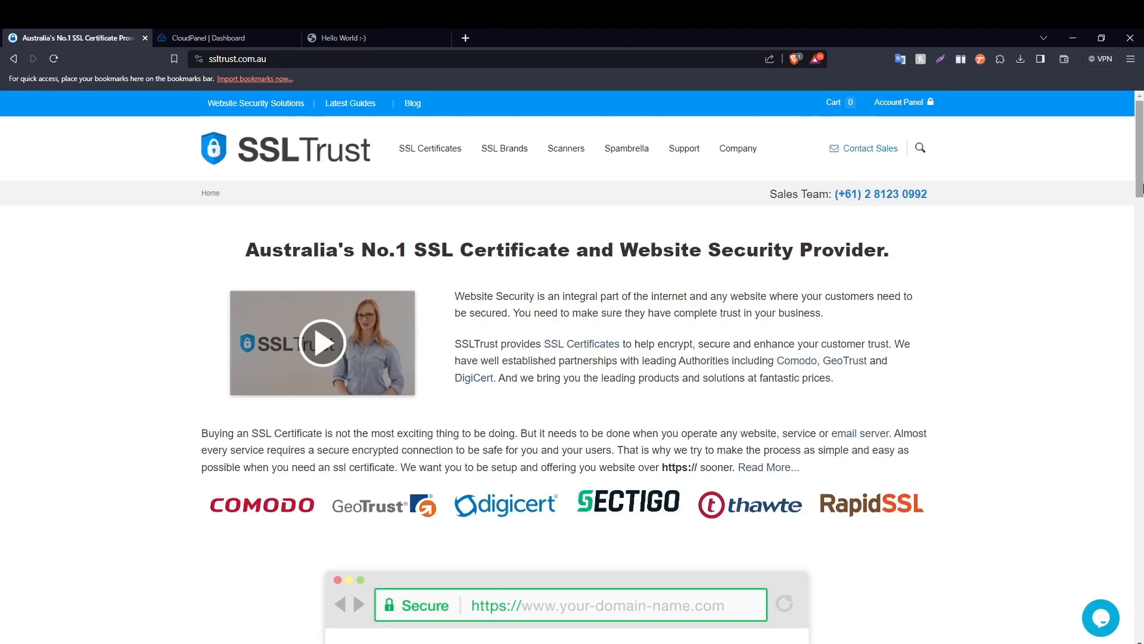
pyautogui.scroll(-3)
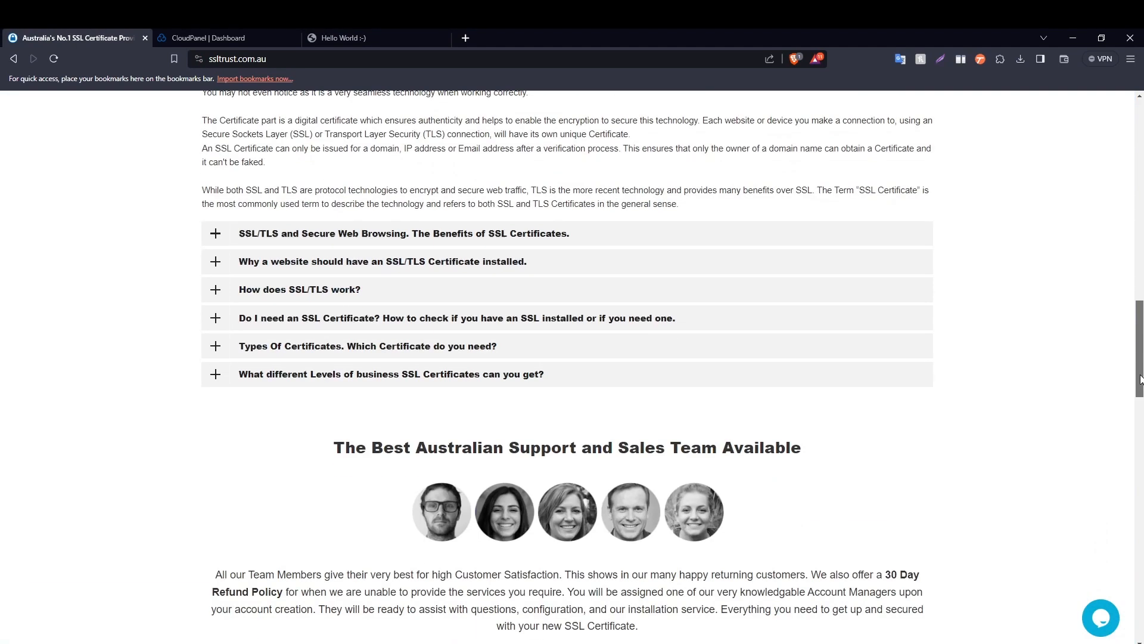
pyautogui.scroll(-3)
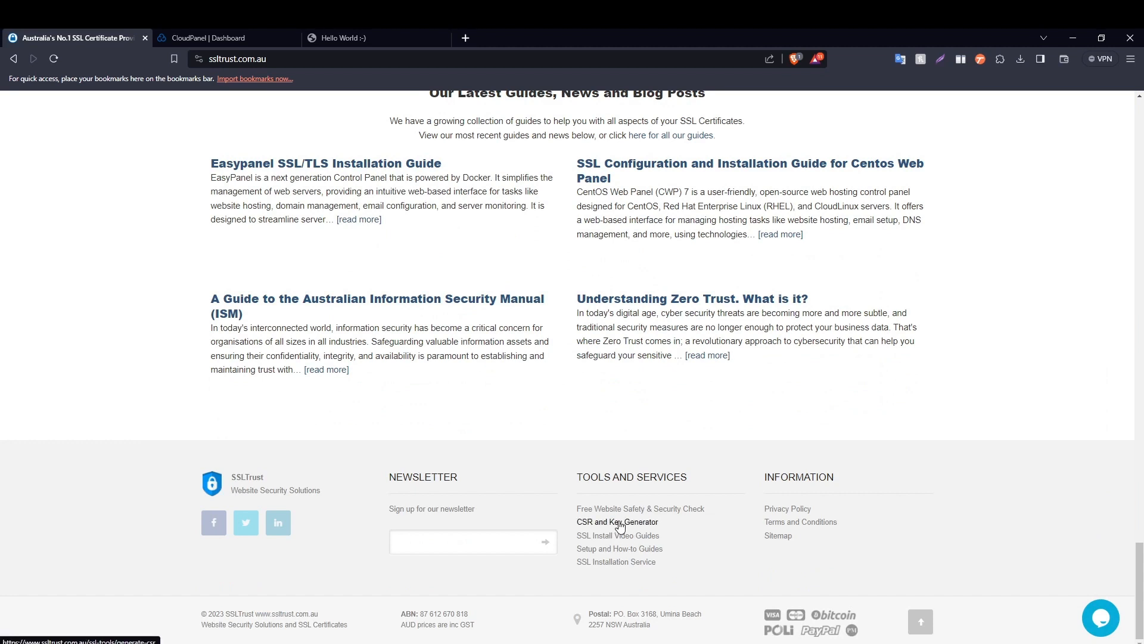
# Step: Open the free CSR and Key Generator and bring its certificate request form into view
pyautogui.click(617, 522)
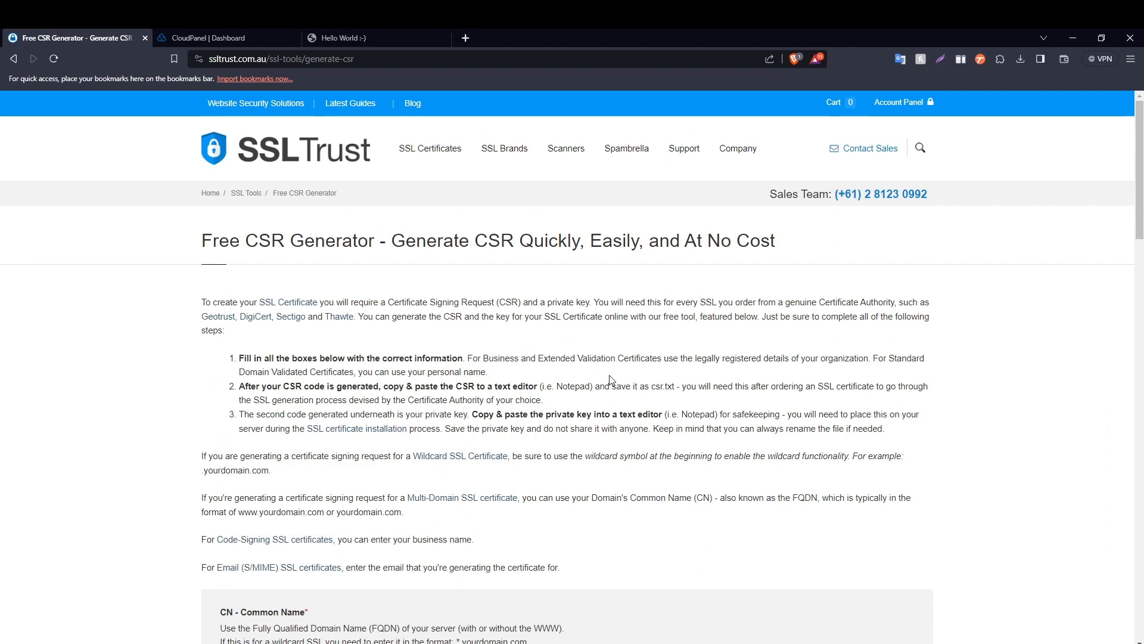
pyautogui.scroll(-3)
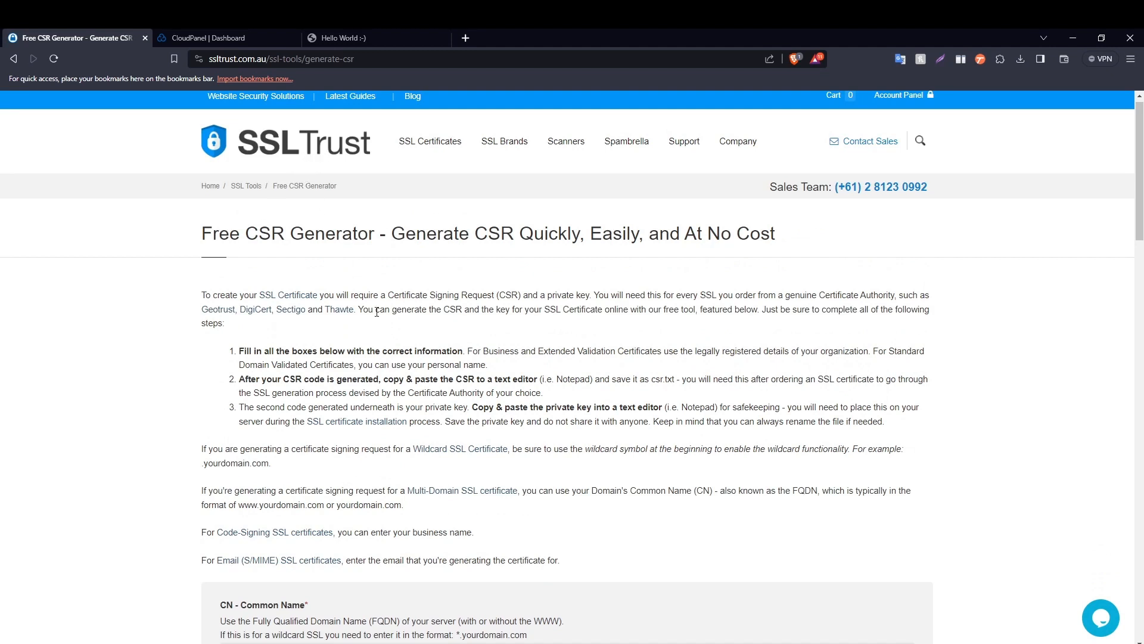
pyautogui.moveTo(393, 351)
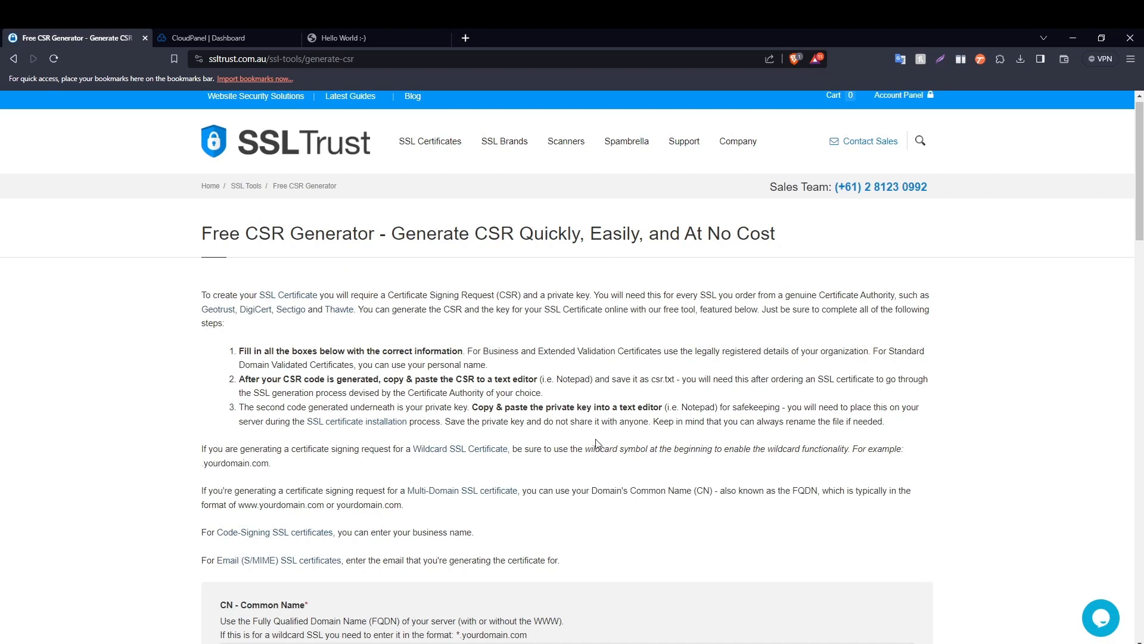
pyautogui.scroll(-3)
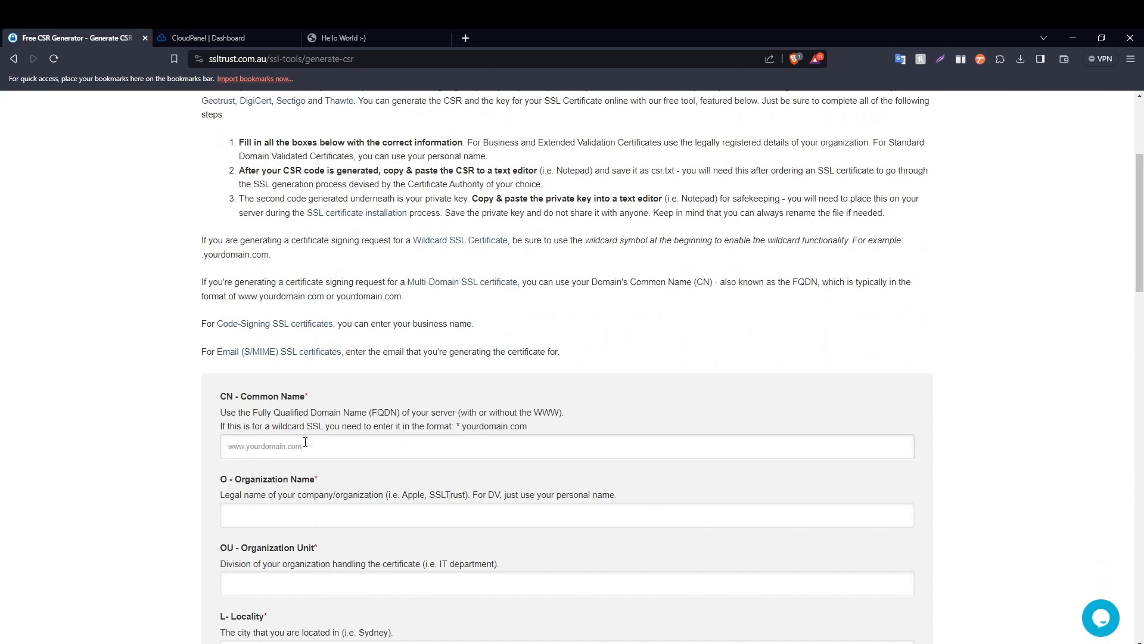
pyautogui.scroll(-3)
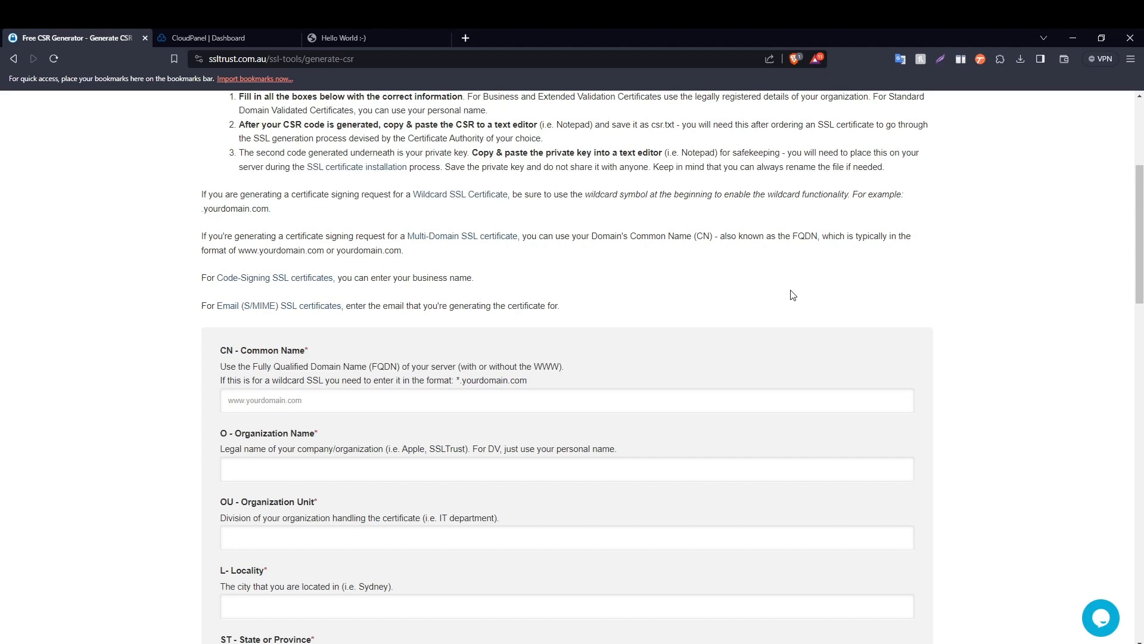
# Step: Enter sslguides.com.au as Common Name, SSLTrust as Organization and IT as Unit
pyautogui.scroll(-3)
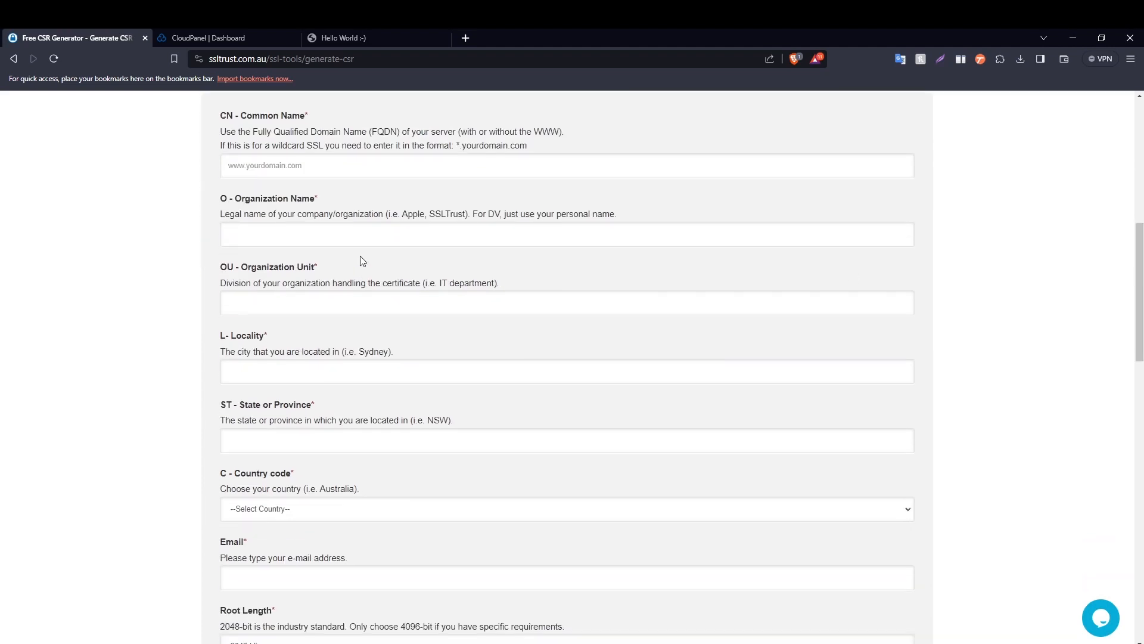
pyautogui.click(567, 166)
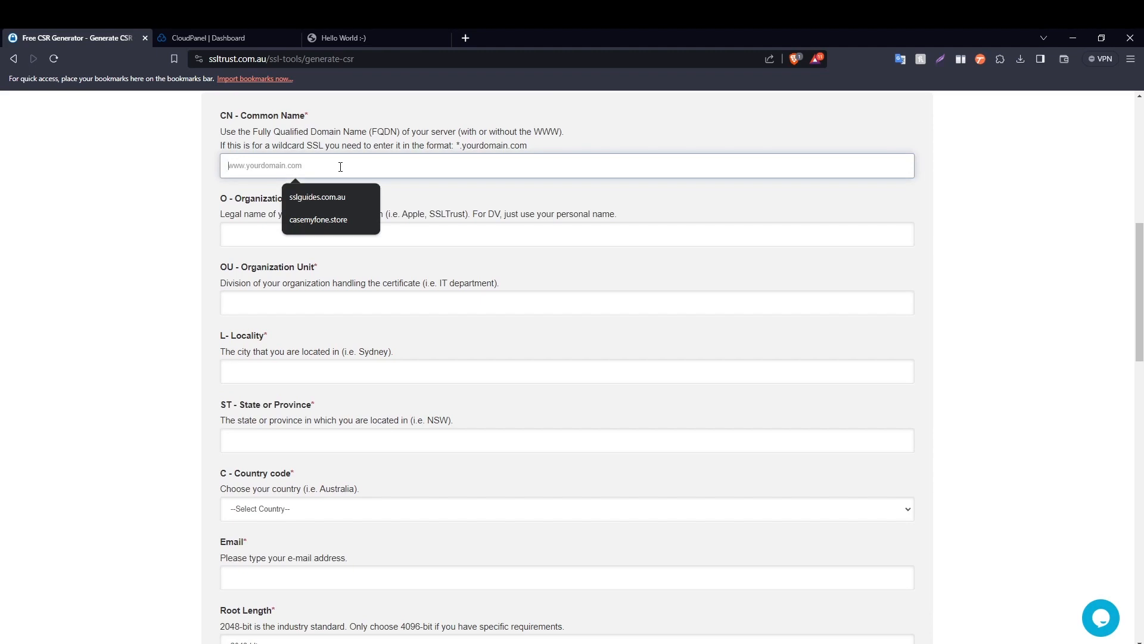
pyautogui.write('sslguides.com.au')
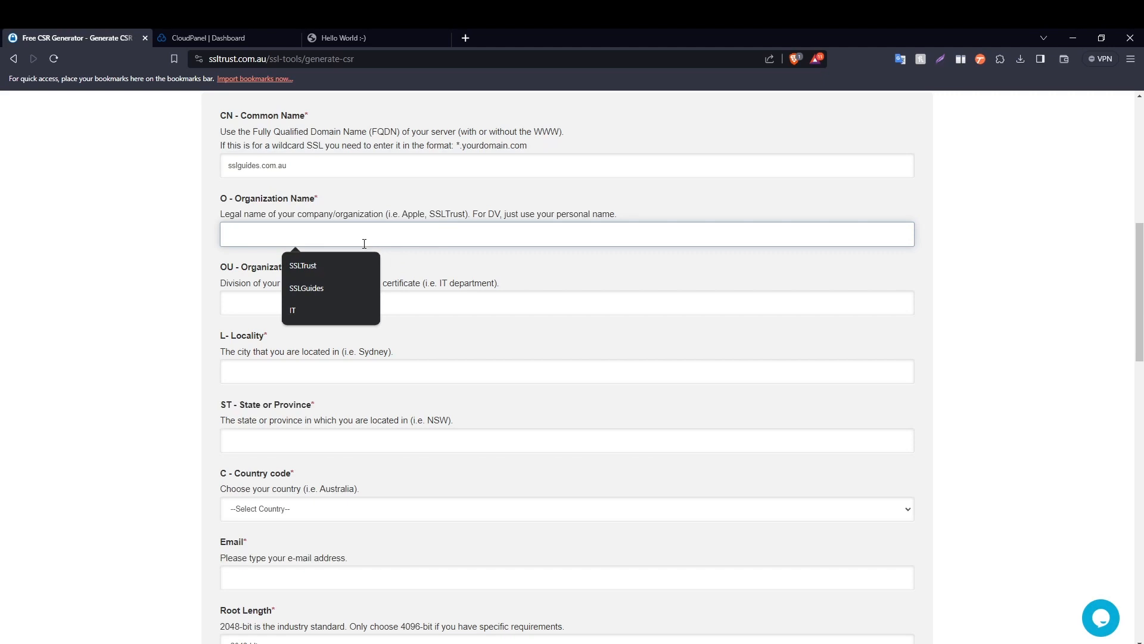
pyautogui.click(302, 265)
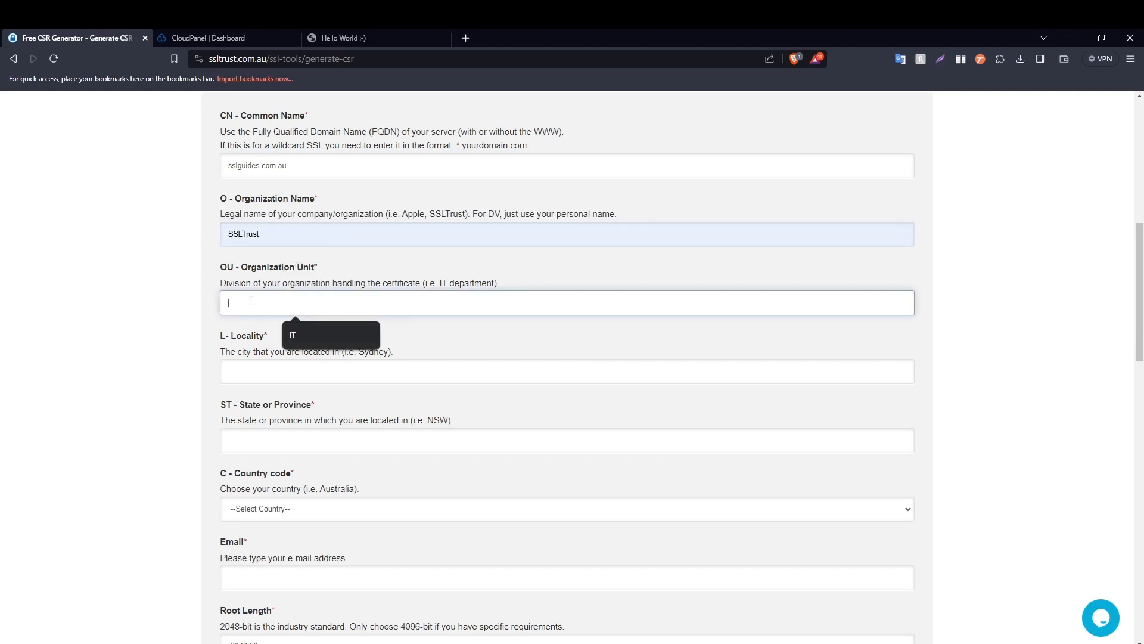
pyautogui.write('IT')
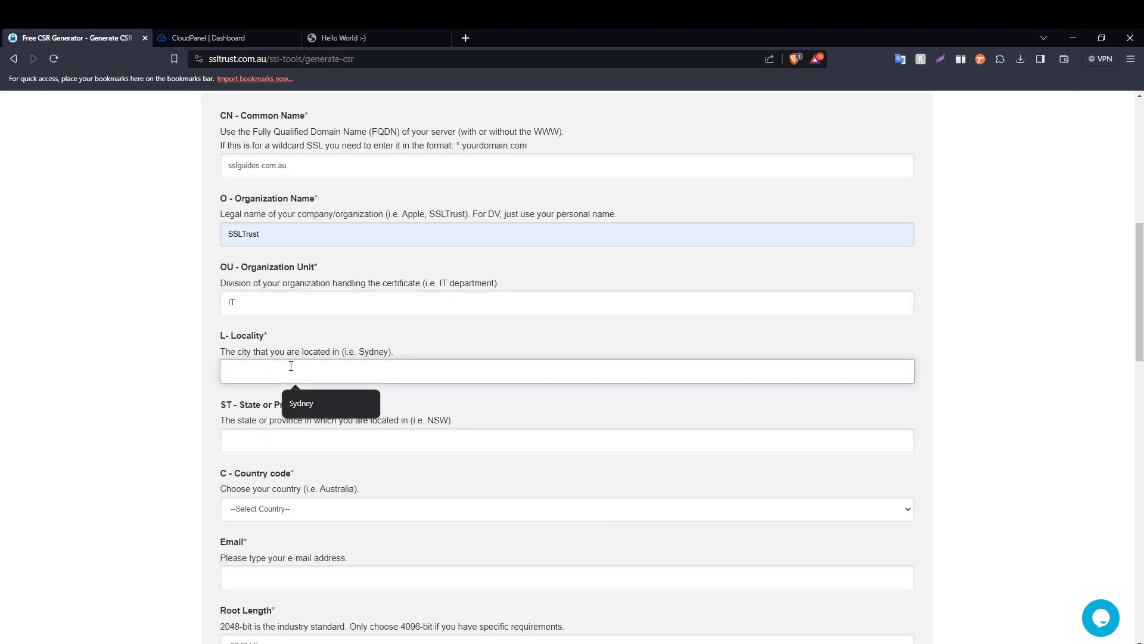
# Step: Enter Sydney, NSW, choose Australia as country and add the contact email address
pyautogui.write('N')
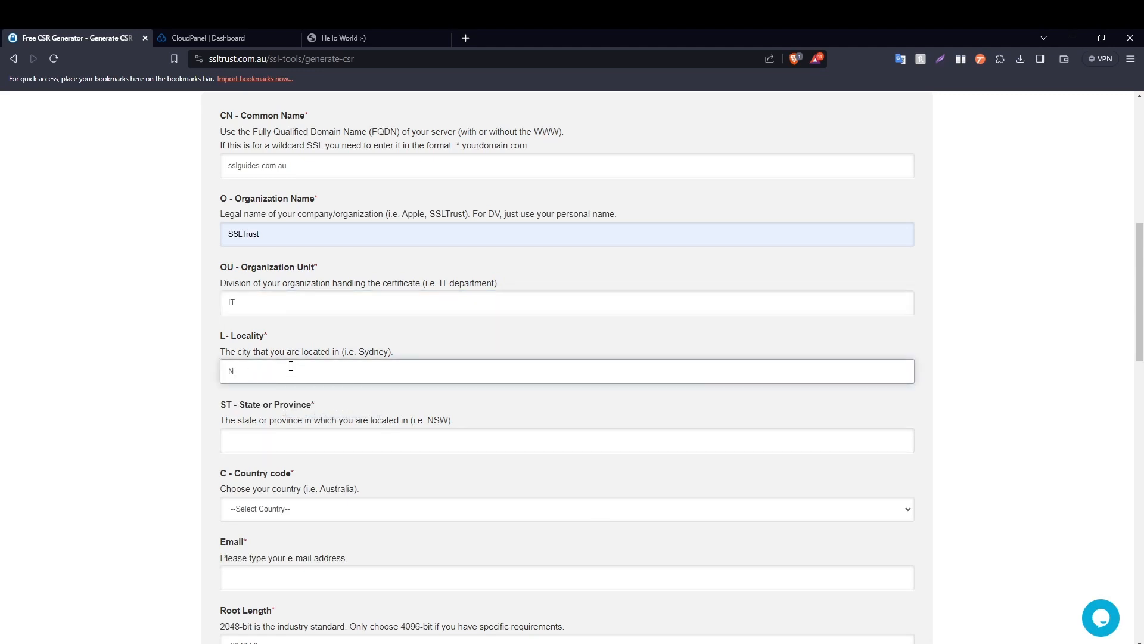
pyautogui.write('Sydney')
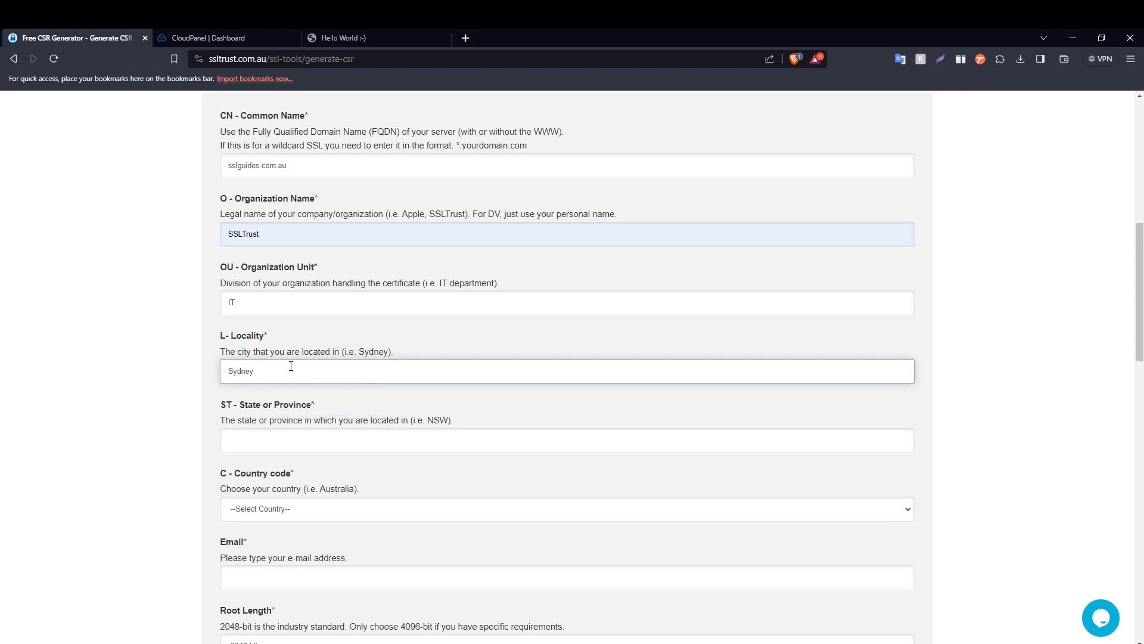
pyautogui.write('NSW')
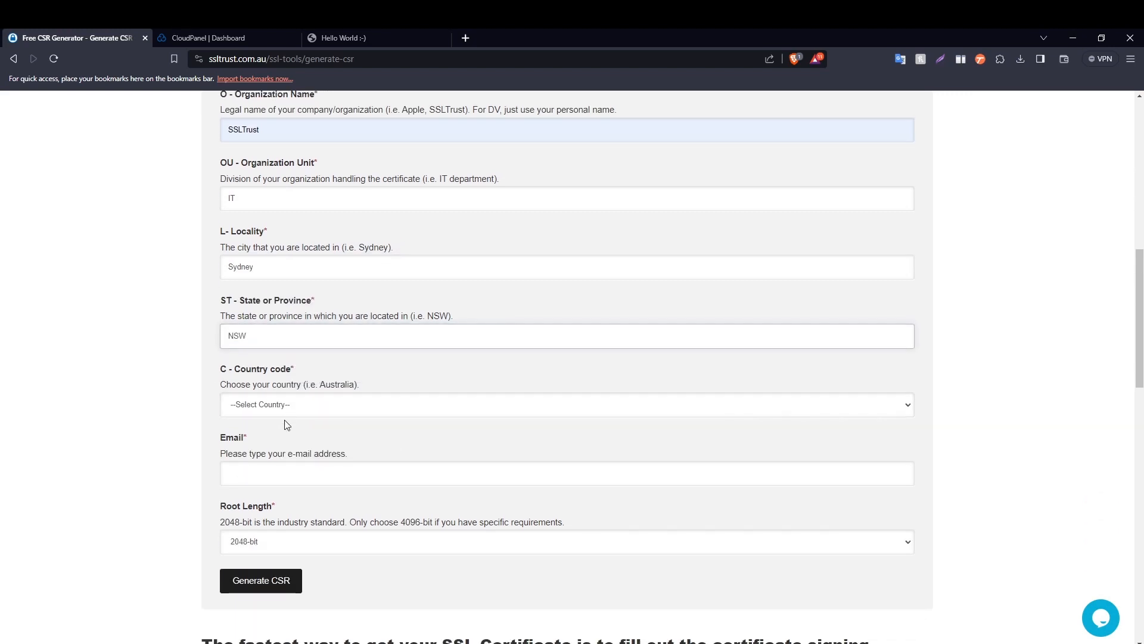
pyautogui.click(566, 404)
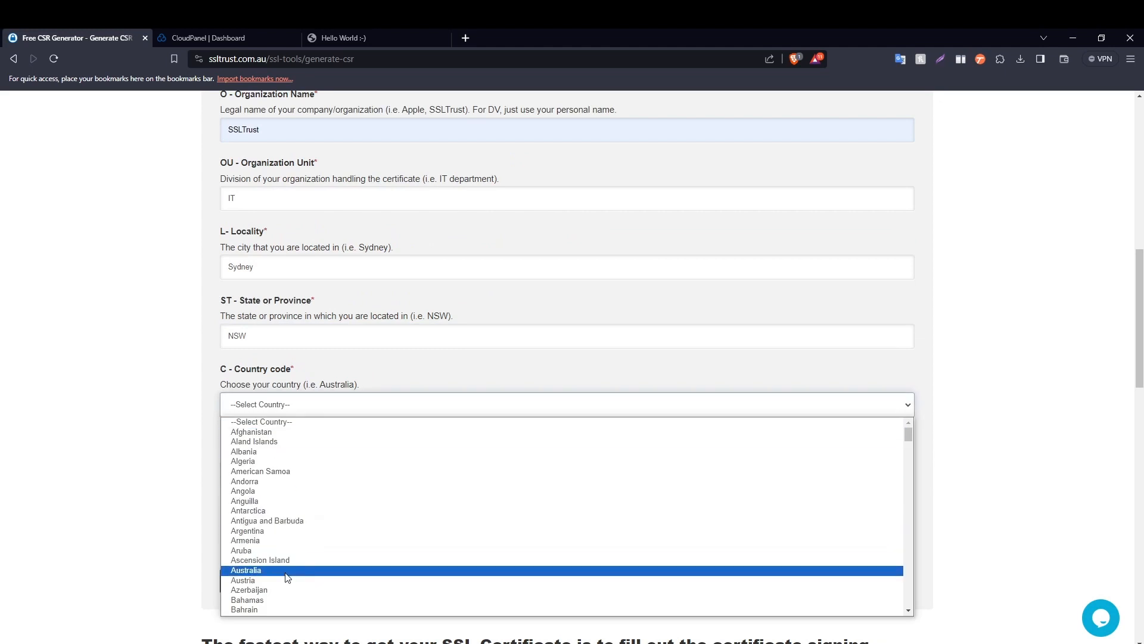
pyautogui.click(246, 570)
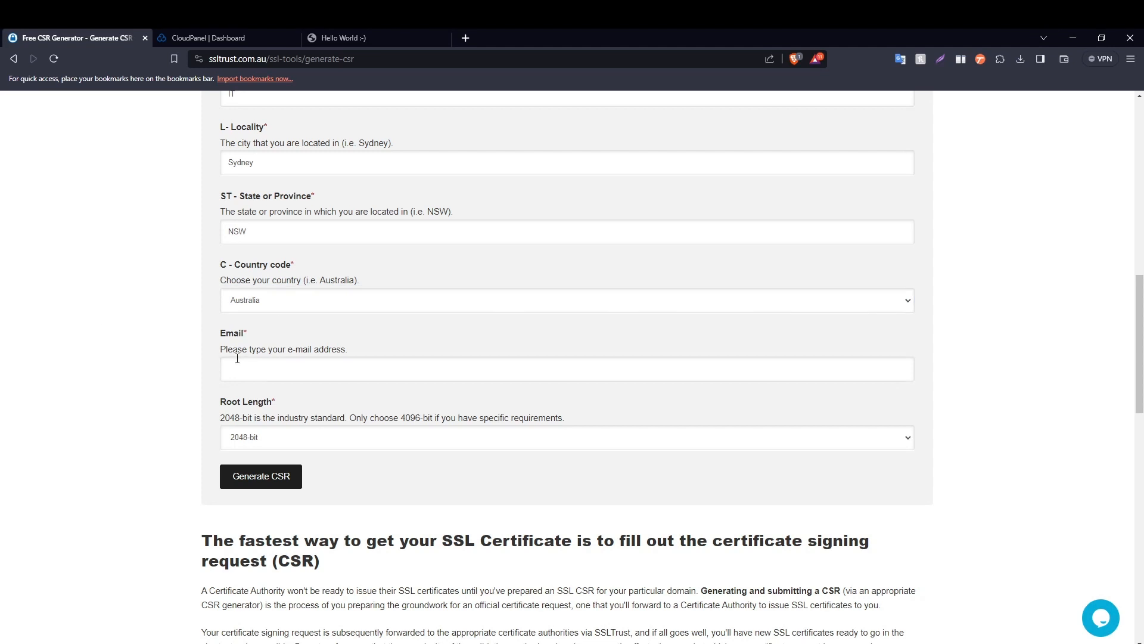
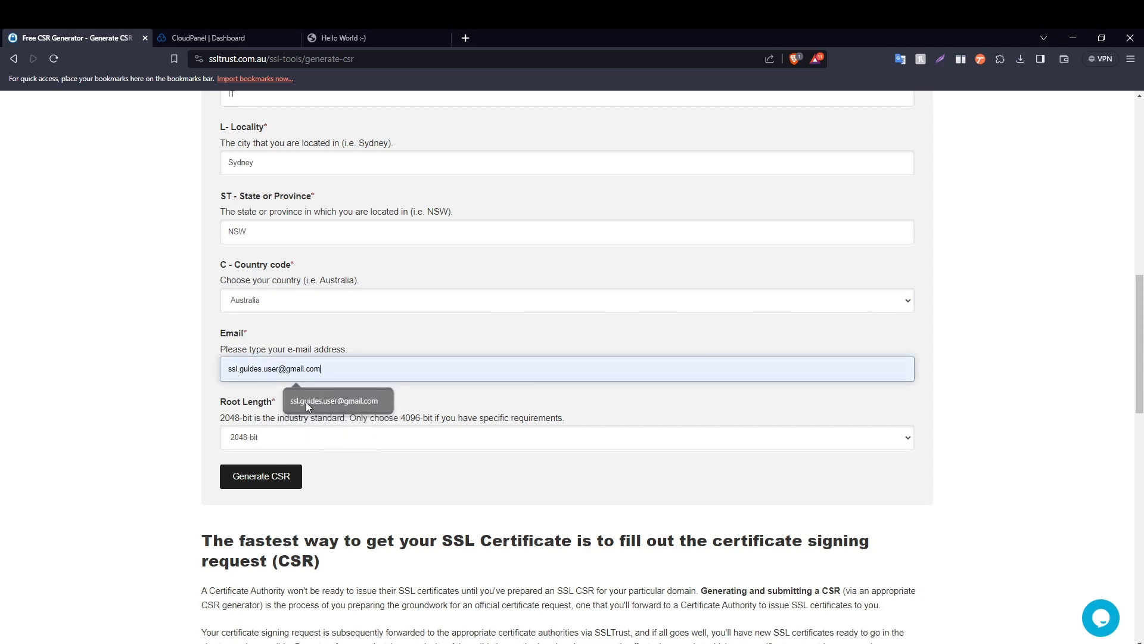
pyautogui.scroll(-3)
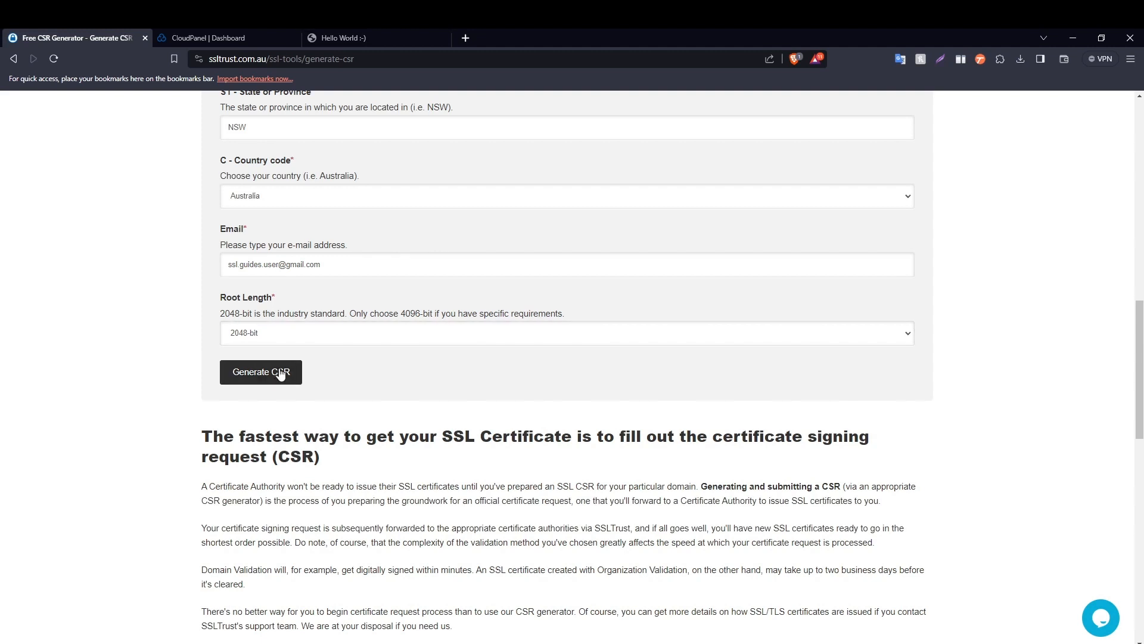
# Step: Generate the private key and CSR for sslguides.com.au and view the Your CSR block
pyautogui.click(260, 372)
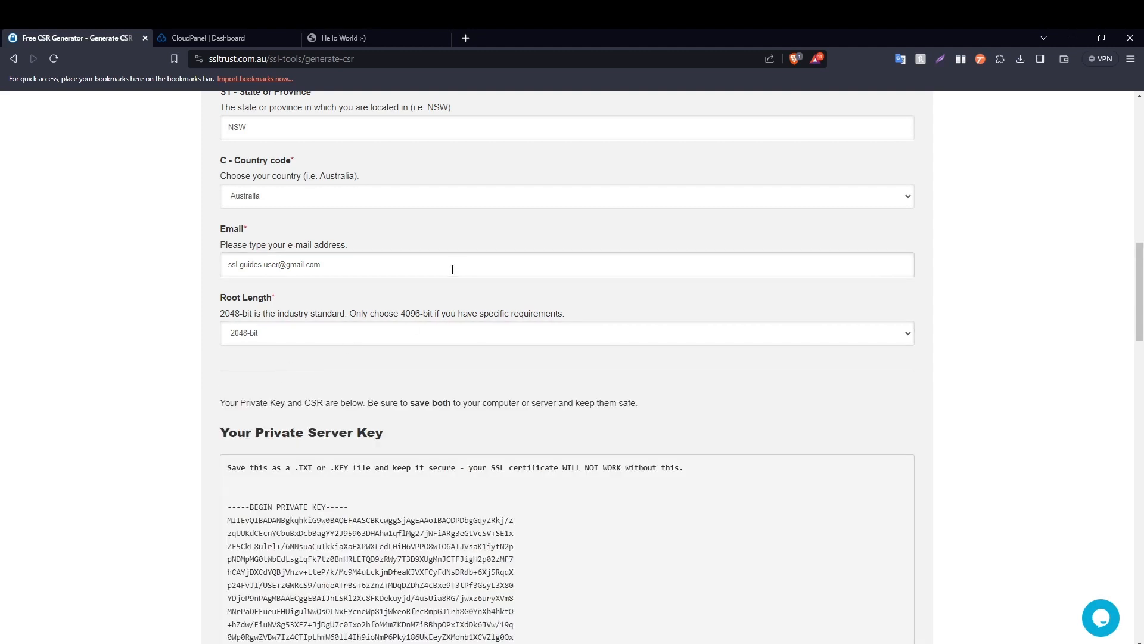
pyautogui.scroll(-3)
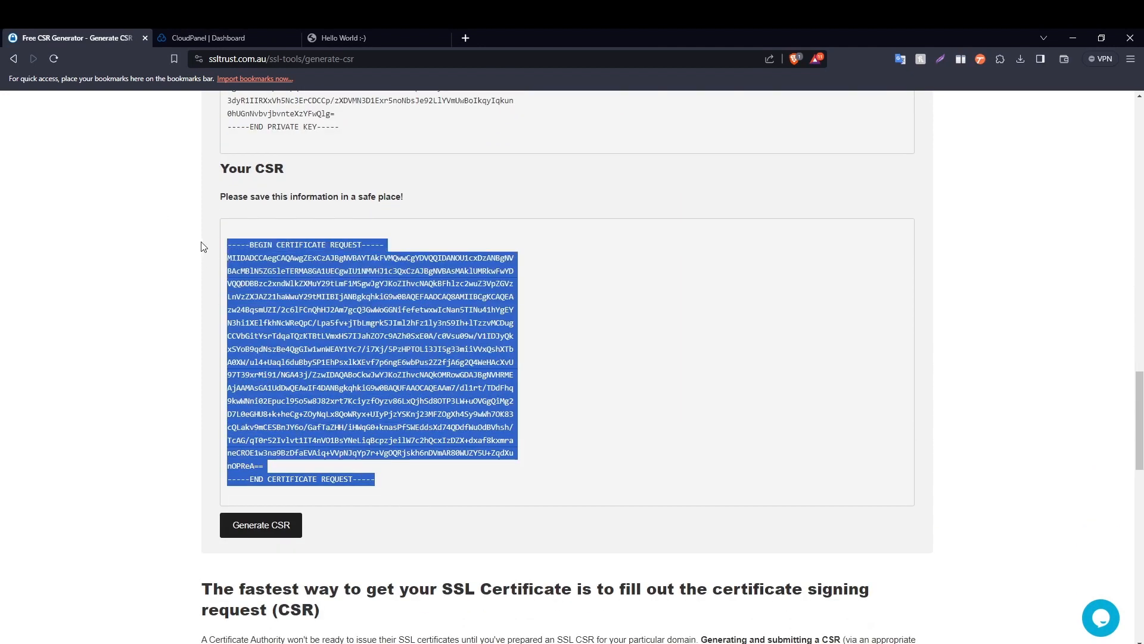
pyautogui.click(683, 361)
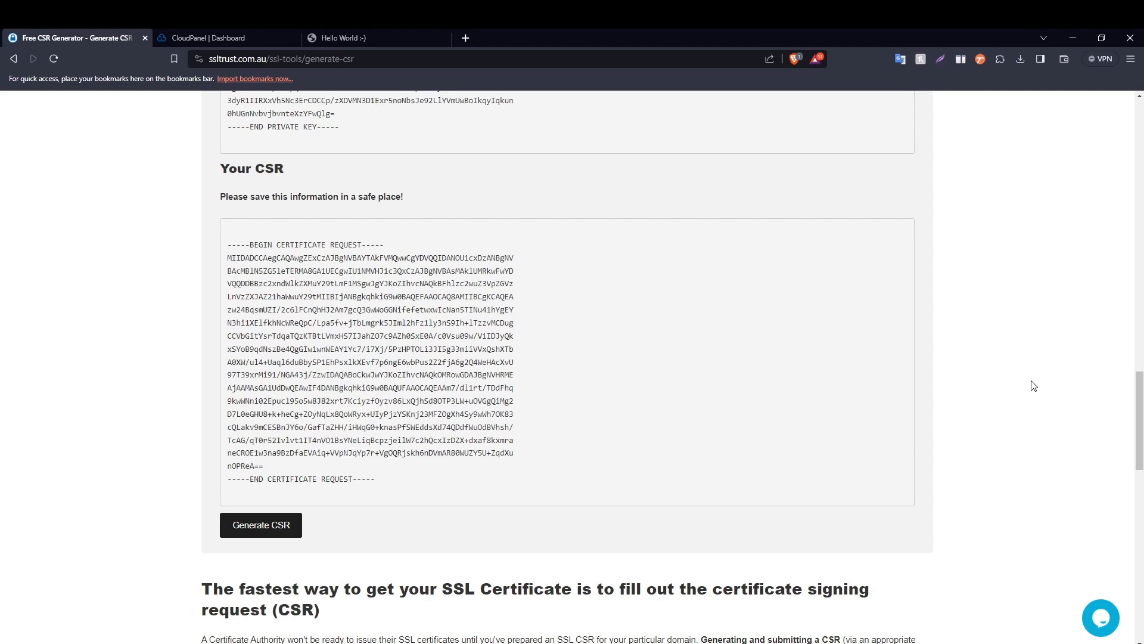
pyautogui.moveTo(731, 233)
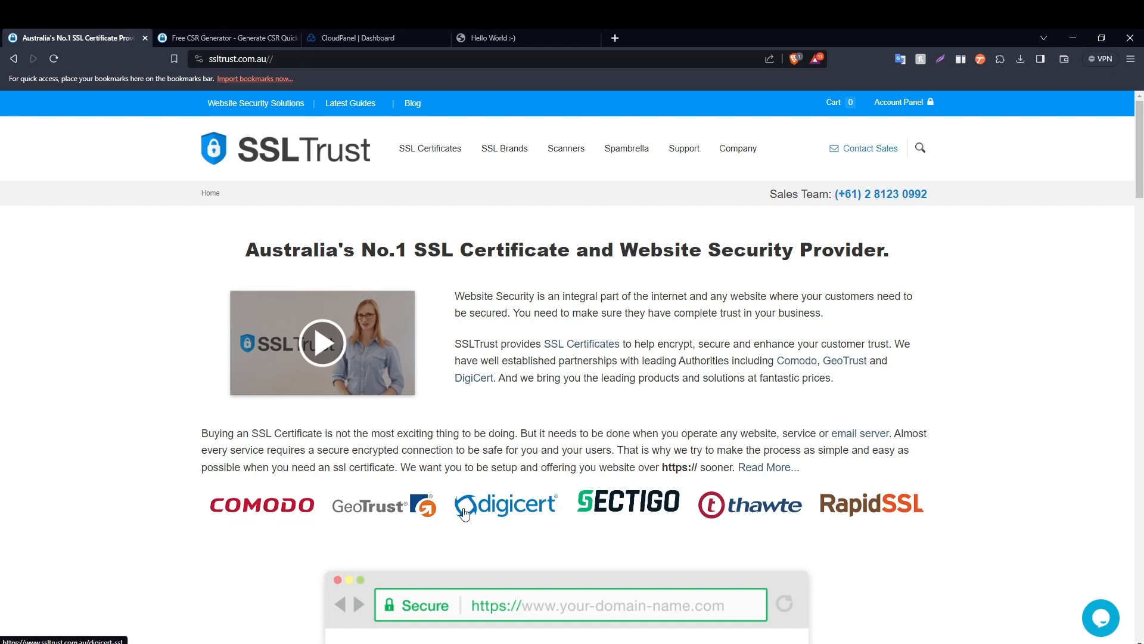
pyautogui.moveTo(1060, 429)
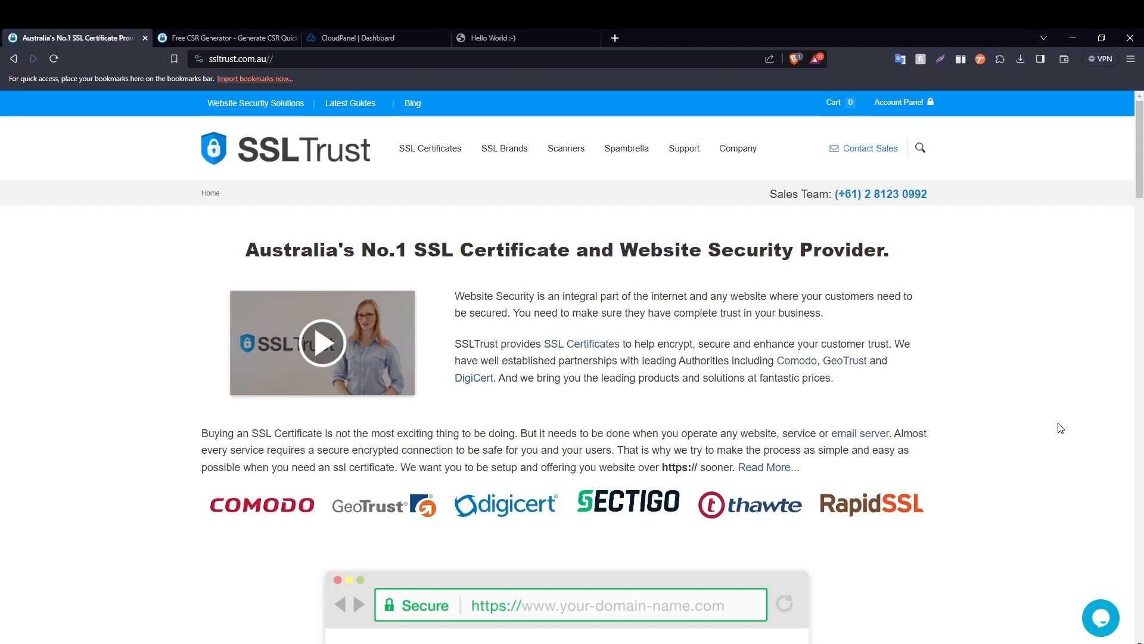
# Step: Review the homepage certificate types and show the SSL Certificates category dropdown
pyautogui.scroll(-3)
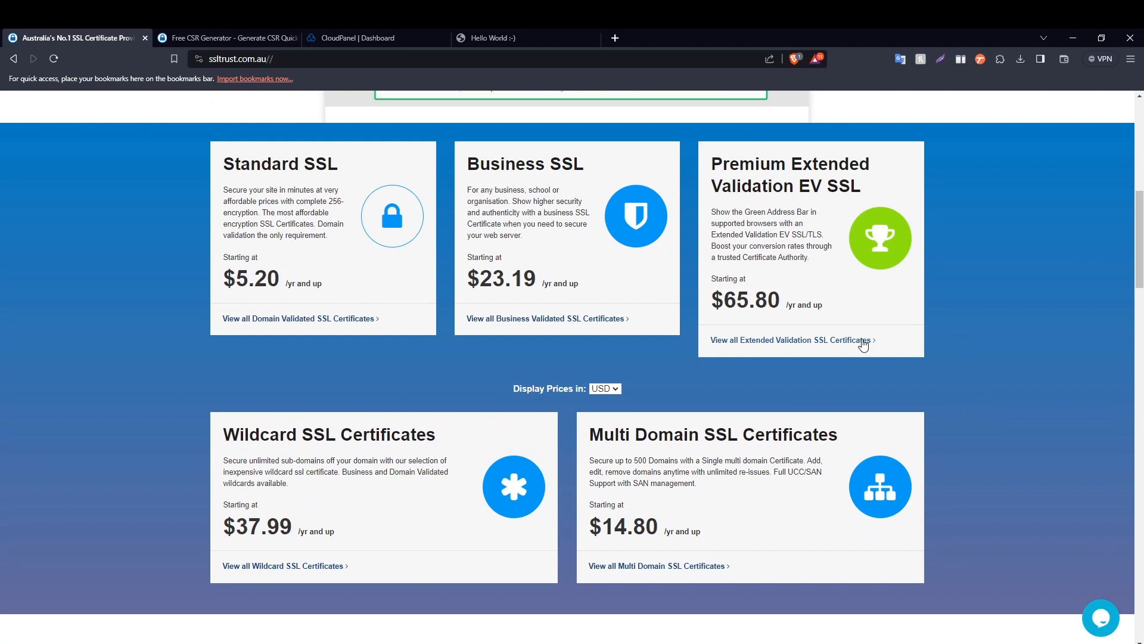
pyautogui.moveTo(412, 413)
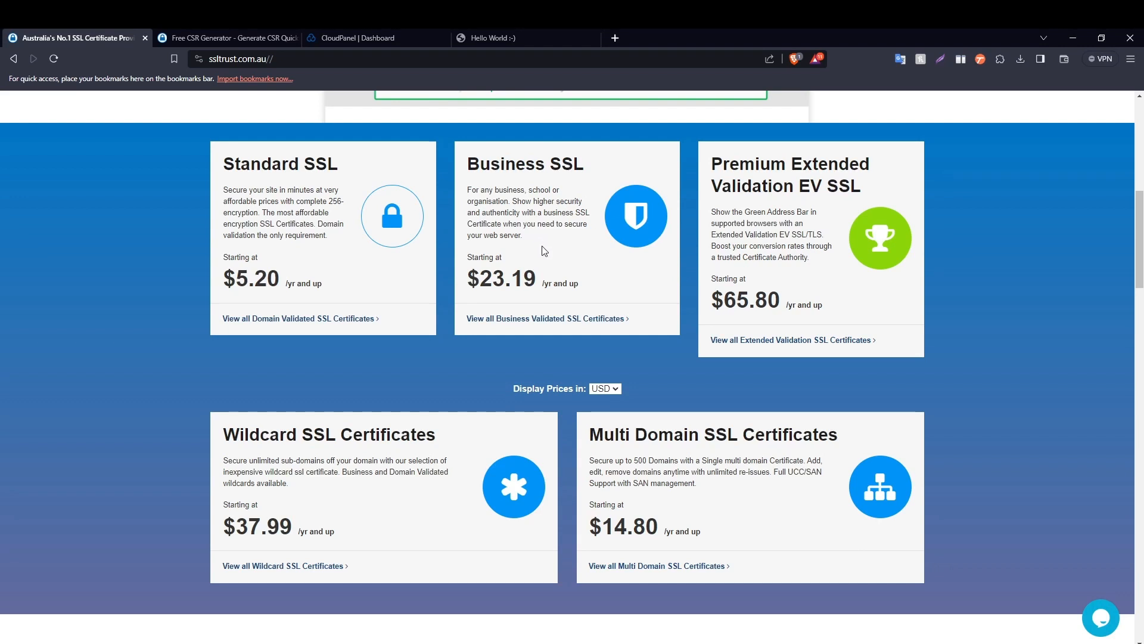
pyautogui.moveTo(549, 250)
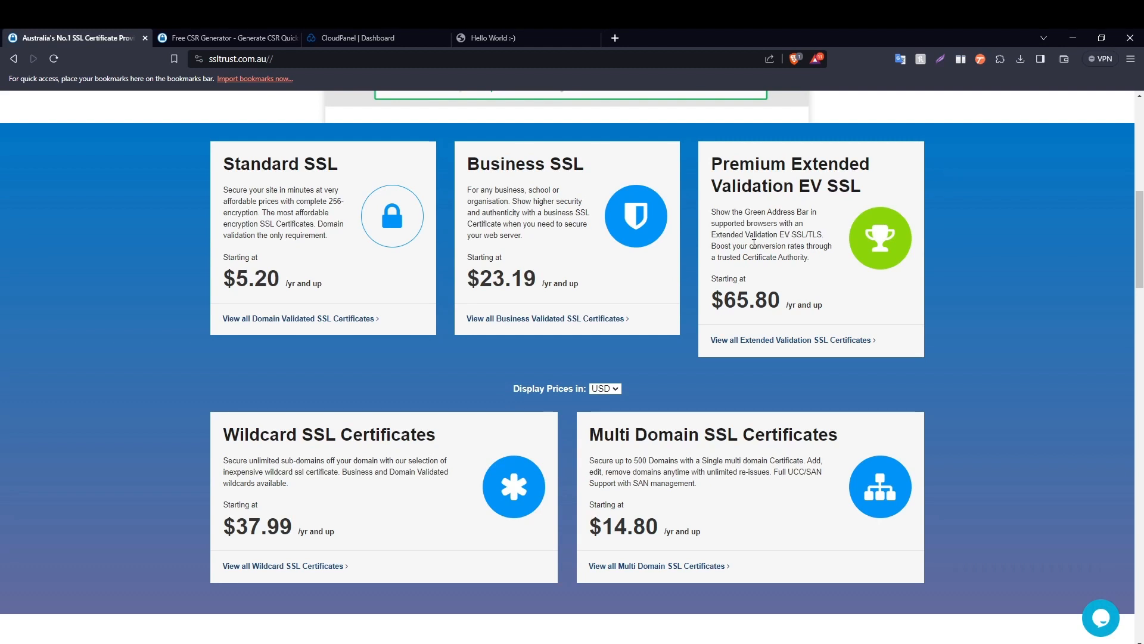
pyautogui.scroll(-3)
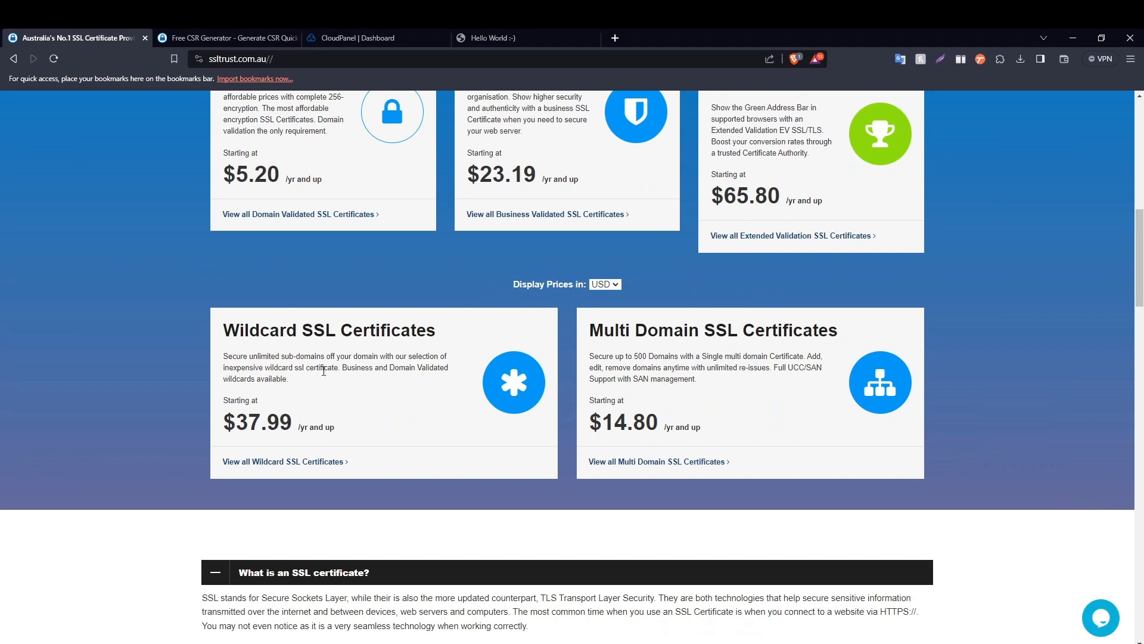
pyautogui.moveTo(735, 410)
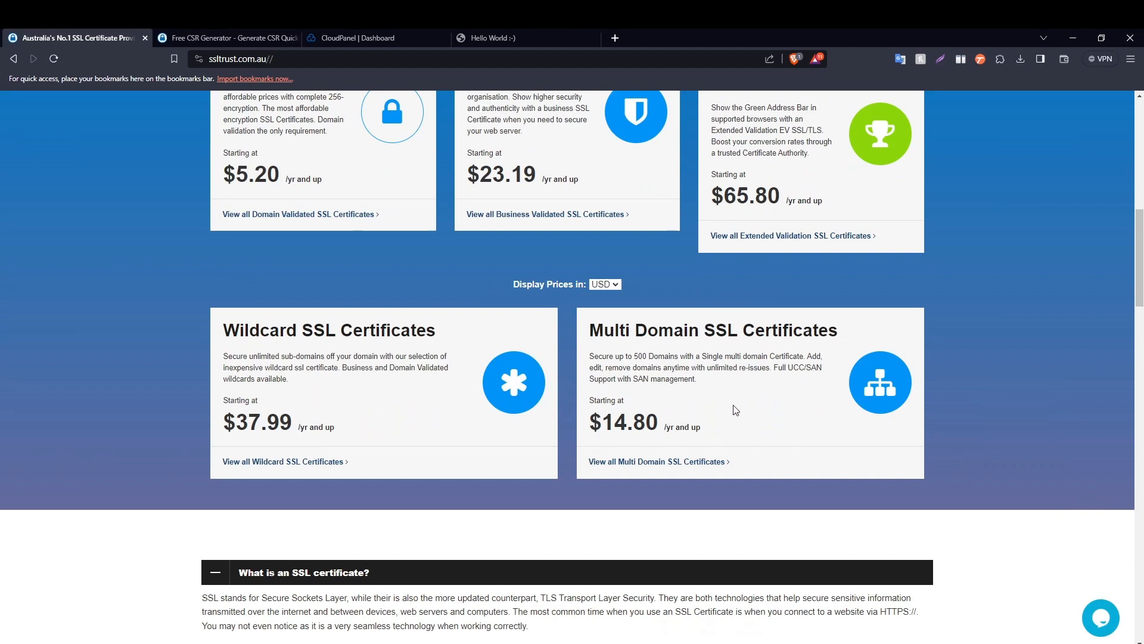
pyautogui.moveTo(891, 461)
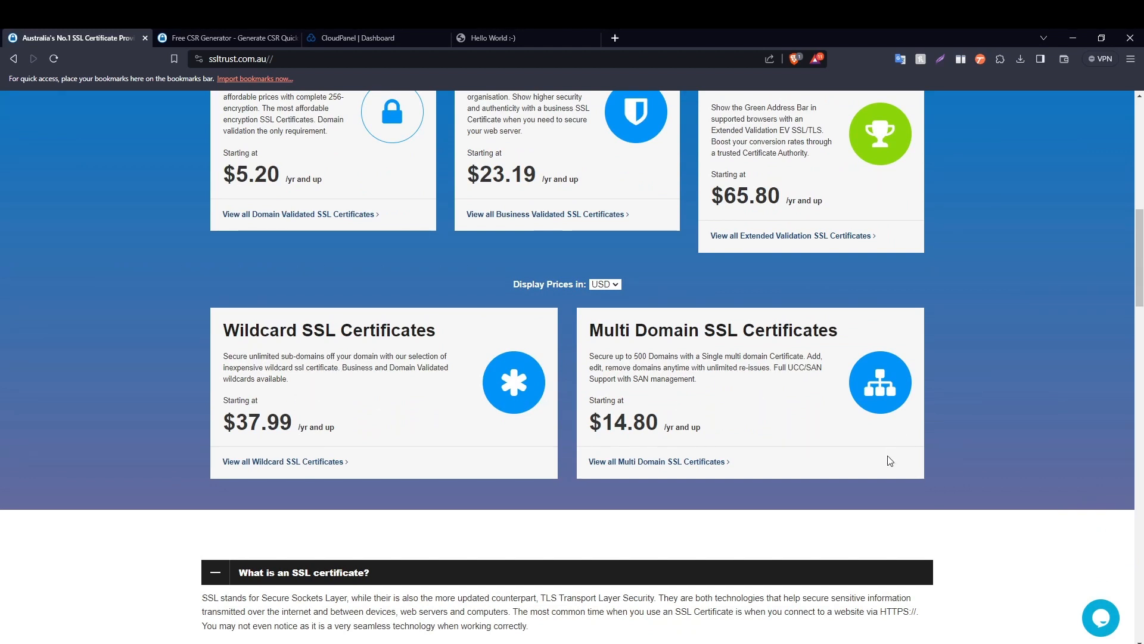
pyautogui.moveTo(793, 423)
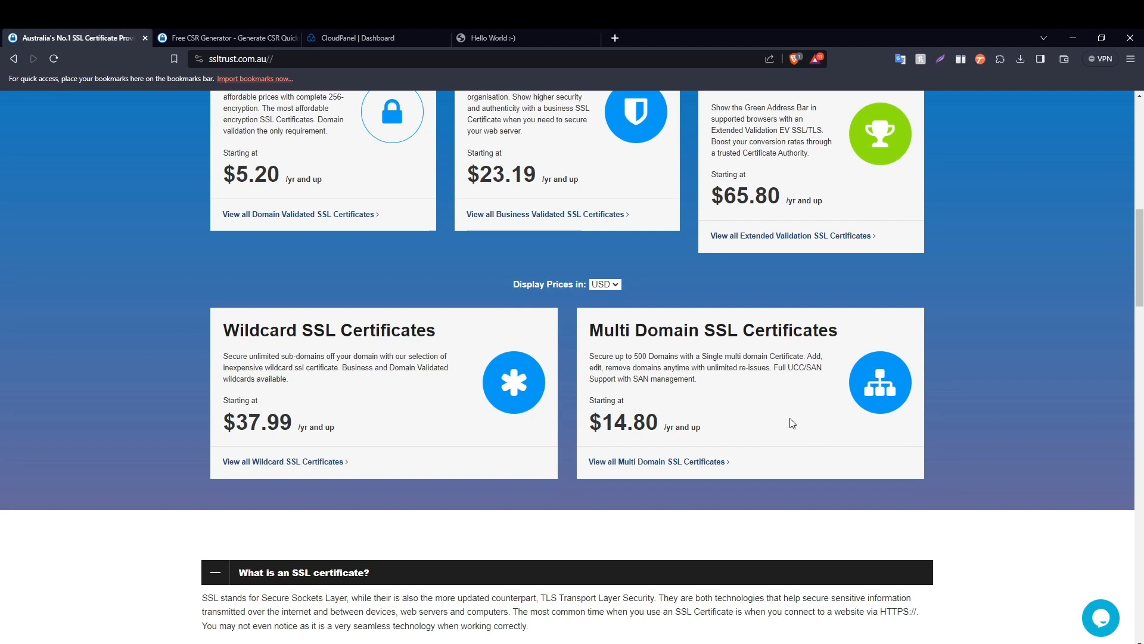
pyautogui.moveTo(1112, 326)
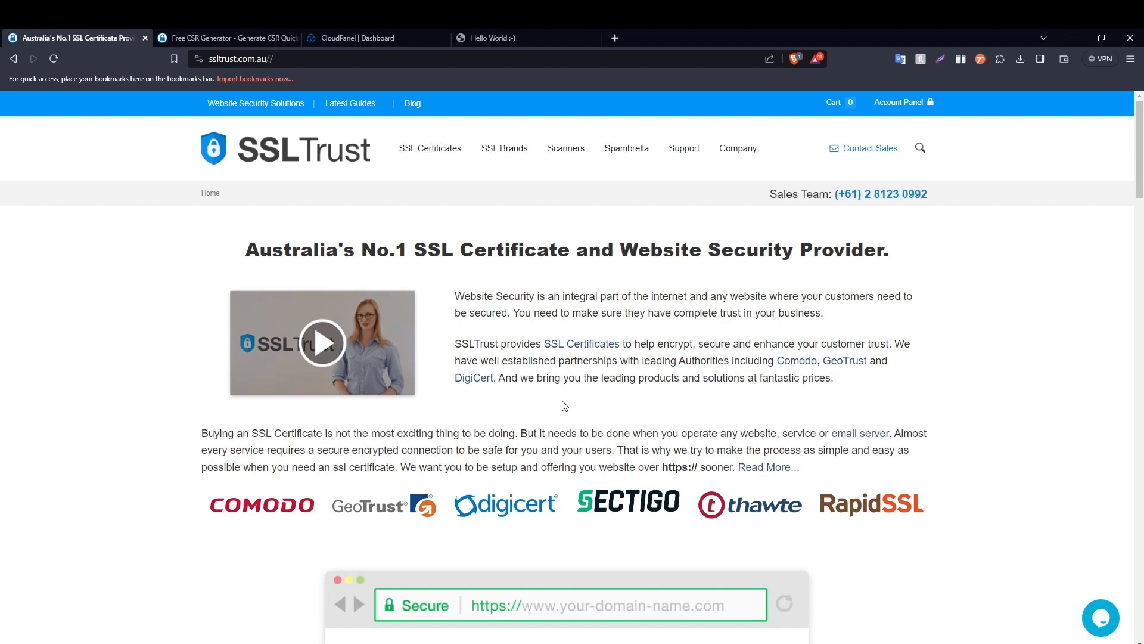
pyautogui.moveTo(438, 213)
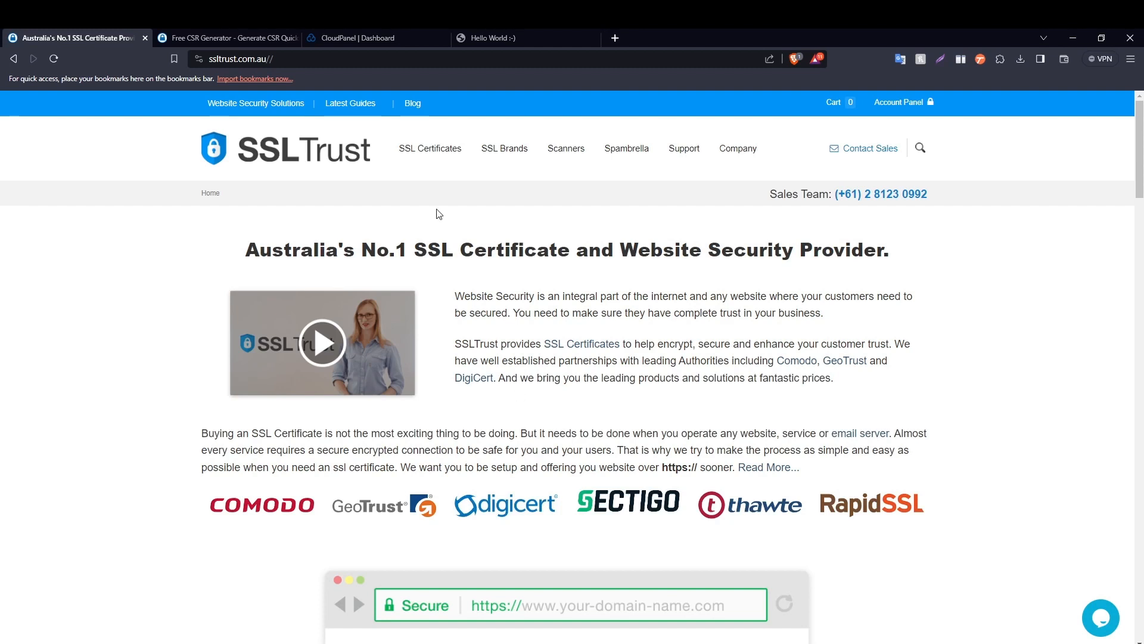
pyautogui.click(429, 148)
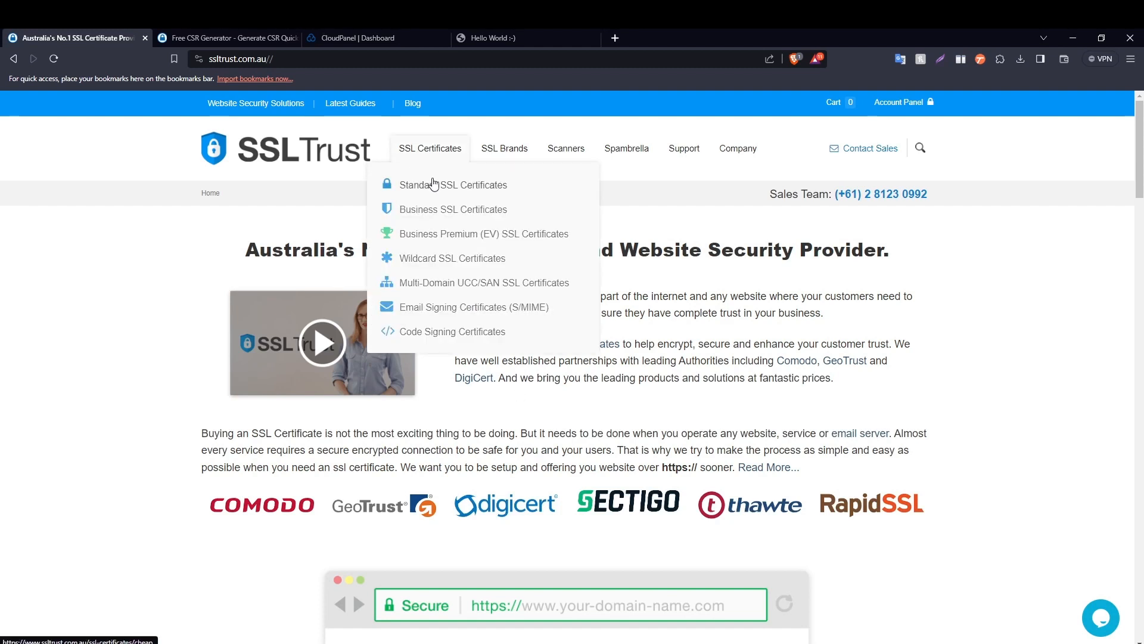
# Step: From Standard SSL Certificates, add a one-year Comodo PositiveSSL to the cart
pyautogui.click(453, 184)
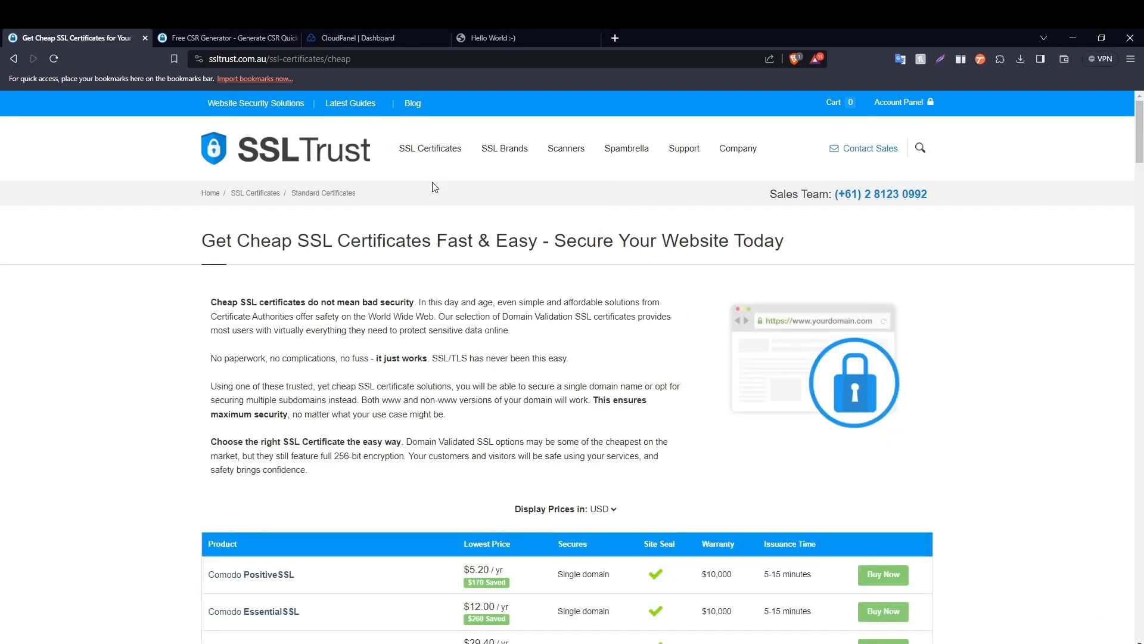
pyautogui.scroll(-3)
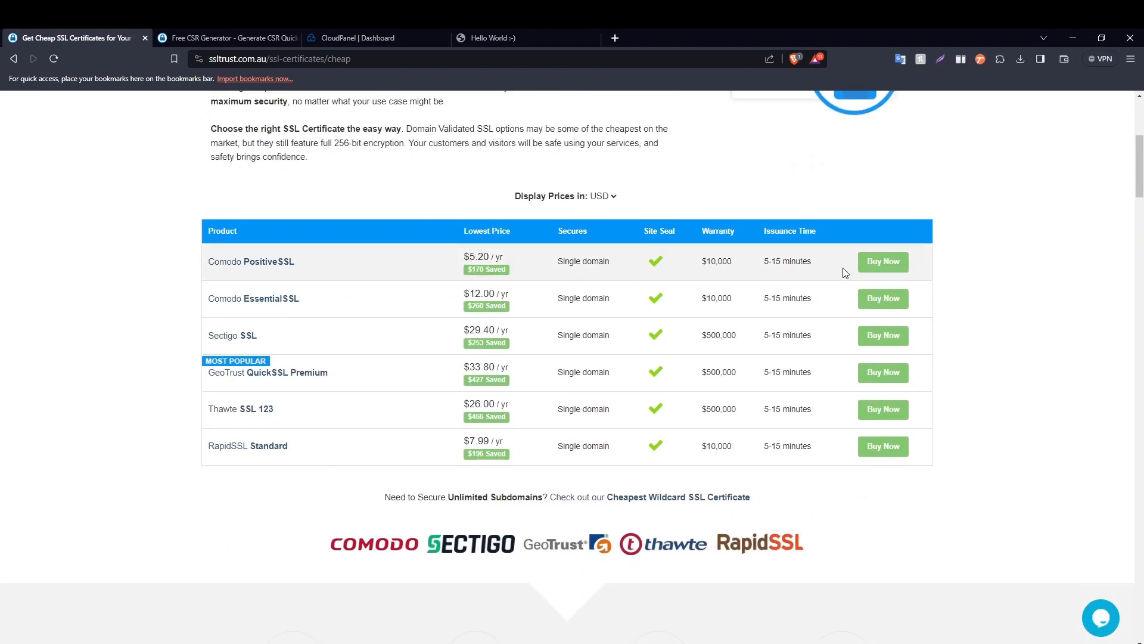
pyautogui.click(883, 261)
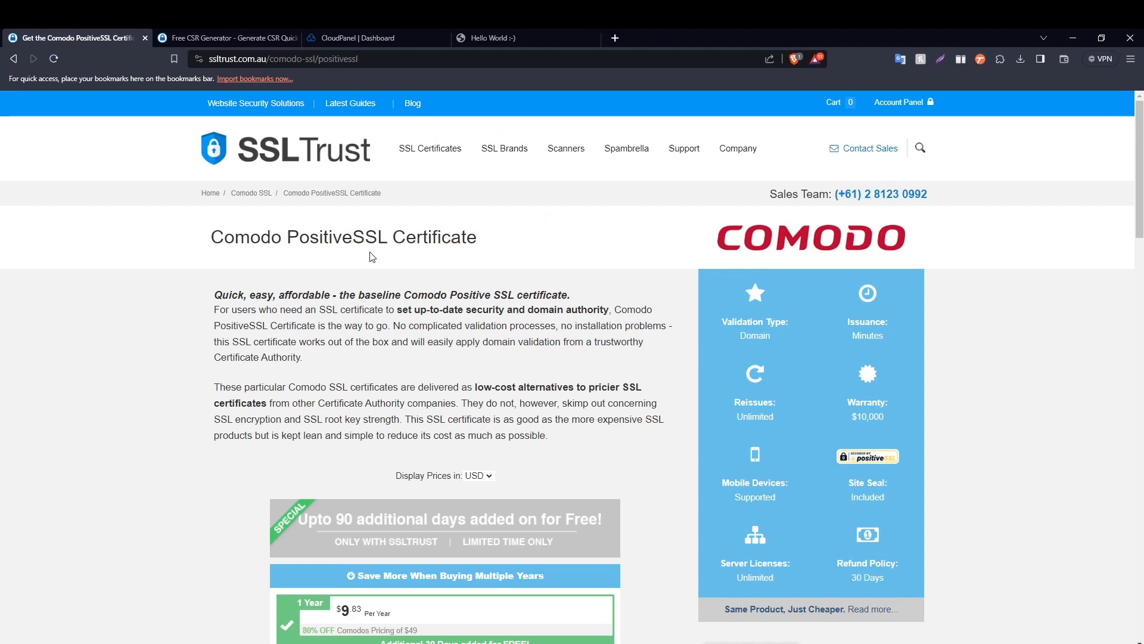
pyautogui.scroll(-3)
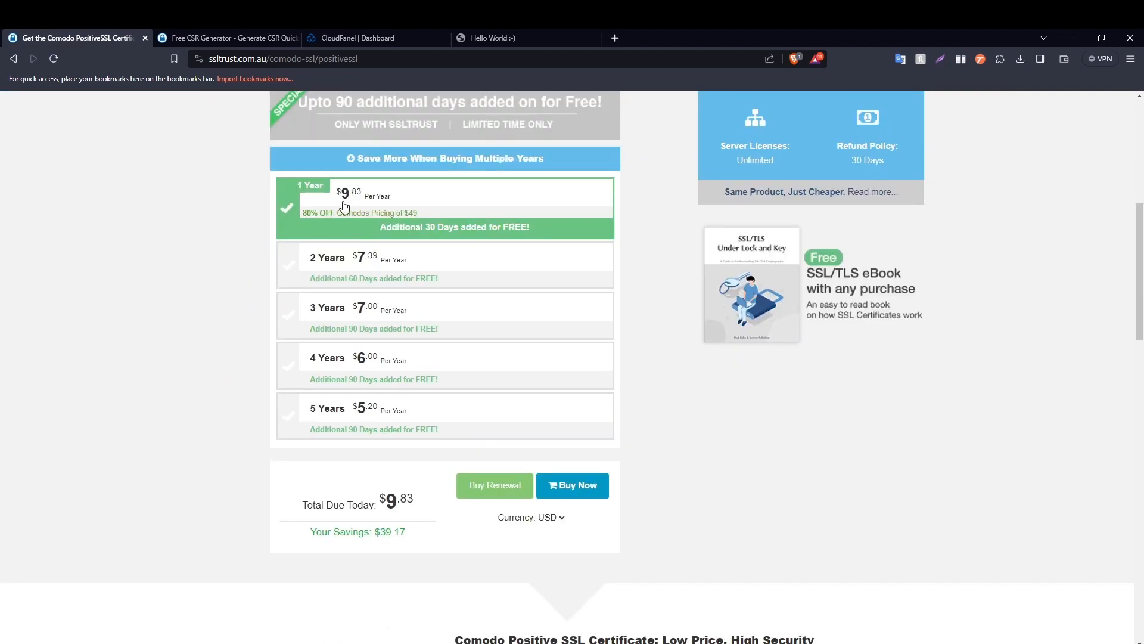
pyautogui.click(572, 485)
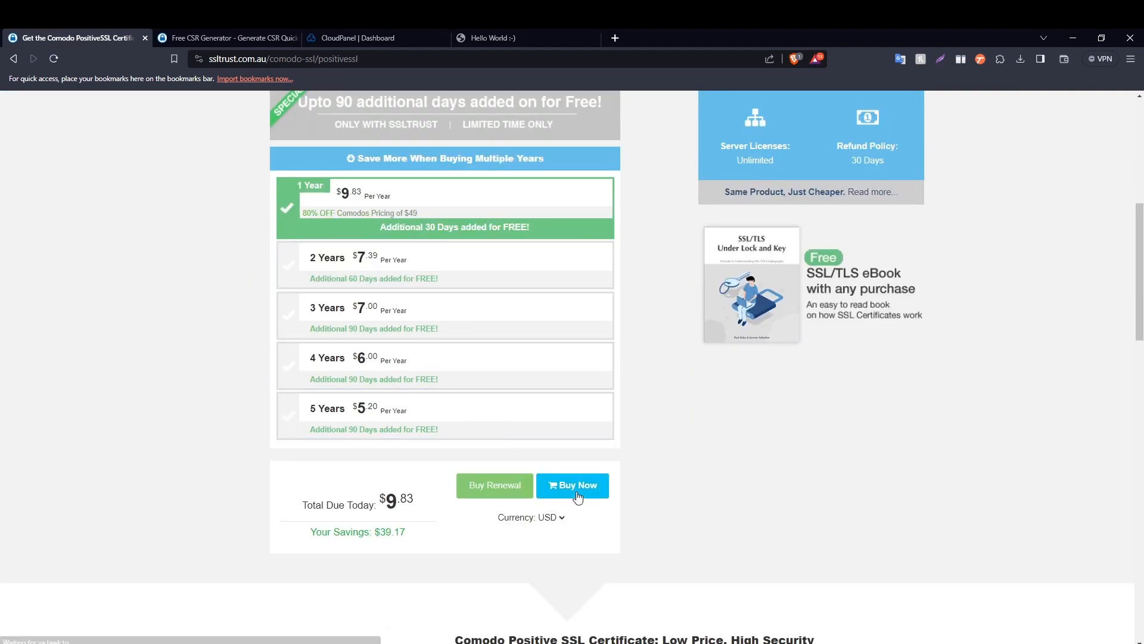
pyautogui.click(572, 485)
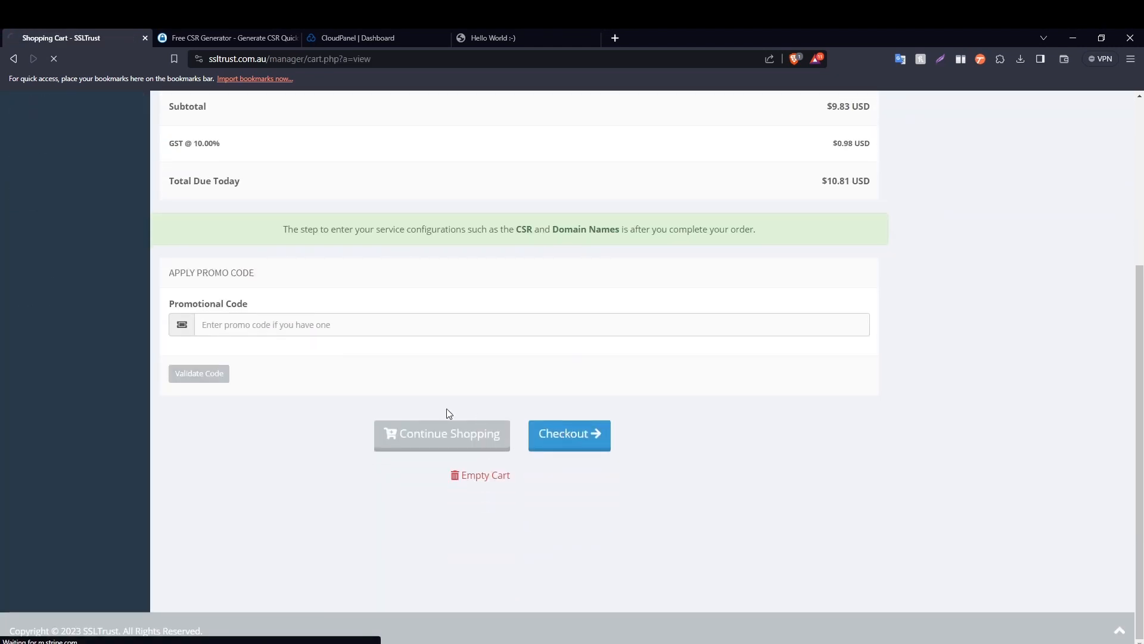
# Step: Proceed to checkout and complete the $10.81 USD order
pyautogui.click(569, 434)
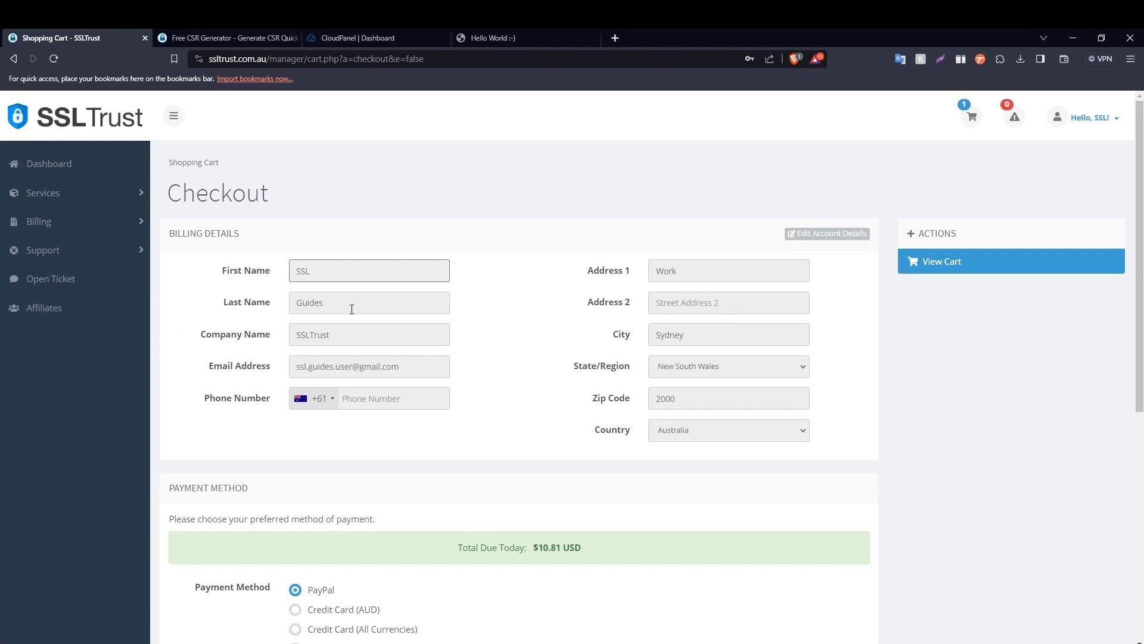
pyautogui.scroll(-3)
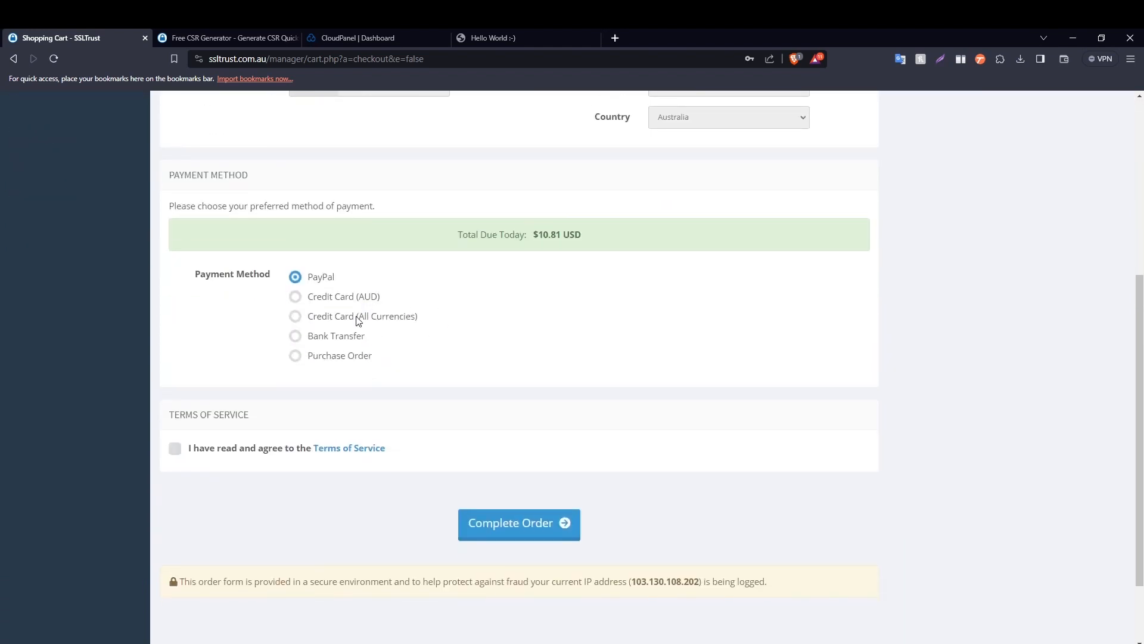
pyautogui.moveTo(449, 451)
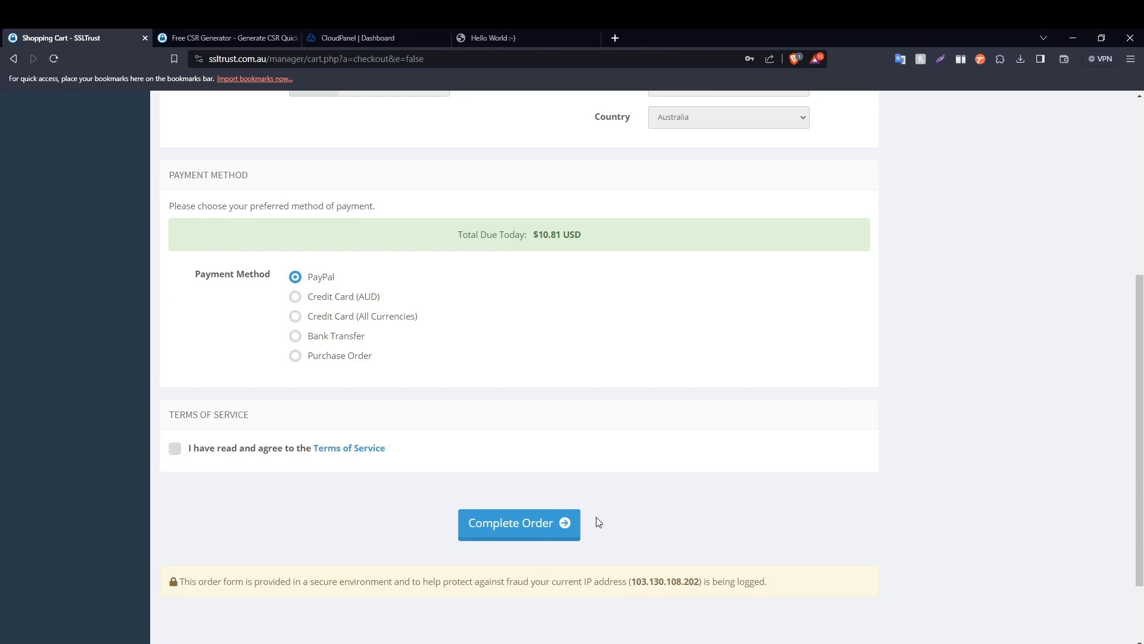
pyautogui.click(519, 523)
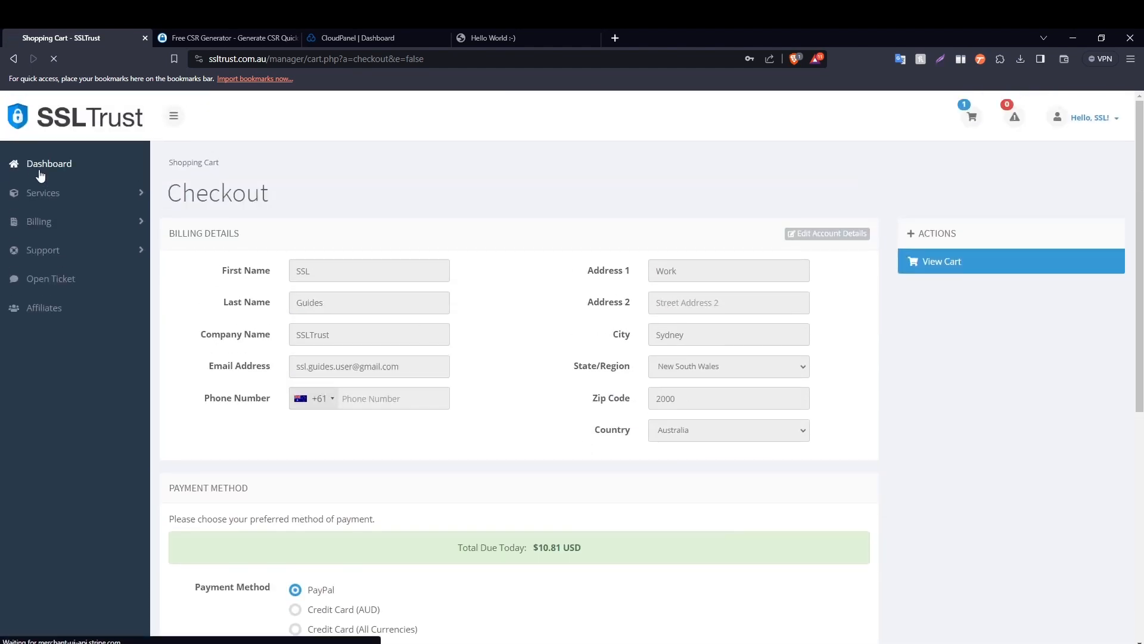
# Step: From the account dashboard, open the newest Extras - SSL service showing it awaits configuration
pyautogui.click(49, 164)
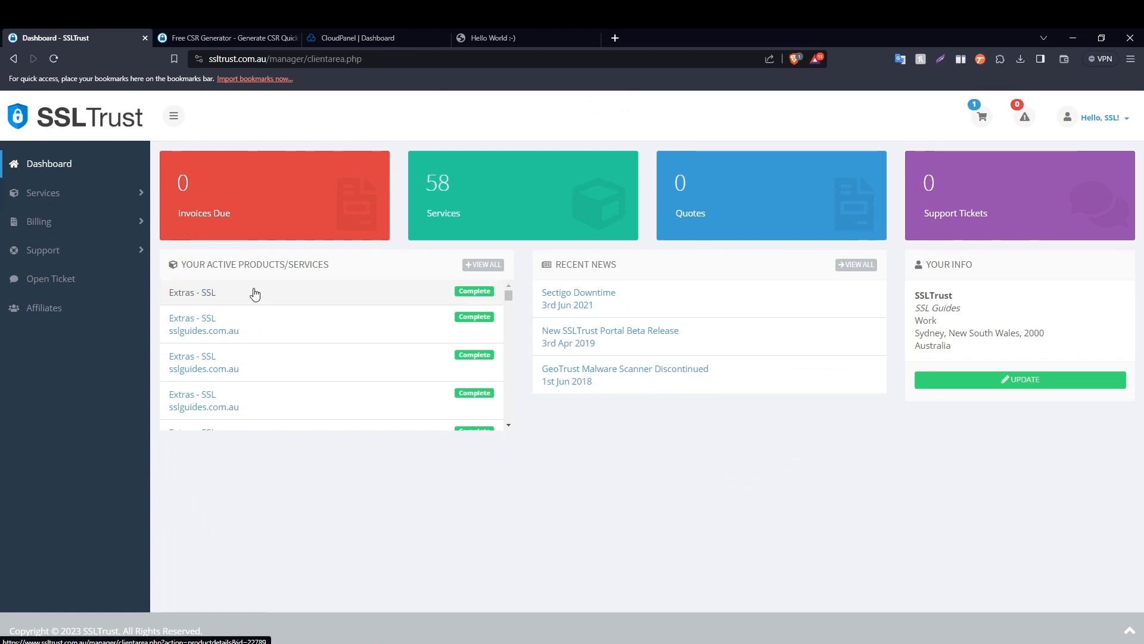
pyautogui.click(192, 292)
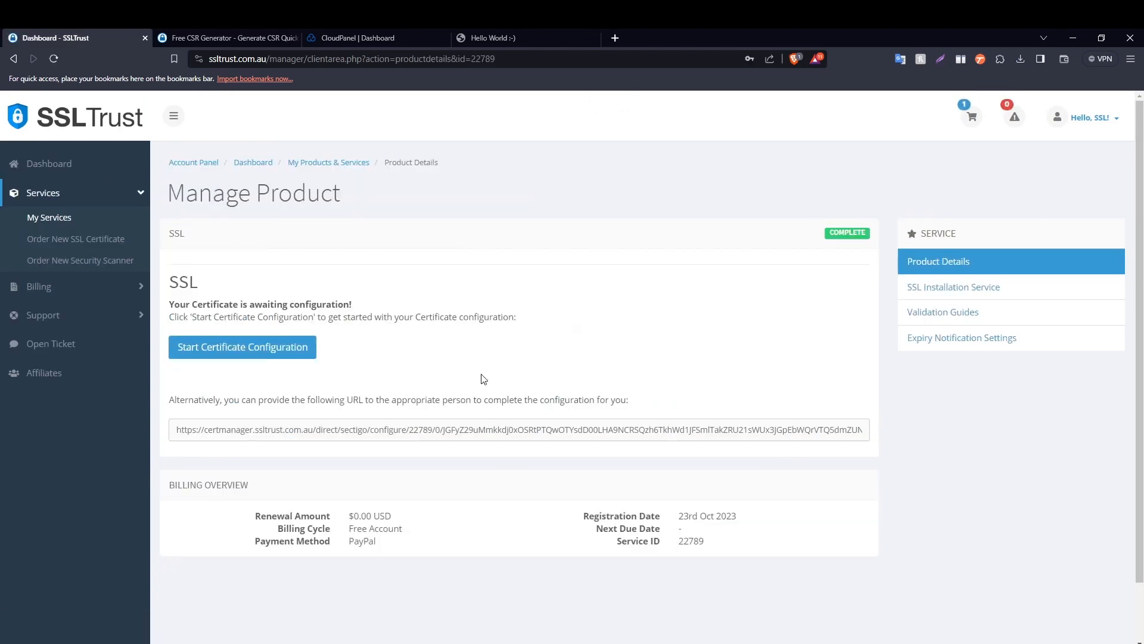
pyautogui.scroll(-3)
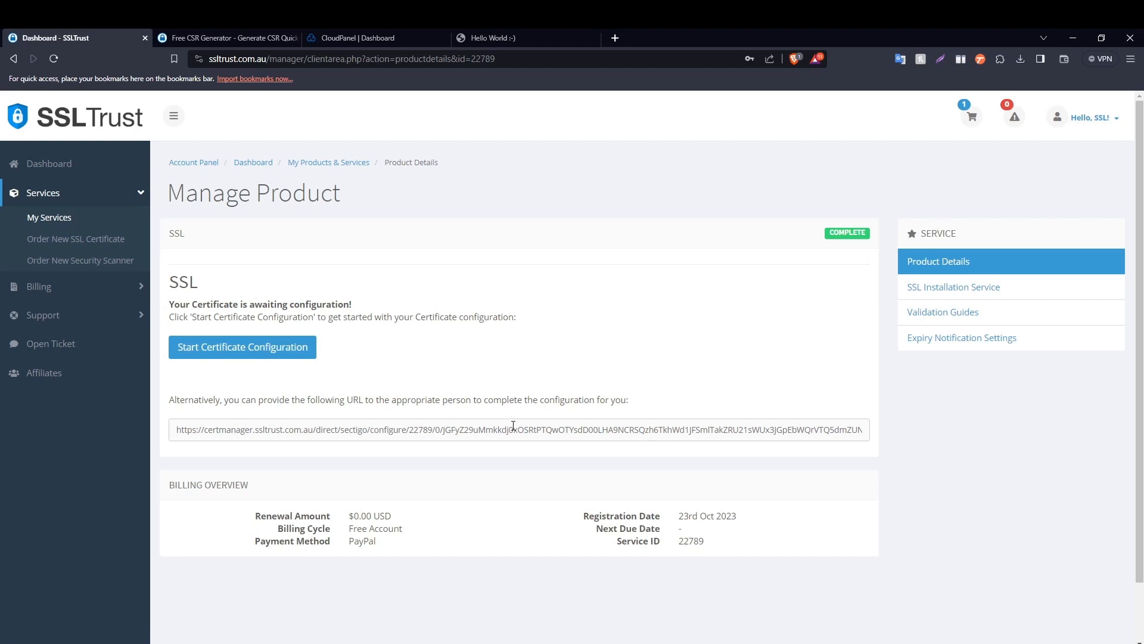
pyautogui.moveTo(546, 315)
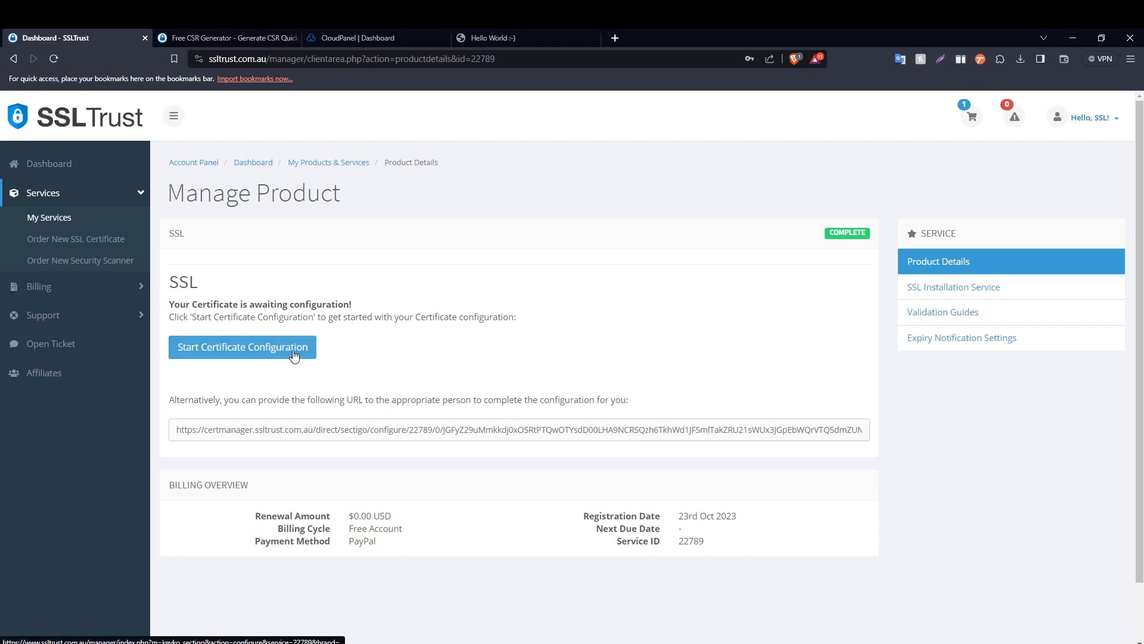
# Step: Start certificate configuration and copy the CSR from the generator tab
pyautogui.click(241, 347)
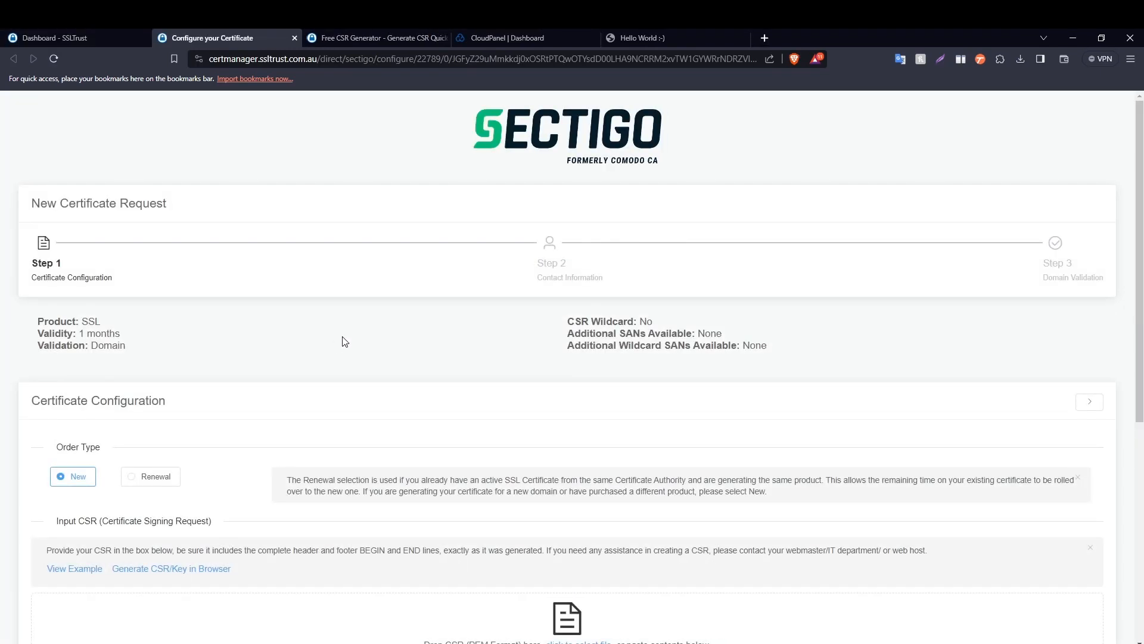
pyautogui.scroll(-3)
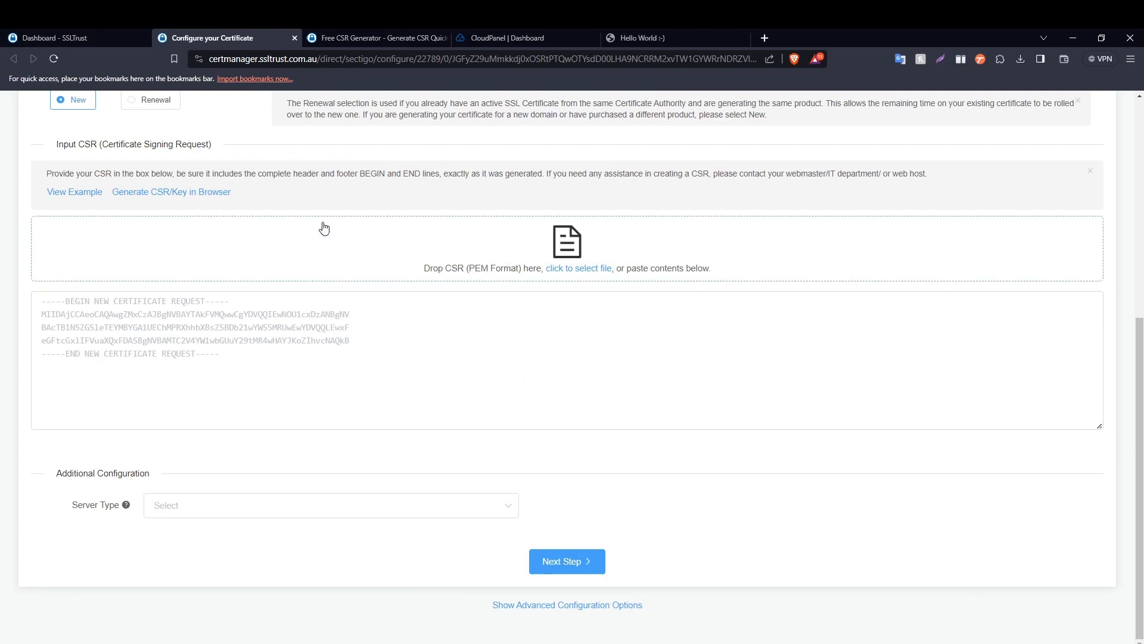
pyautogui.click(376, 38)
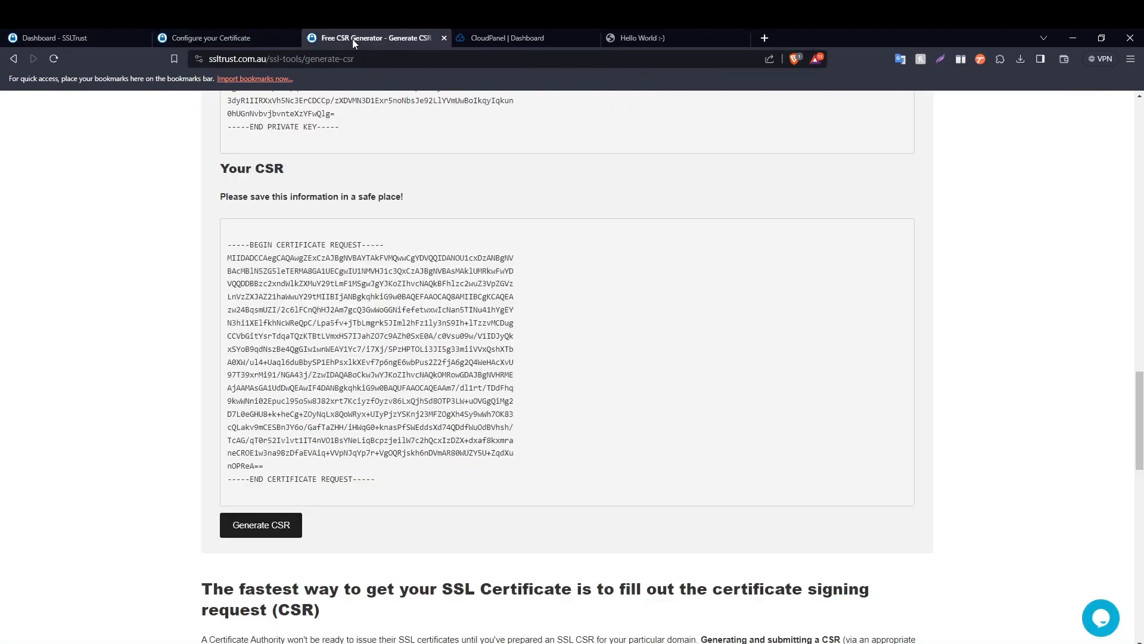
pyautogui.moveTo(406, 490)
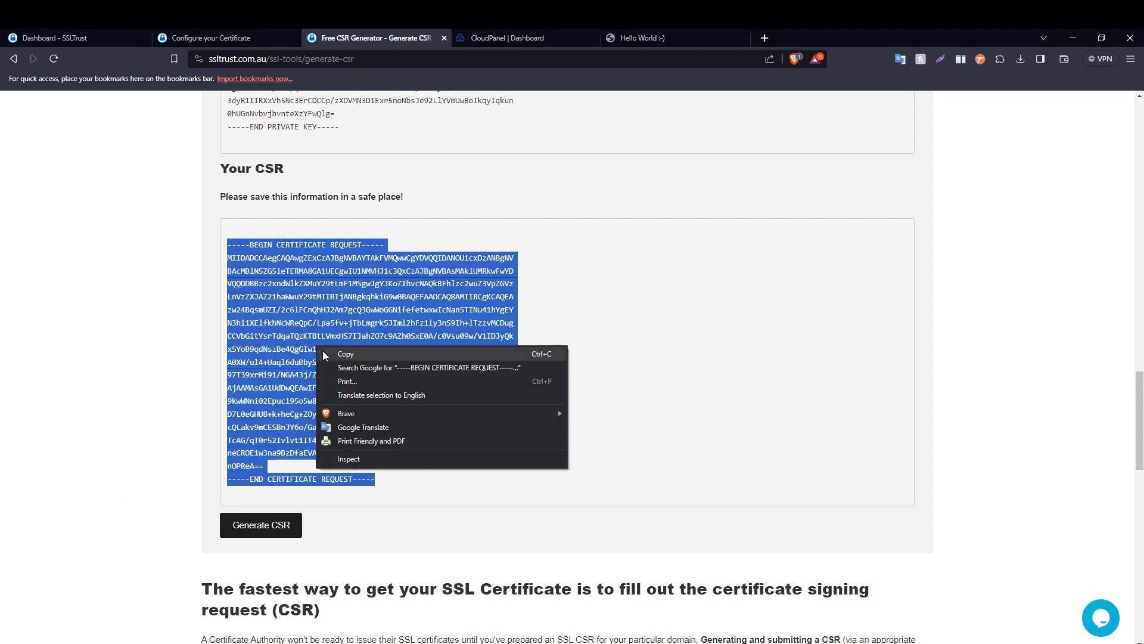
pyautogui.click(212, 37)
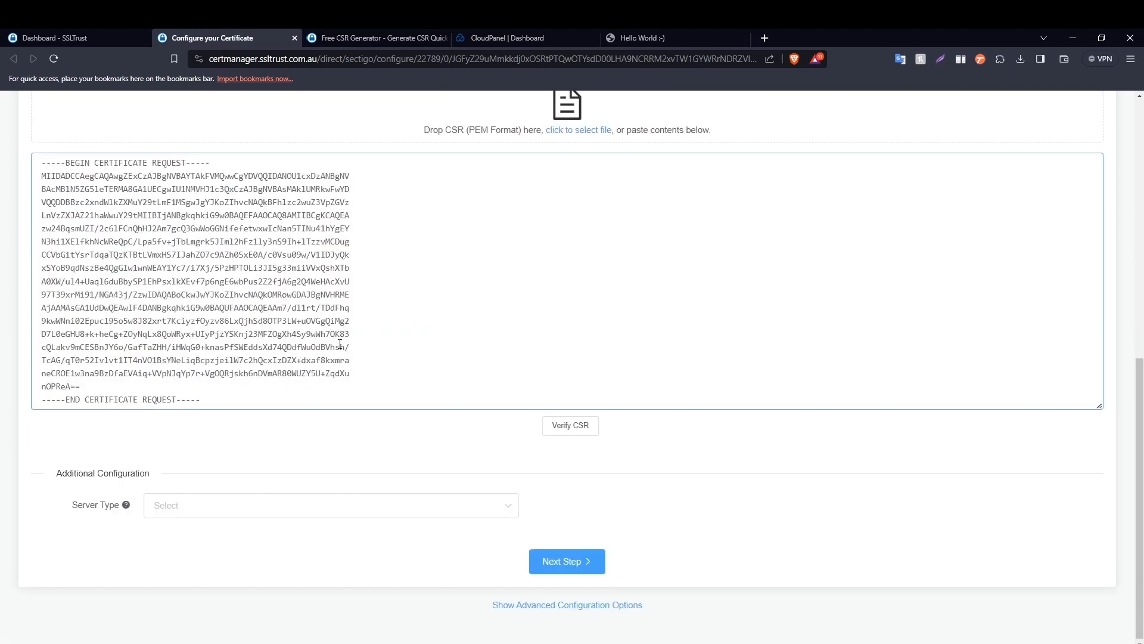
# Step: Verify the pasted sslguides.com.au CSR details and set the server type to nginx
pyautogui.click(570, 425)
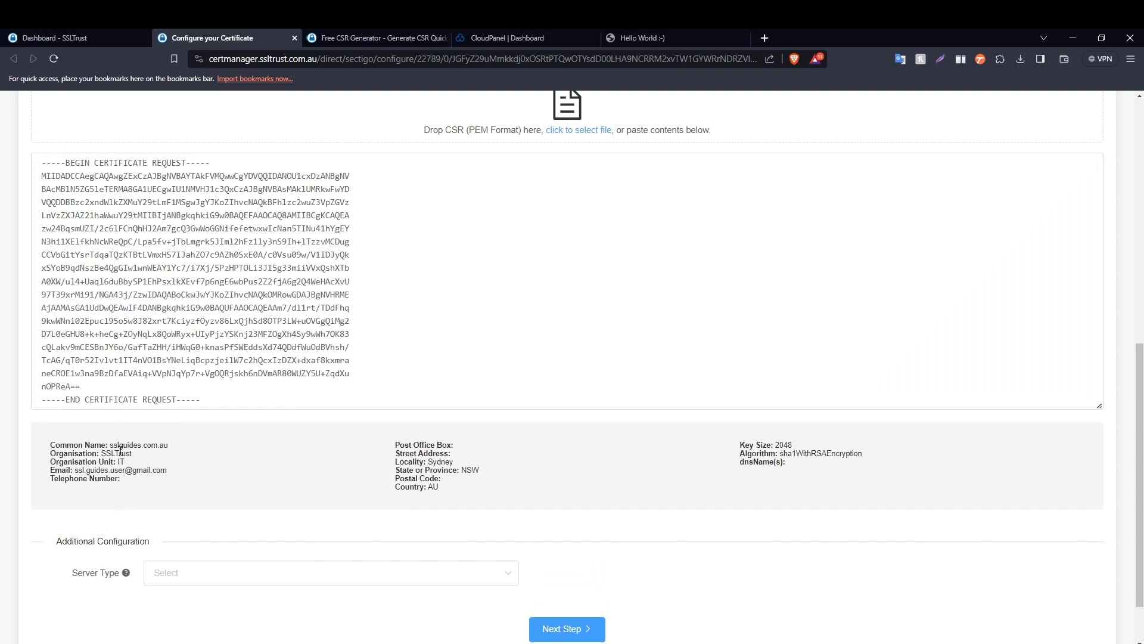
pyautogui.scroll(-3)
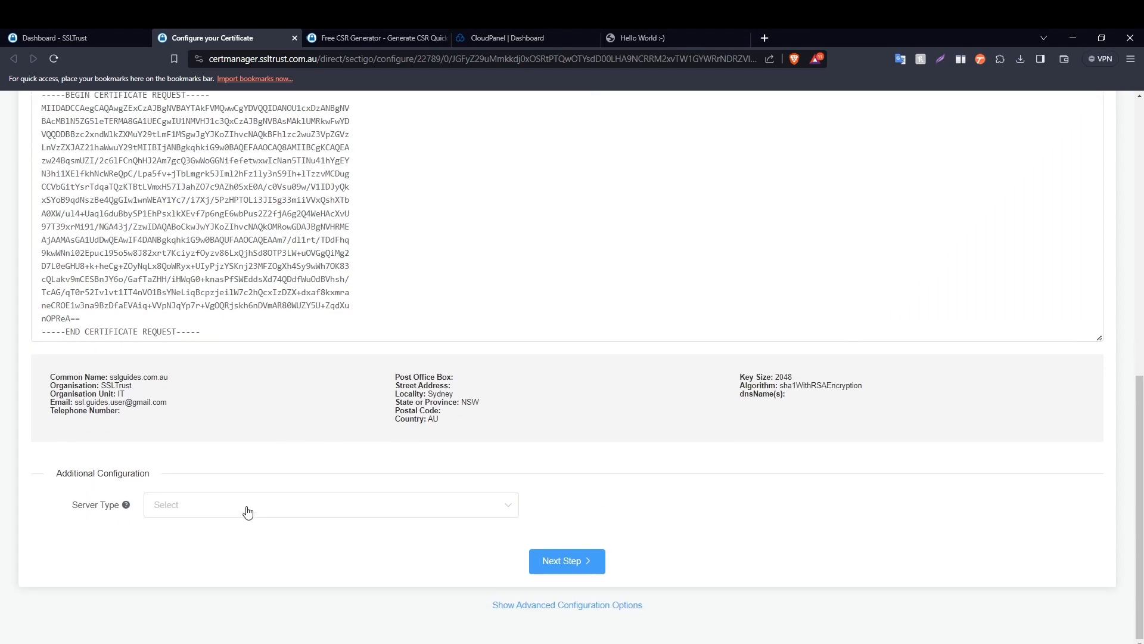
pyautogui.click(331, 504)
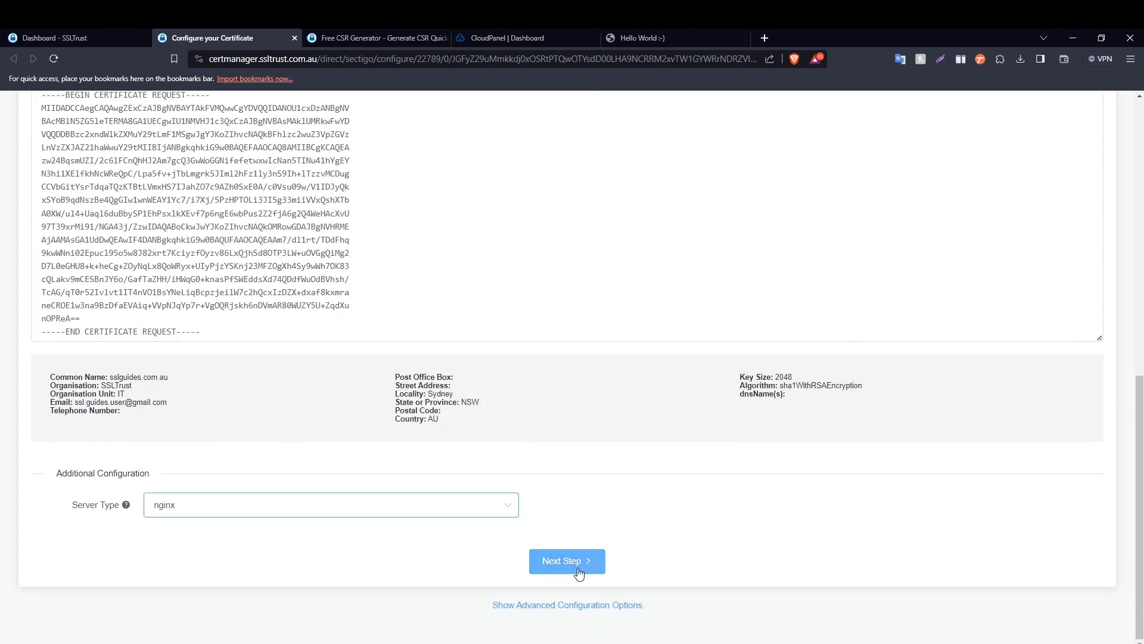
# Step: Enter the admin contact's title Mr, name and ssl.guides email address
pyautogui.click(566, 560)
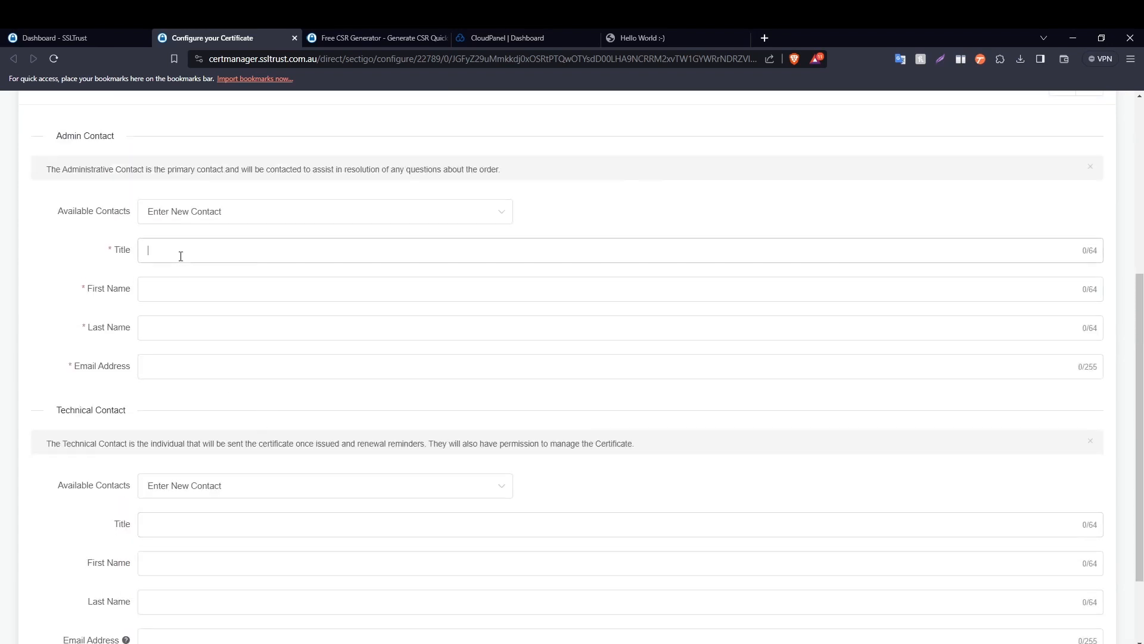
pyautogui.write('Mr.')
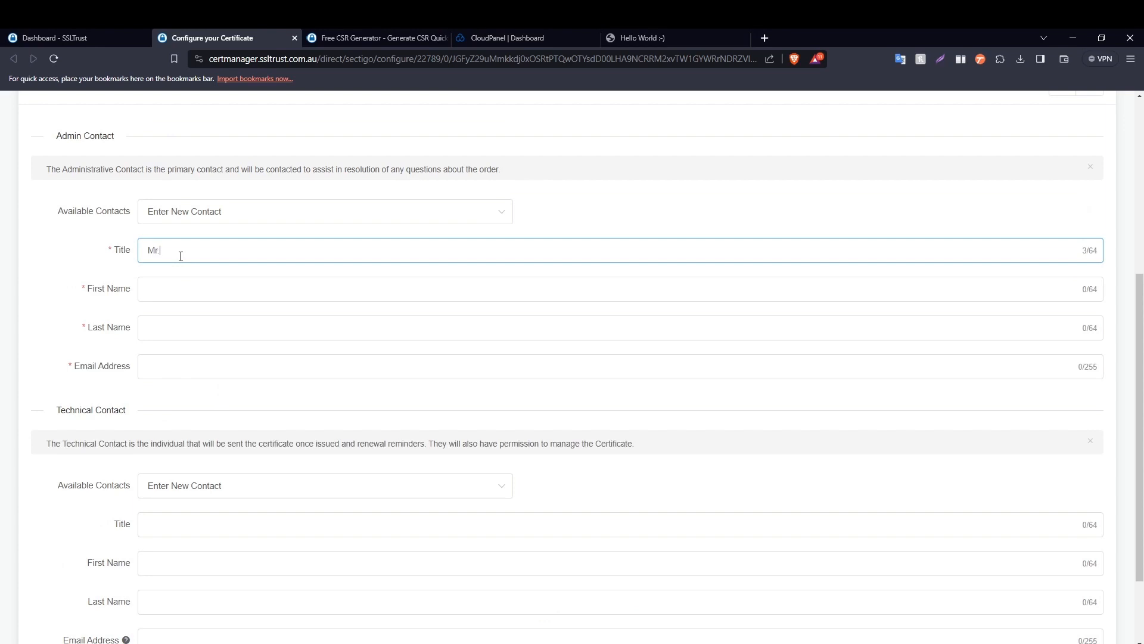
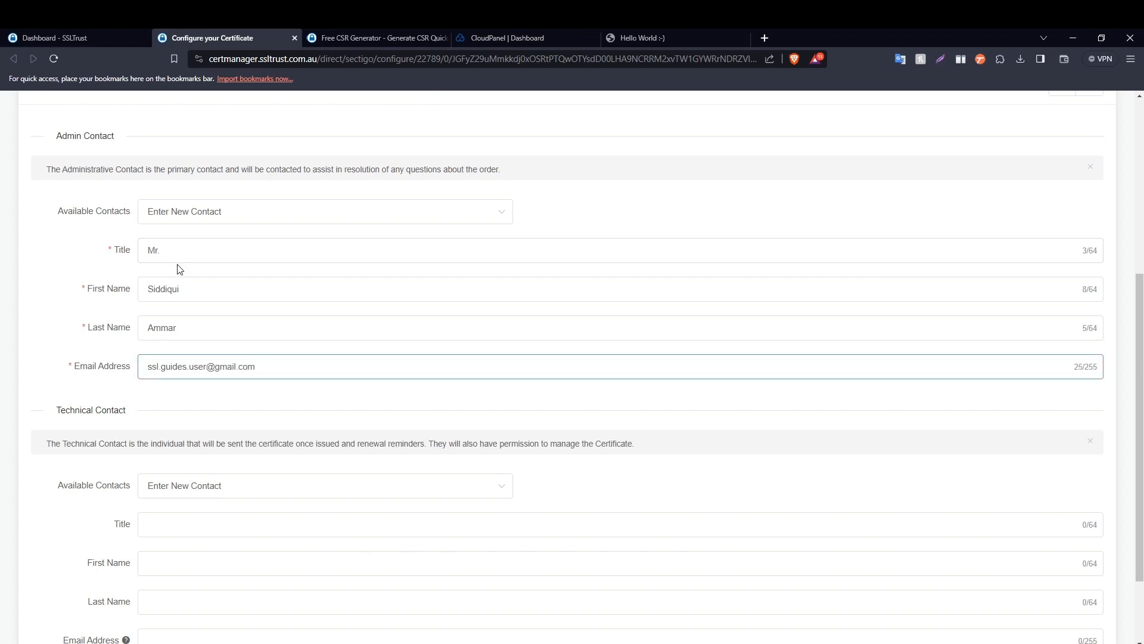
# Step: Set the technical contact to Use Admin Contact
pyautogui.scroll(-3)
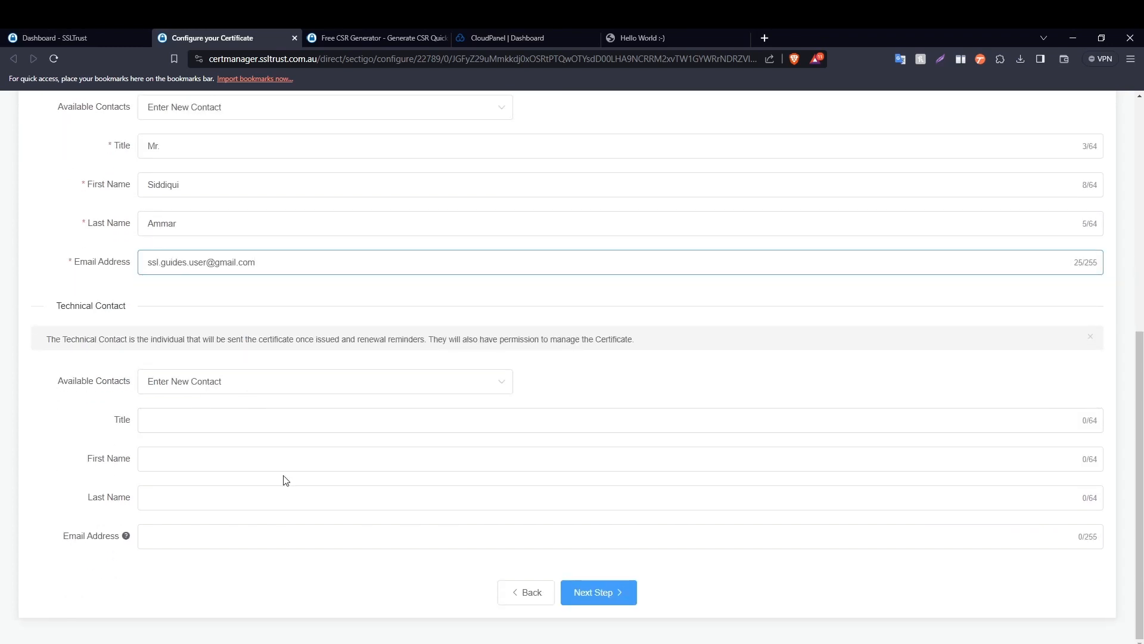
pyautogui.click(325, 381)
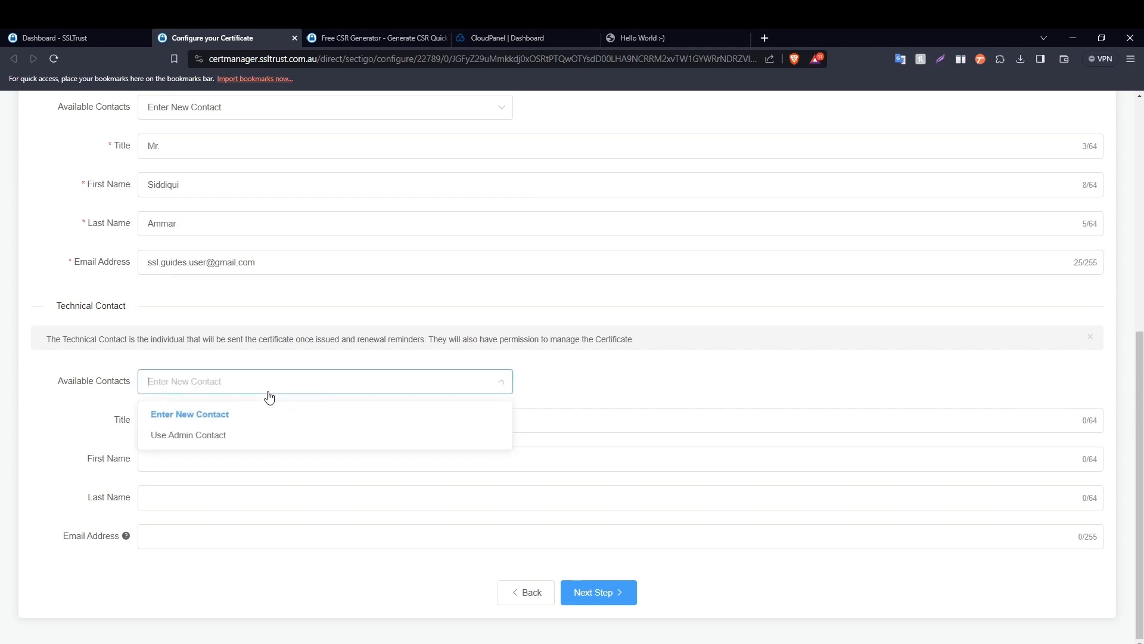
pyautogui.click(189, 414)
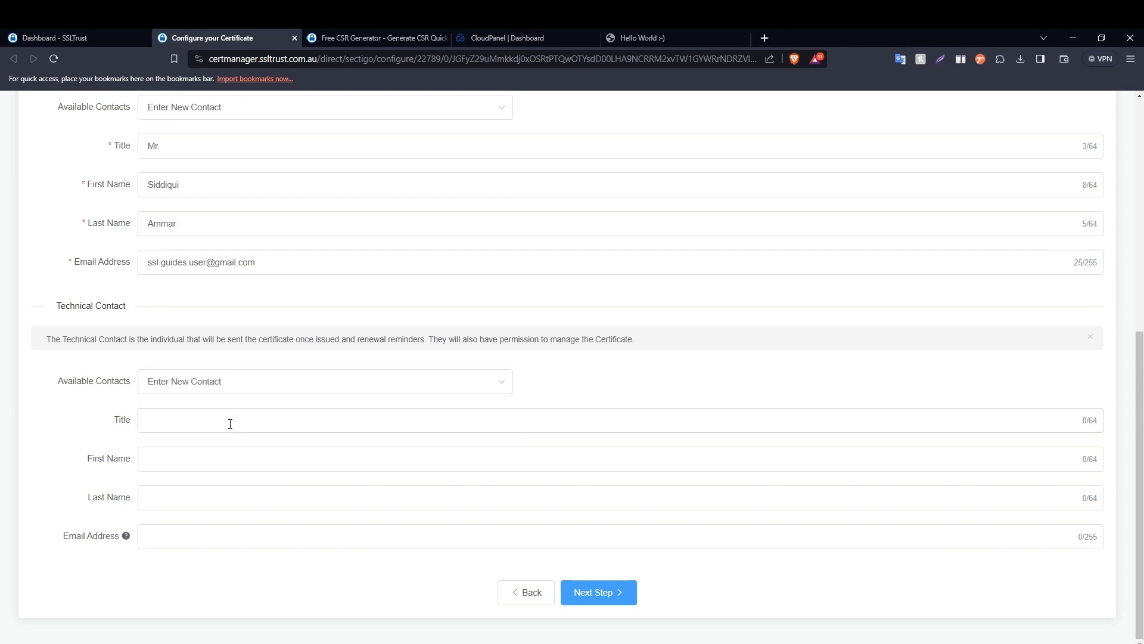
pyautogui.click(324, 381)
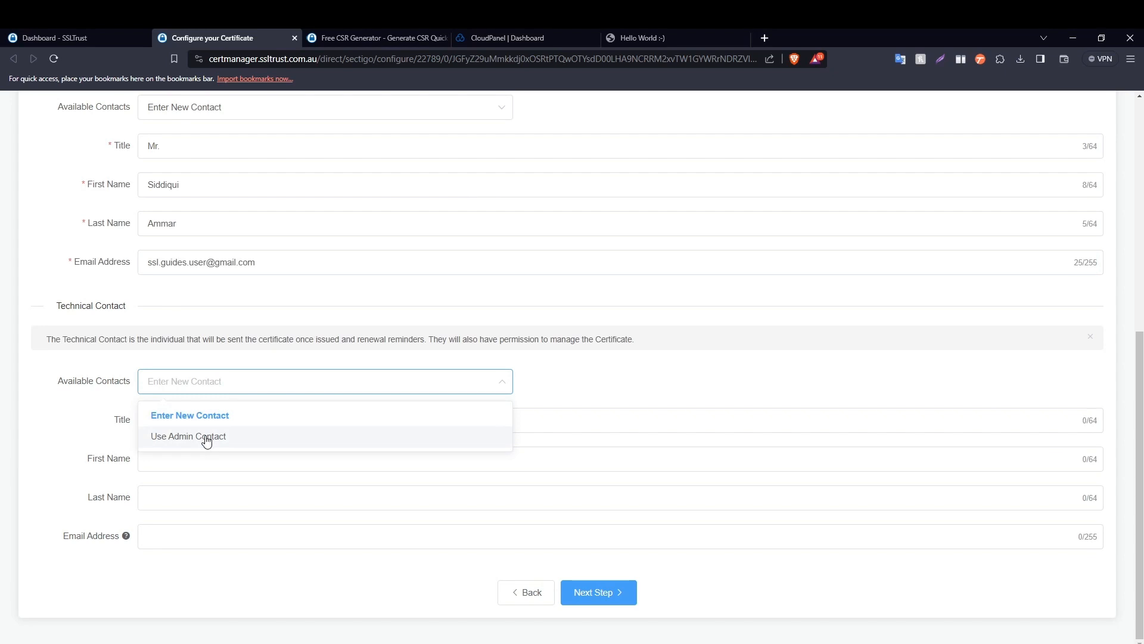
pyautogui.click(188, 436)
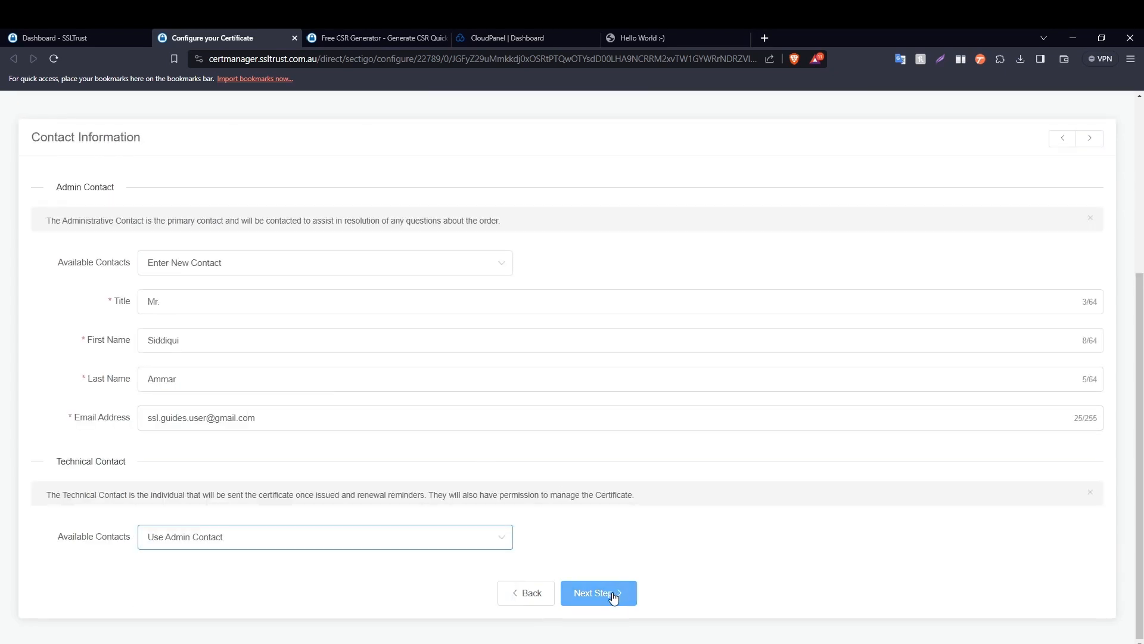
# Step: Advance to Domain Validation and choose Email as the validation method
pyautogui.click(598, 592)
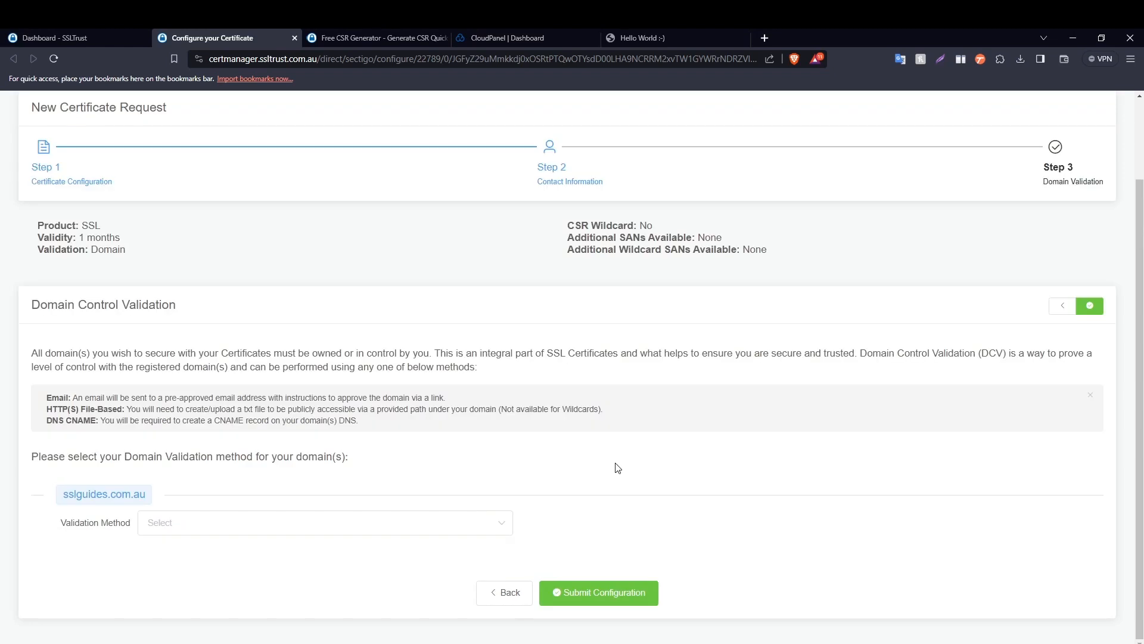
pyautogui.moveTo(449, 333)
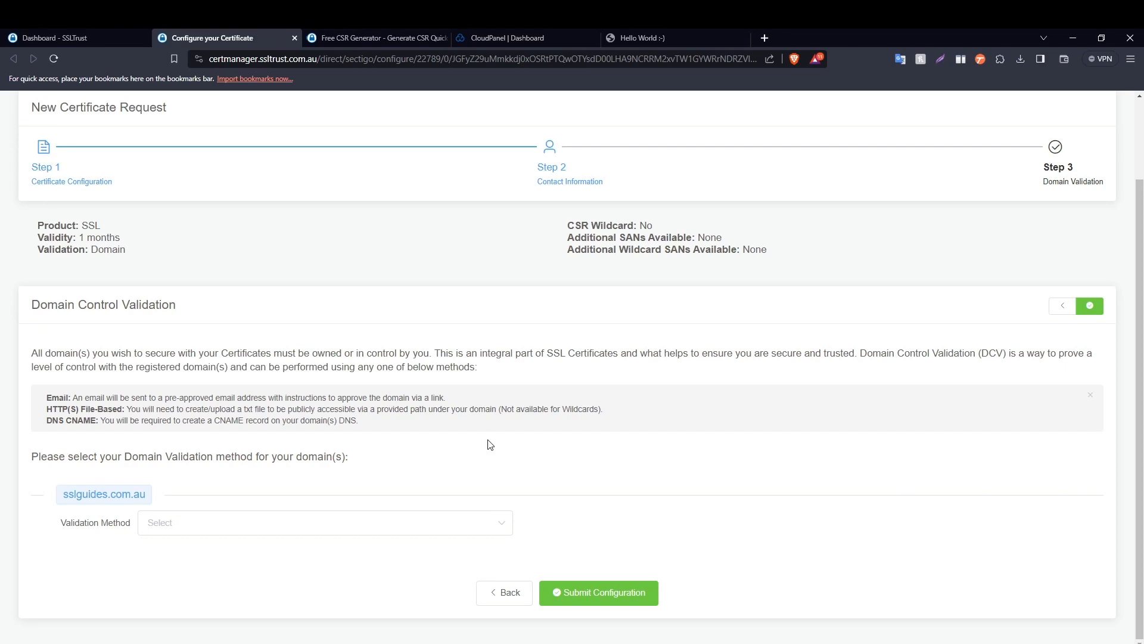
pyautogui.moveTo(501, 354)
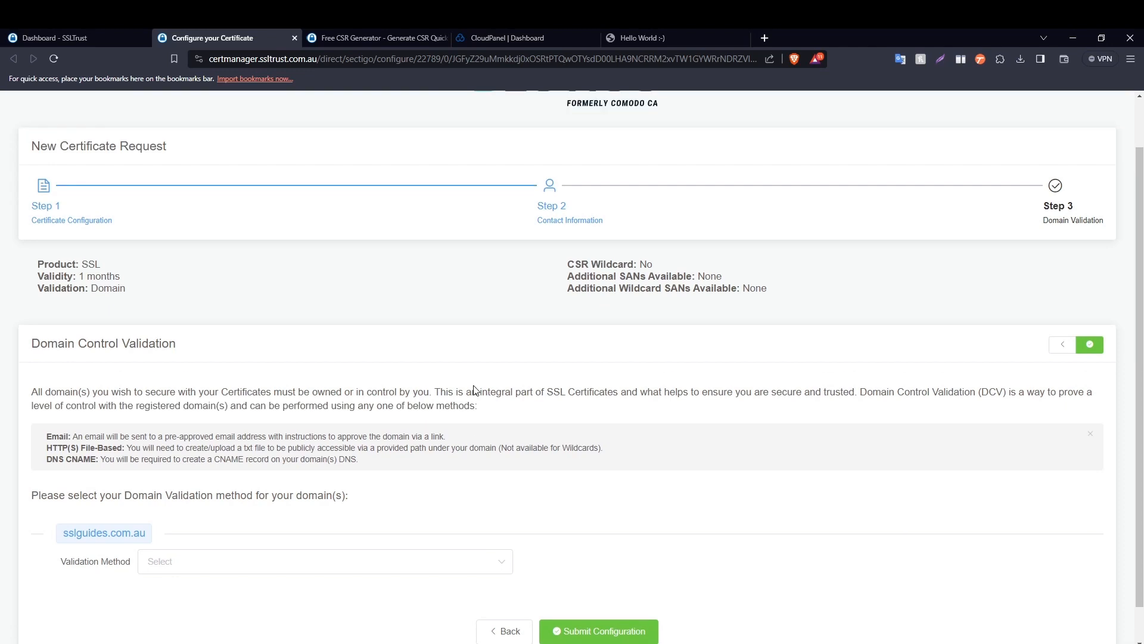
pyautogui.scroll(-3)
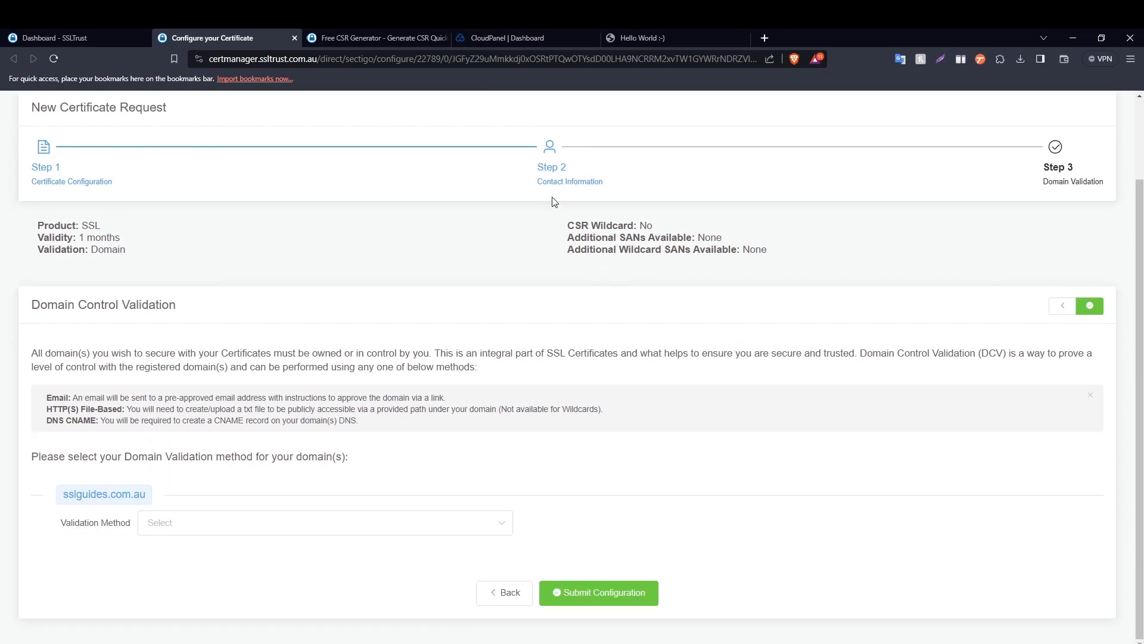
pyautogui.moveTo(225, 399)
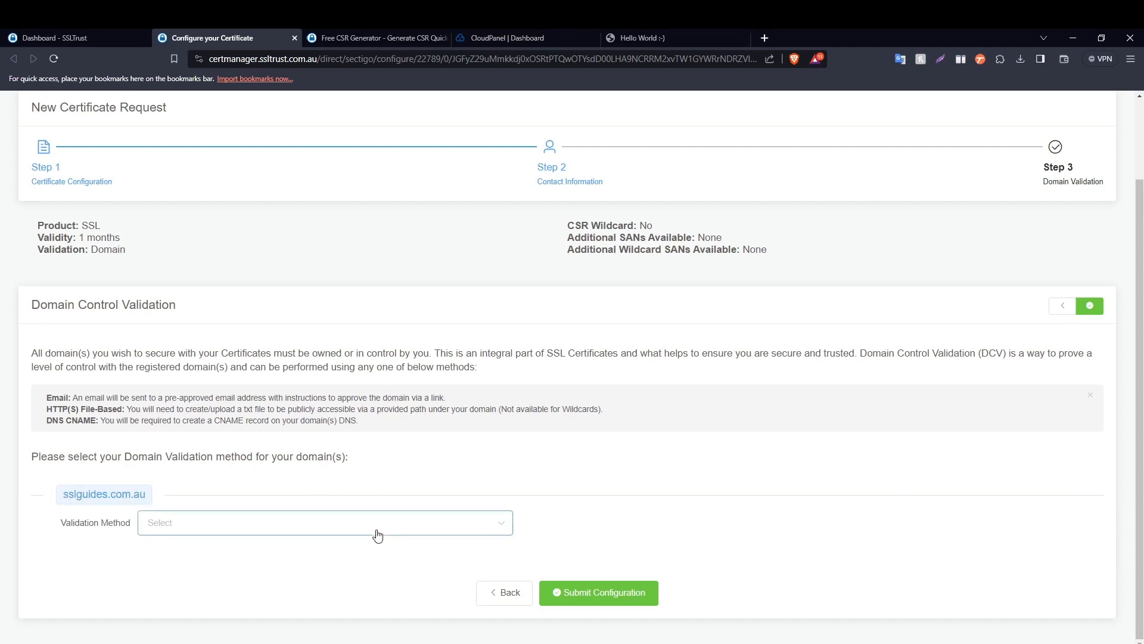
pyautogui.click(325, 522)
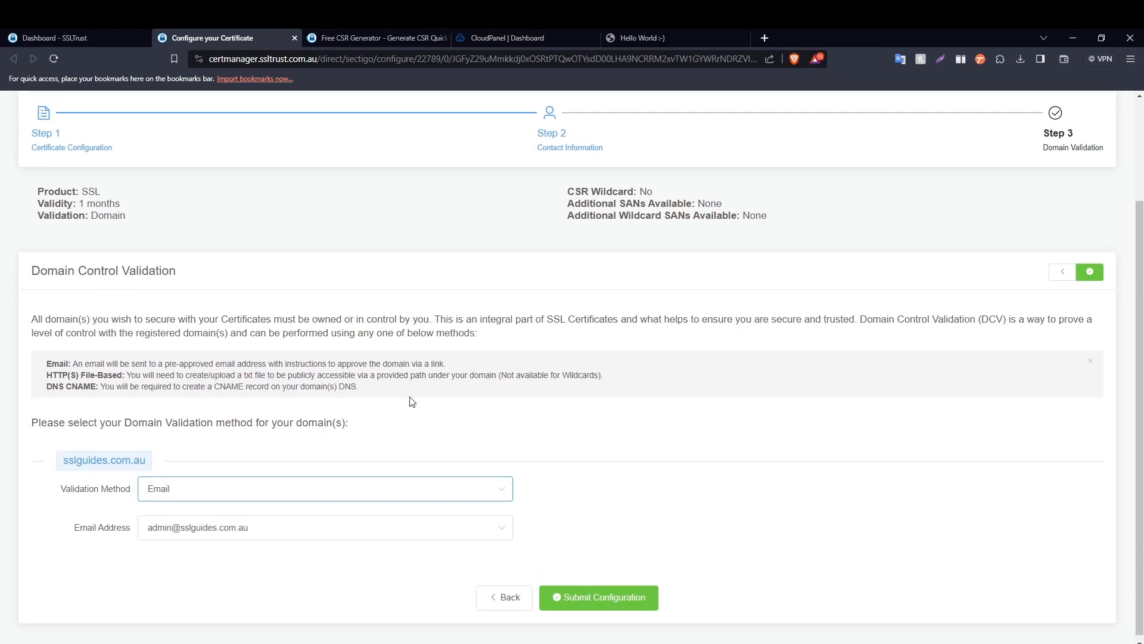
pyautogui.scroll(-3)
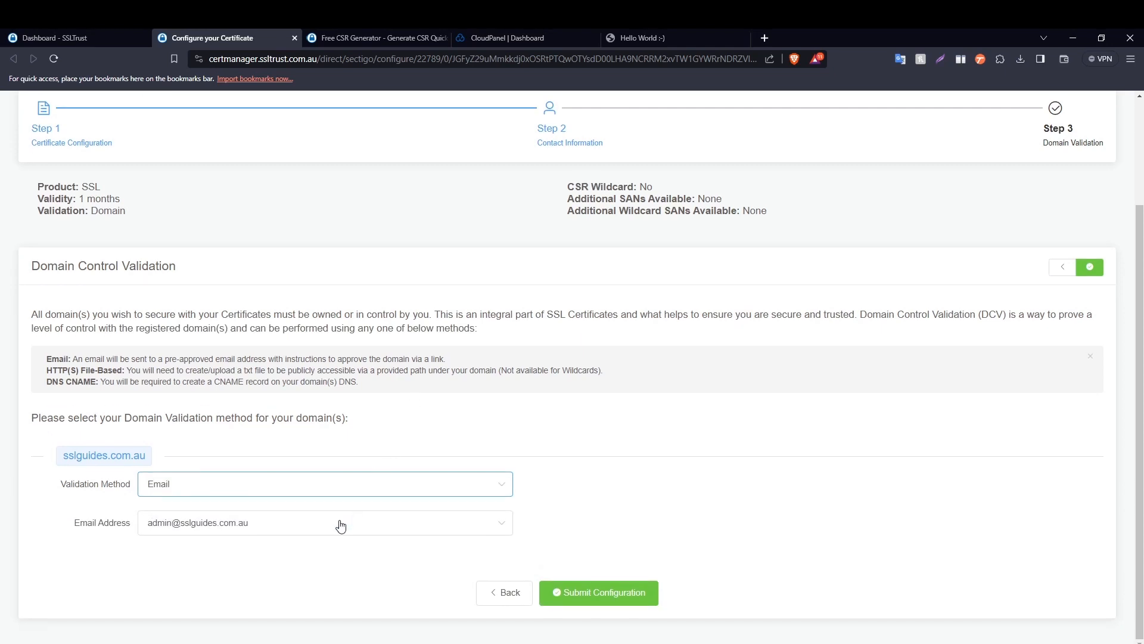
pyautogui.click(324, 522)
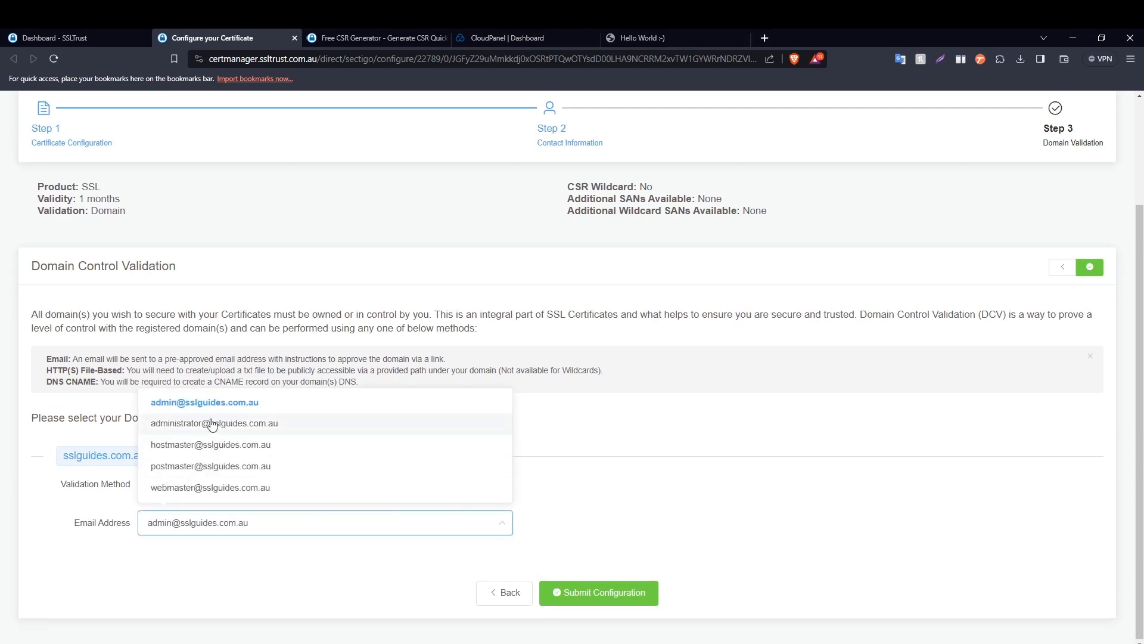
pyautogui.moveTo(211, 487)
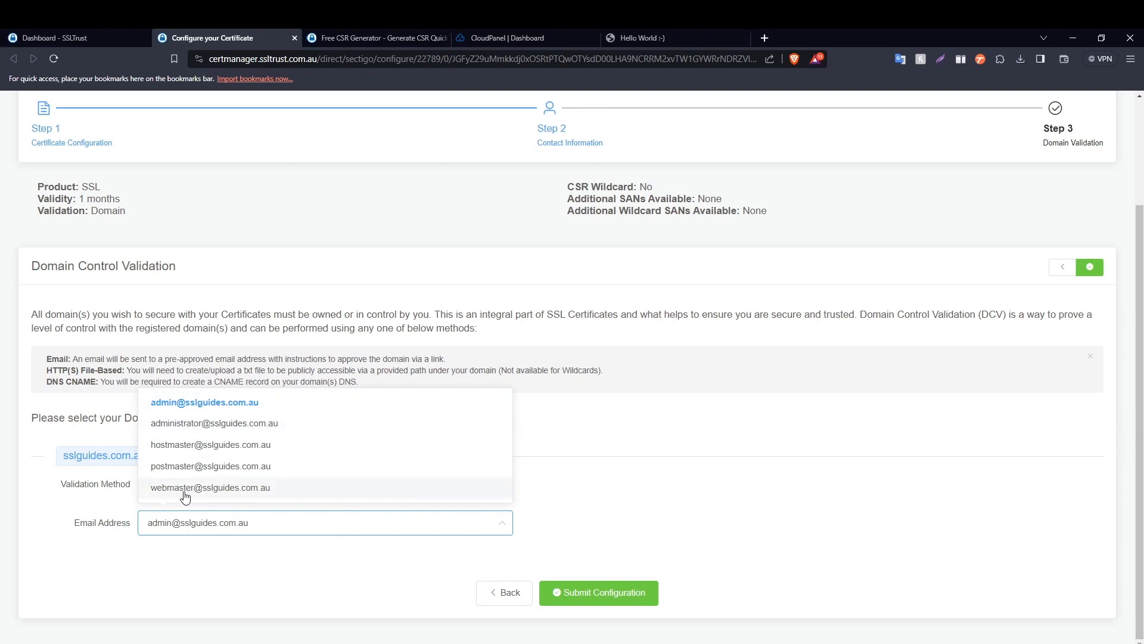
pyautogui.moveTo(615, 565)
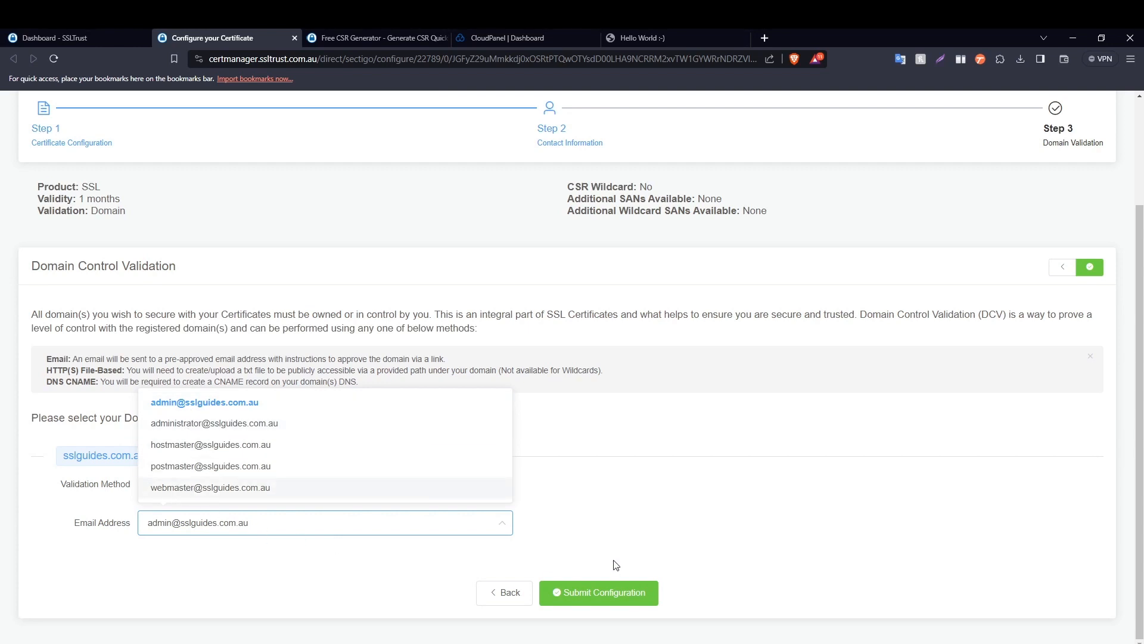
pyautogui.click(197, 523)
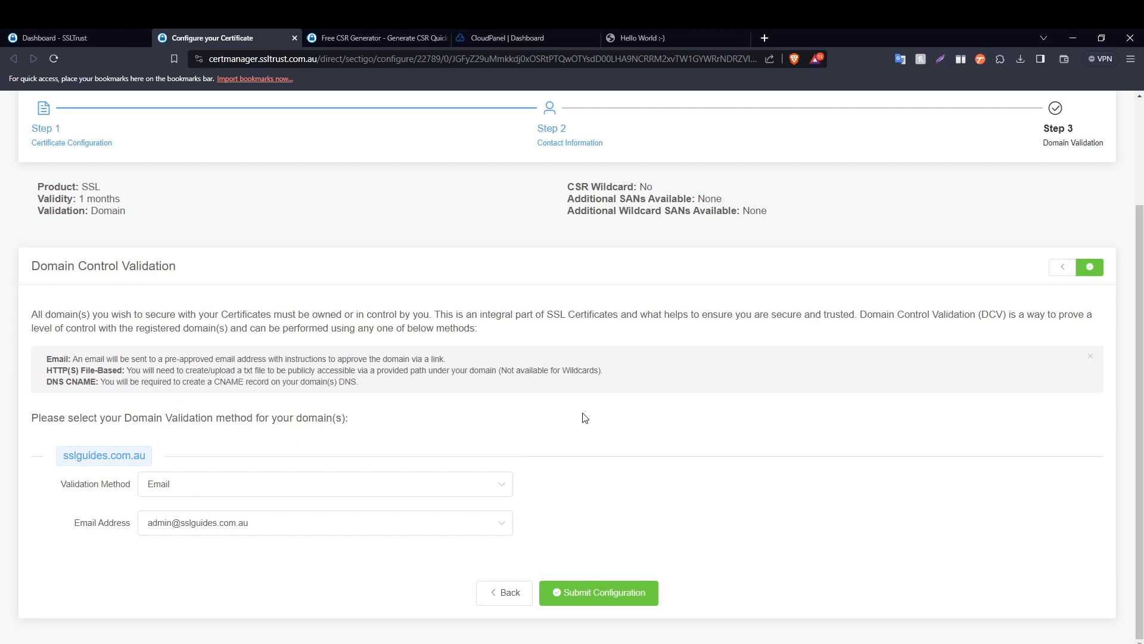
pyautogui.moveTo(152, 524)
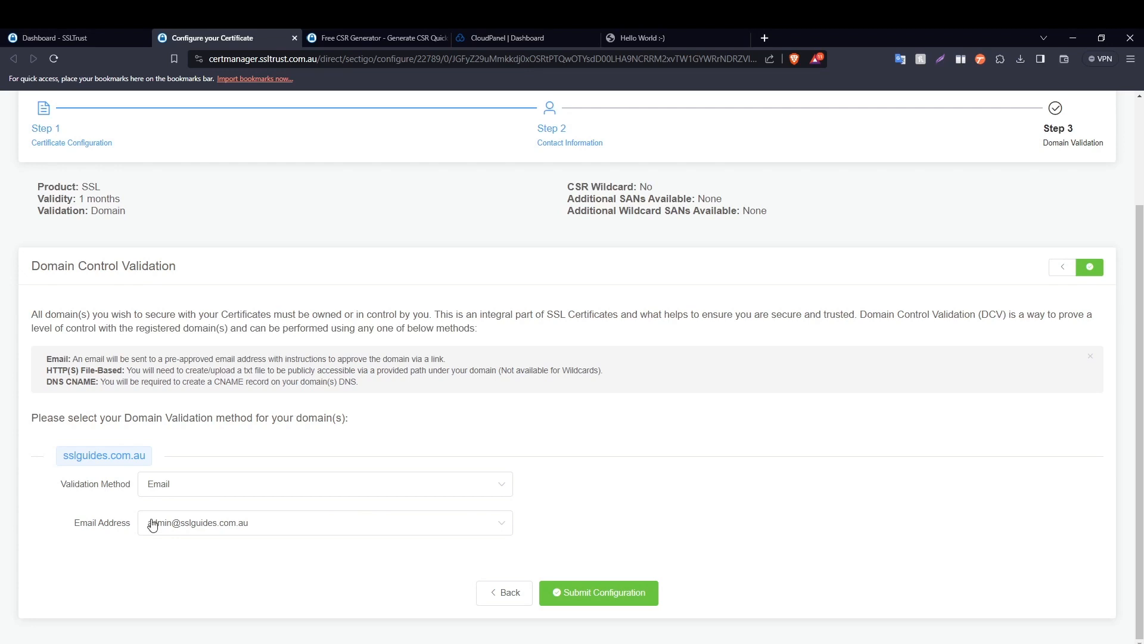
# Step: Switch validation to HTTP File and select the validation file name and well-known folder path
pyautogui.click(325, 484)
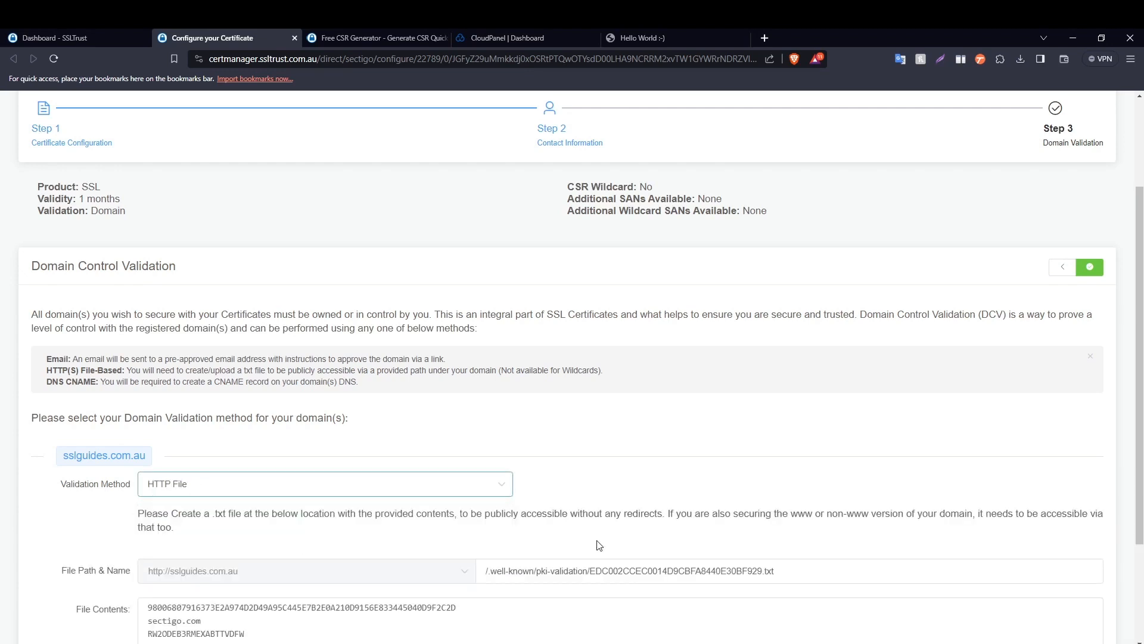
pyautogui.scroll(-3)
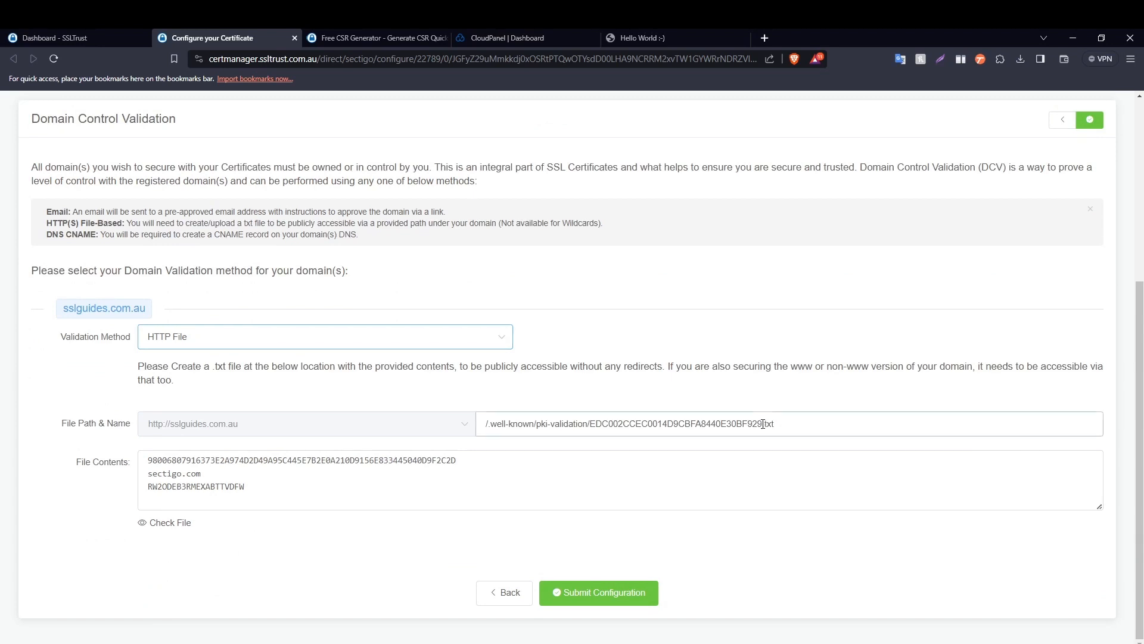
pyautogui.doubleClick(675, 423)
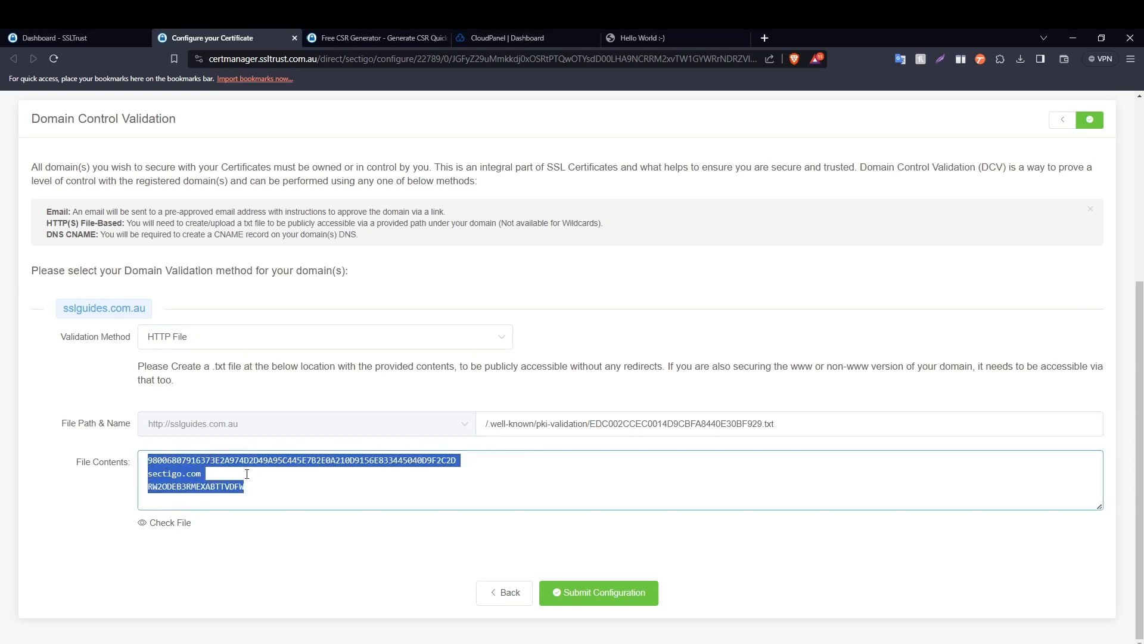
pyautogui.moveTo(224, 574)
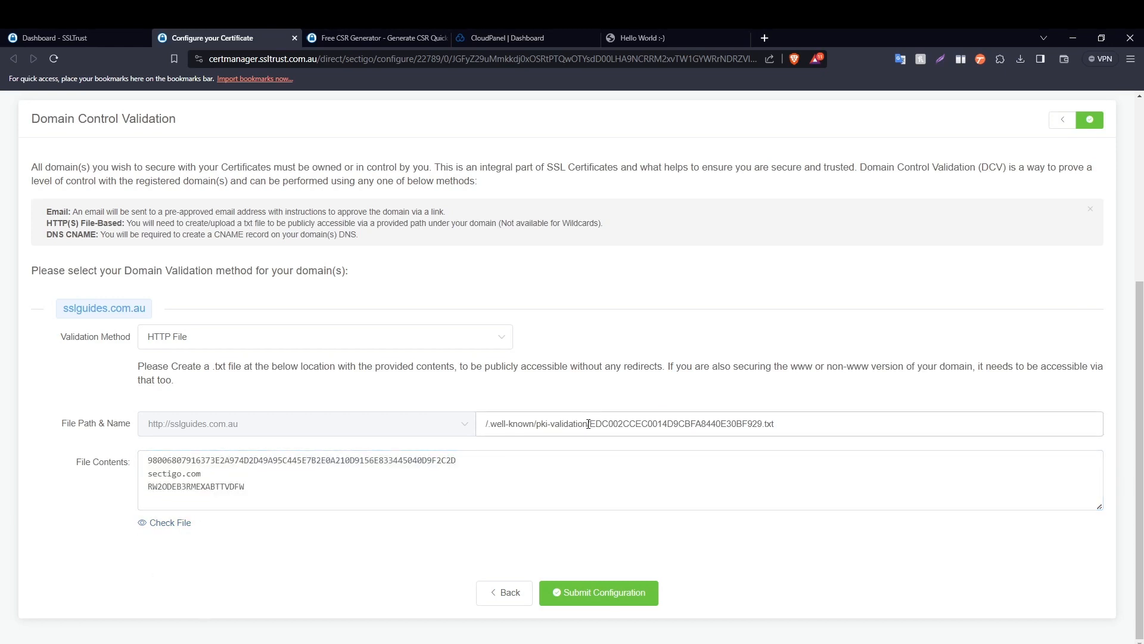
pyautogui.doubleClick(562, 423)
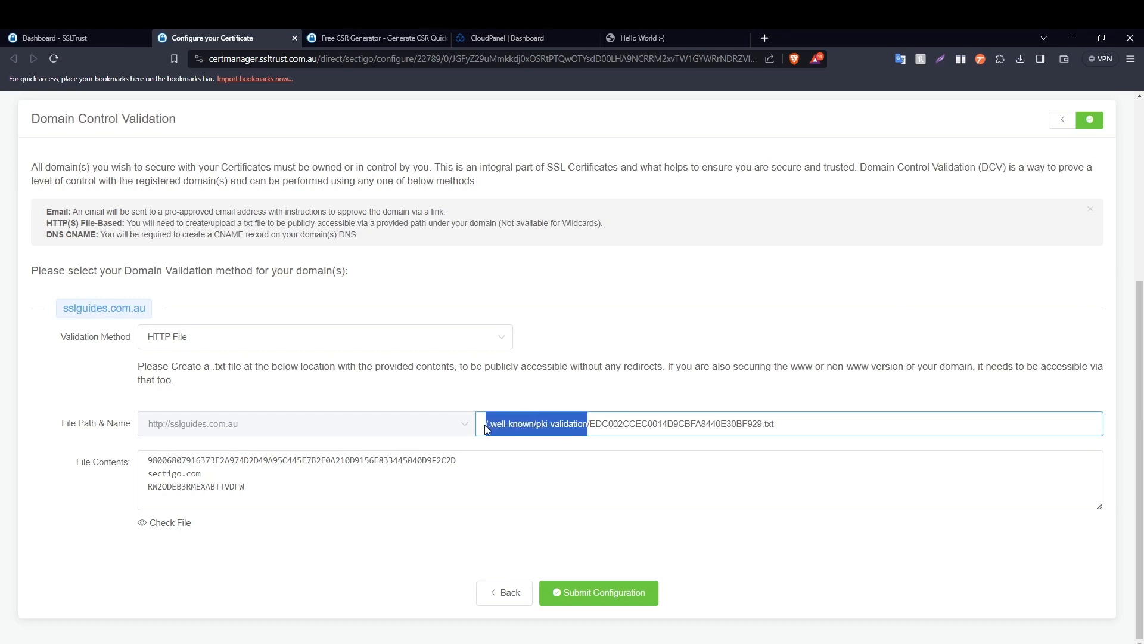
pyautogui.moveTo(303, 397)
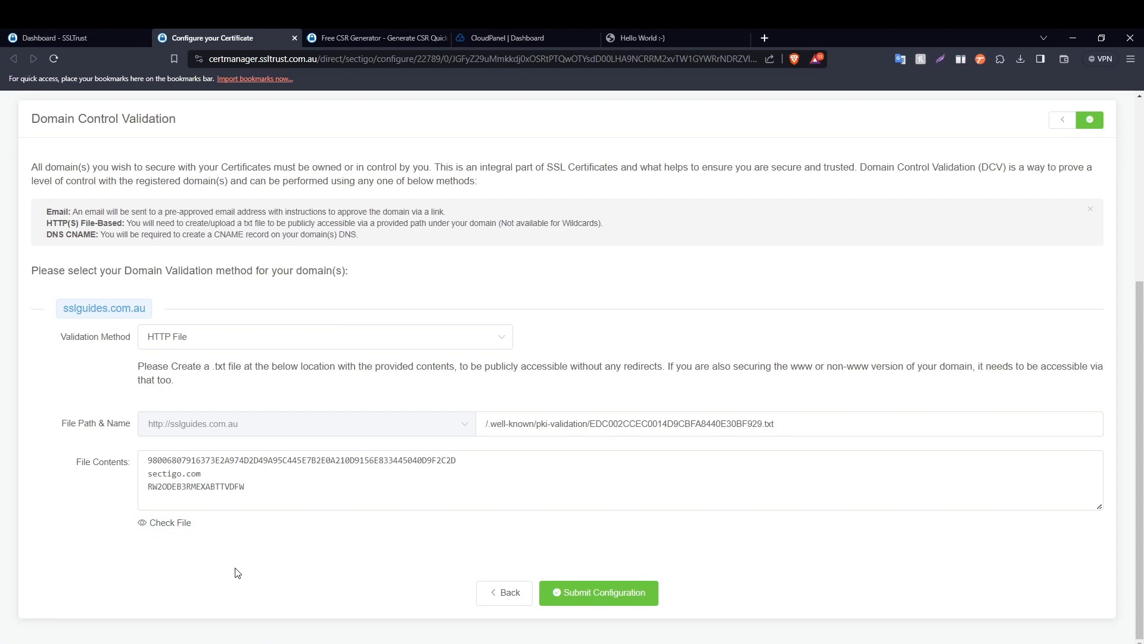
pyautogui.moveTo(326, 541)
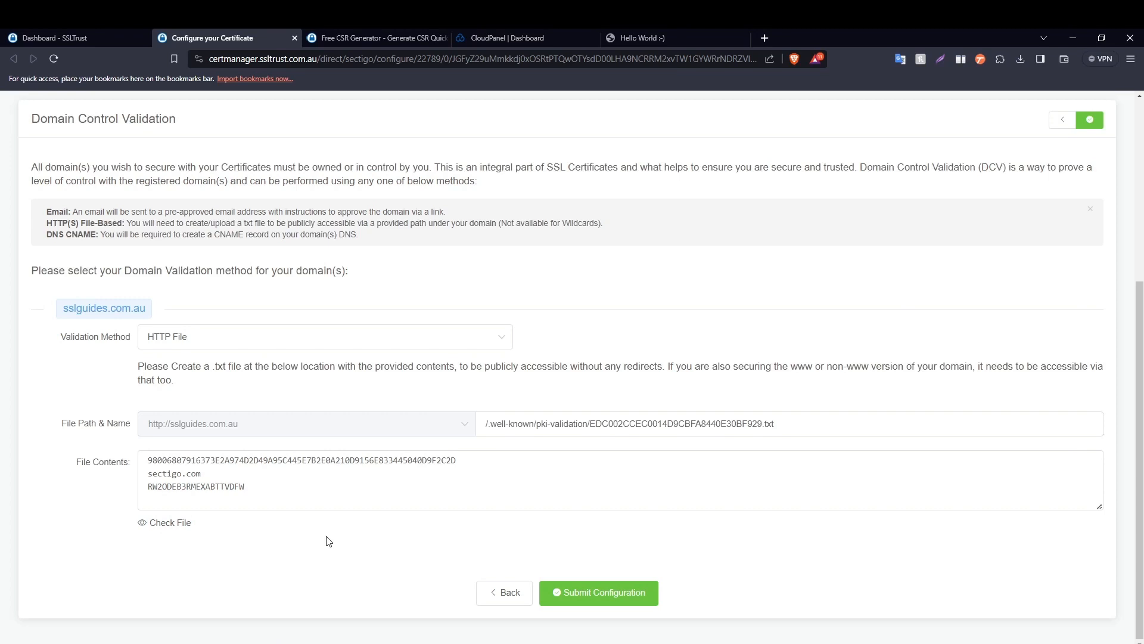
# Step: Change the validation method for sslguides.com.au to CNAME, showing the record name and value
pyautogui.click(325, 337)
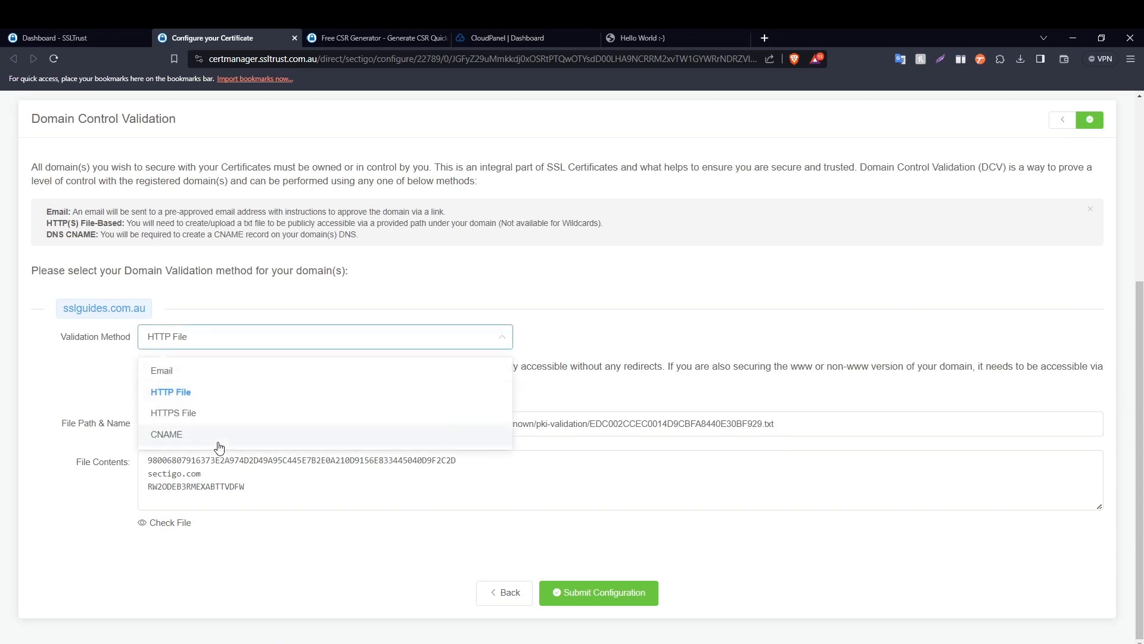
pyautogui.click(166, 434)
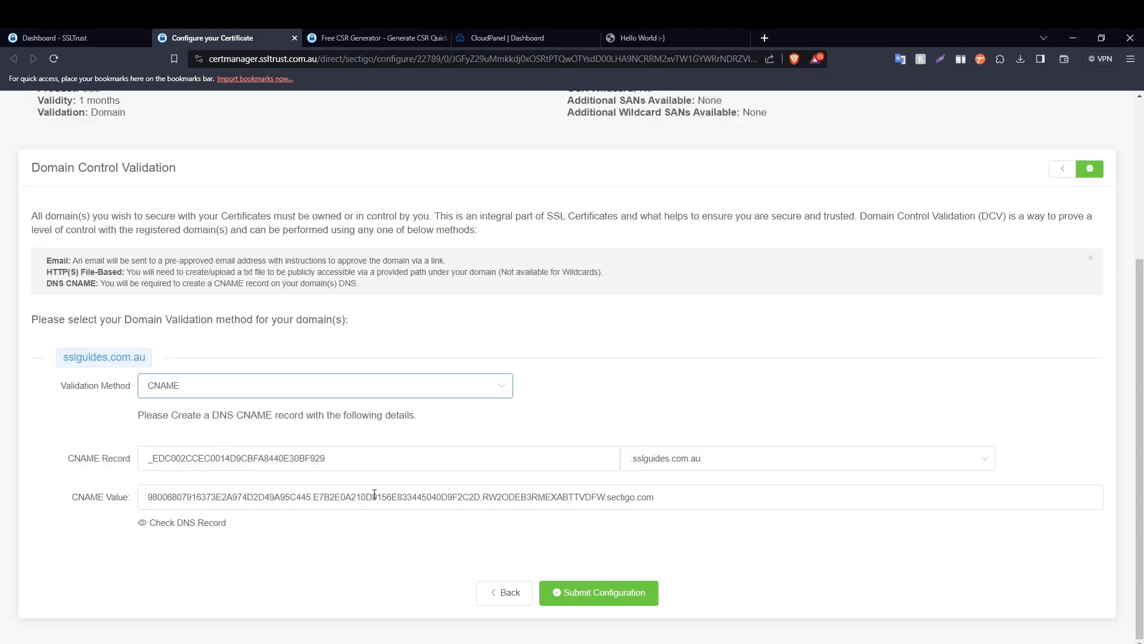
pyautogui.moveTo(348, 562)
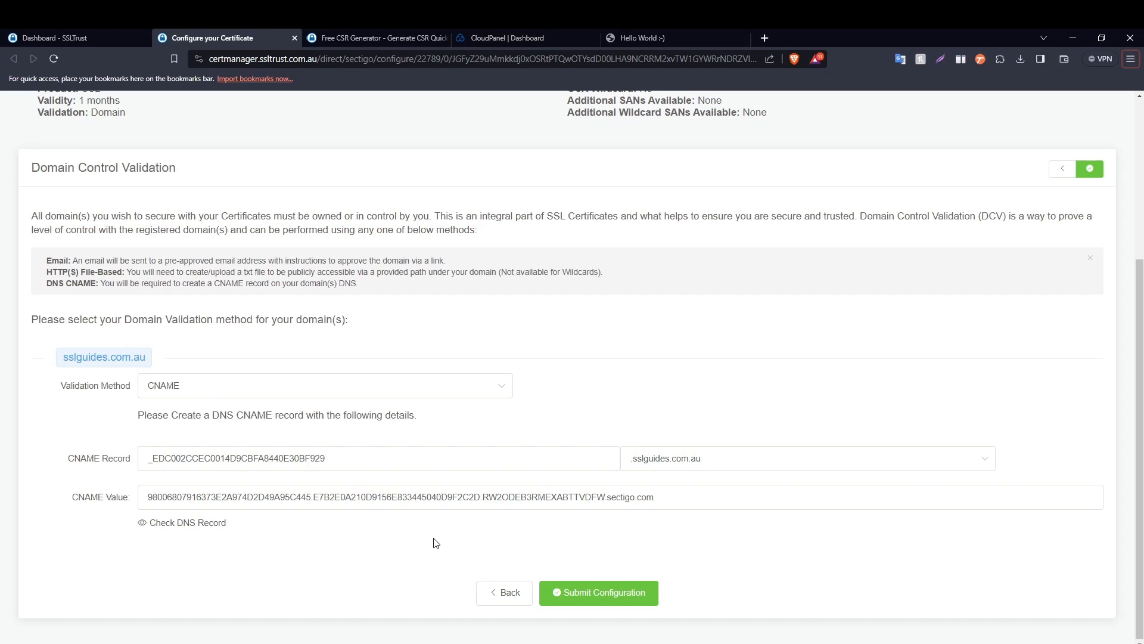
pyautogui.moveTo(765, 38)
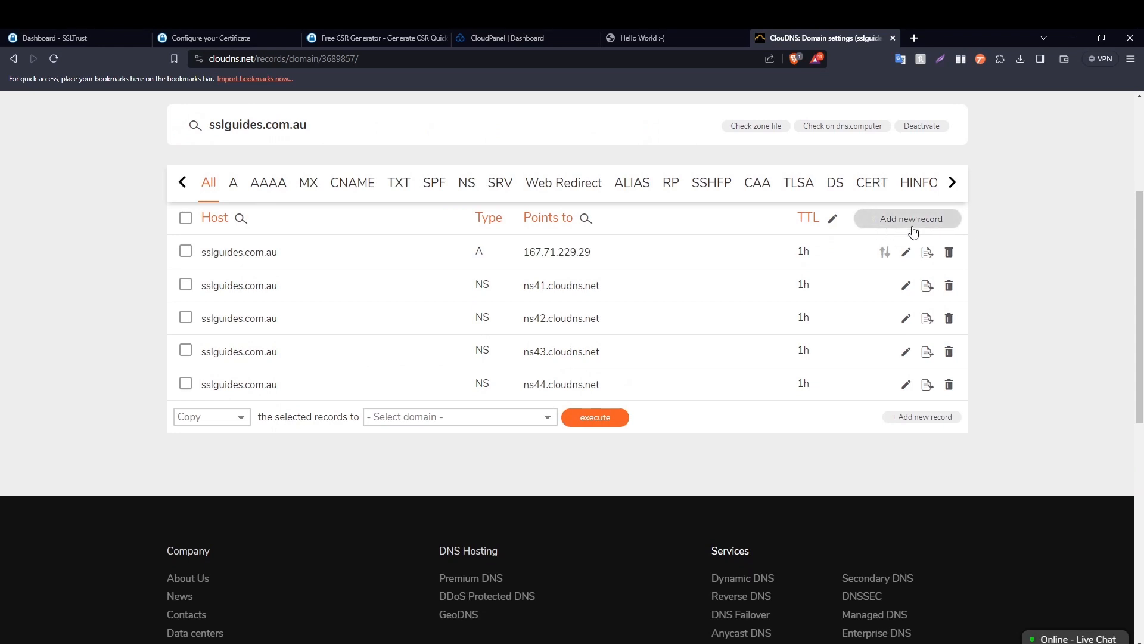
# Step: Add a new CNAME record in the sslguides.com.au zone with host _EDC002CCEC0014D9CBFA8440E30BF929
pyautogui.click(907, 218)
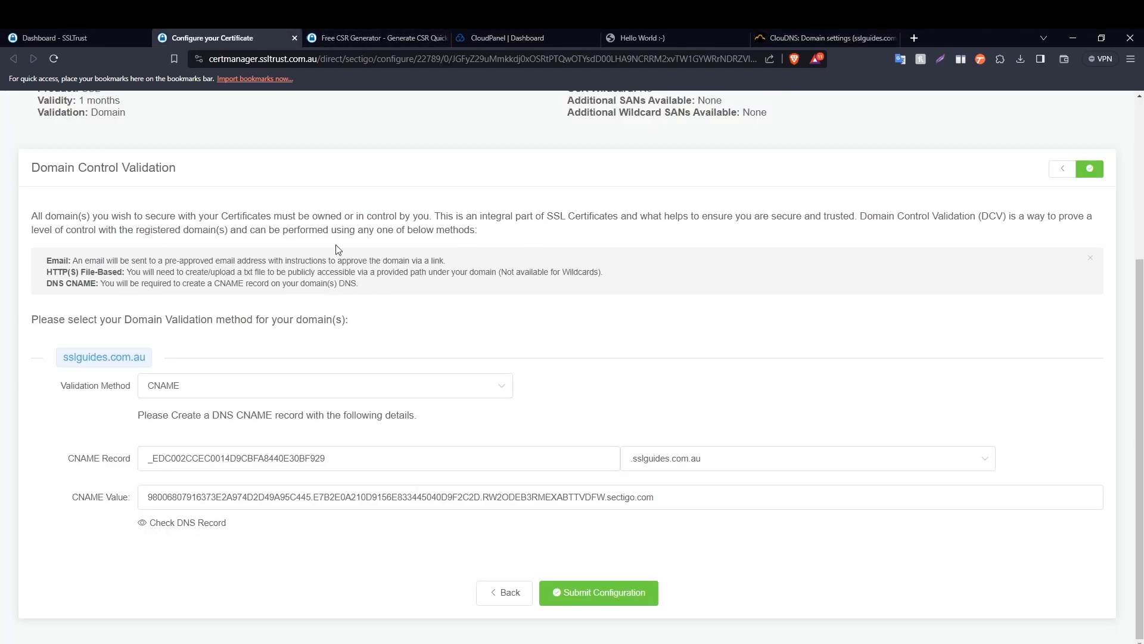
pyautogui.click(375, 458)
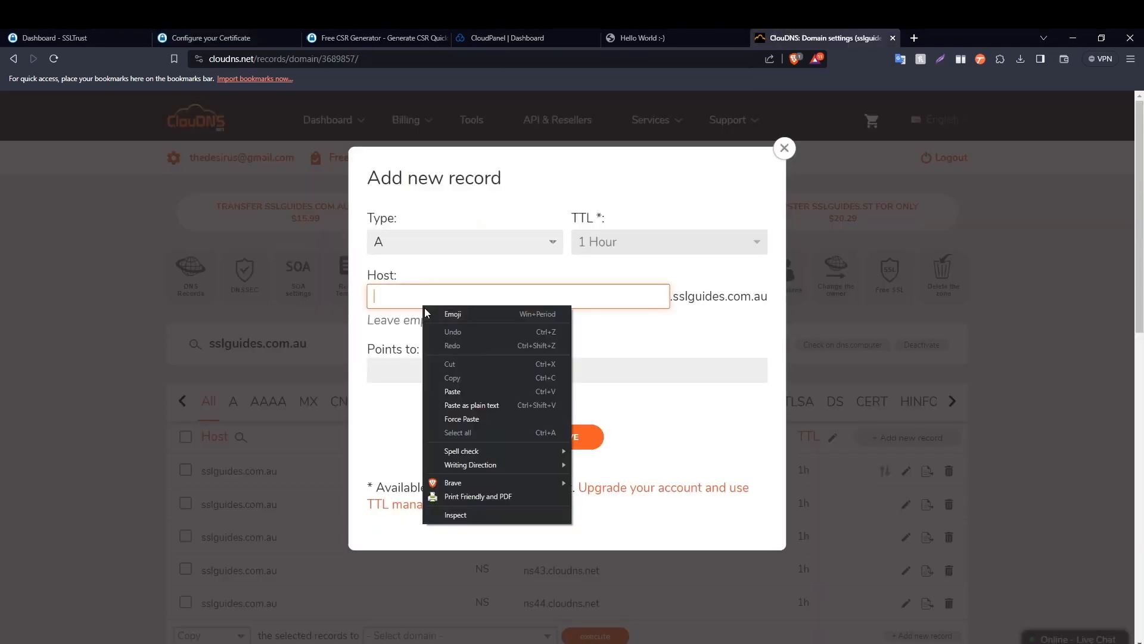
pyautogui.click(464, 242)
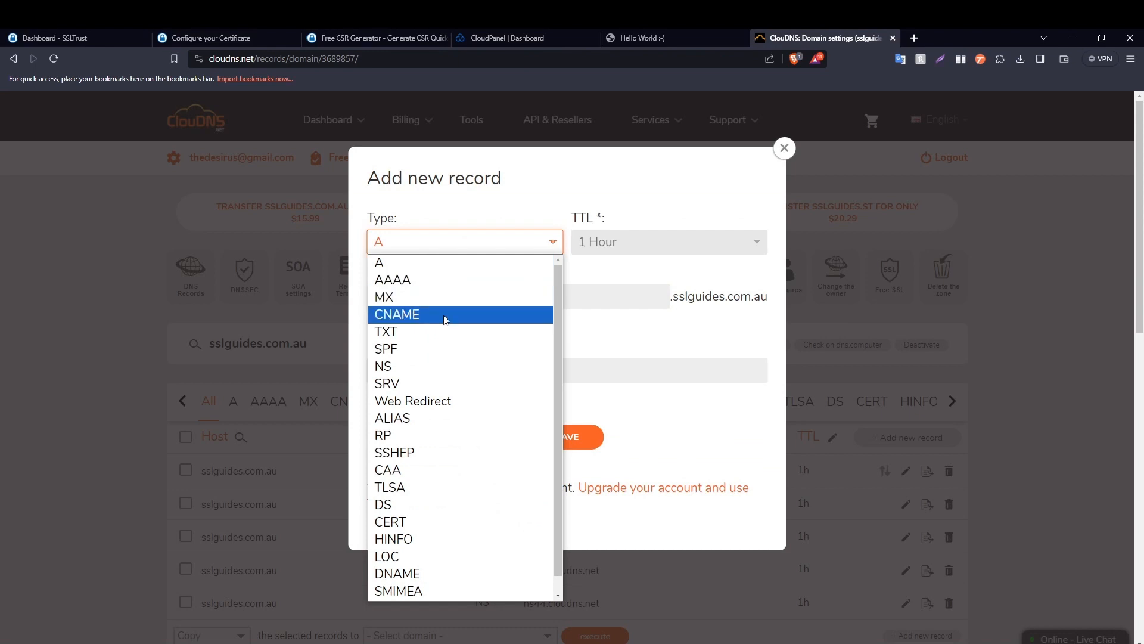
pyautogui.click(396, 315)
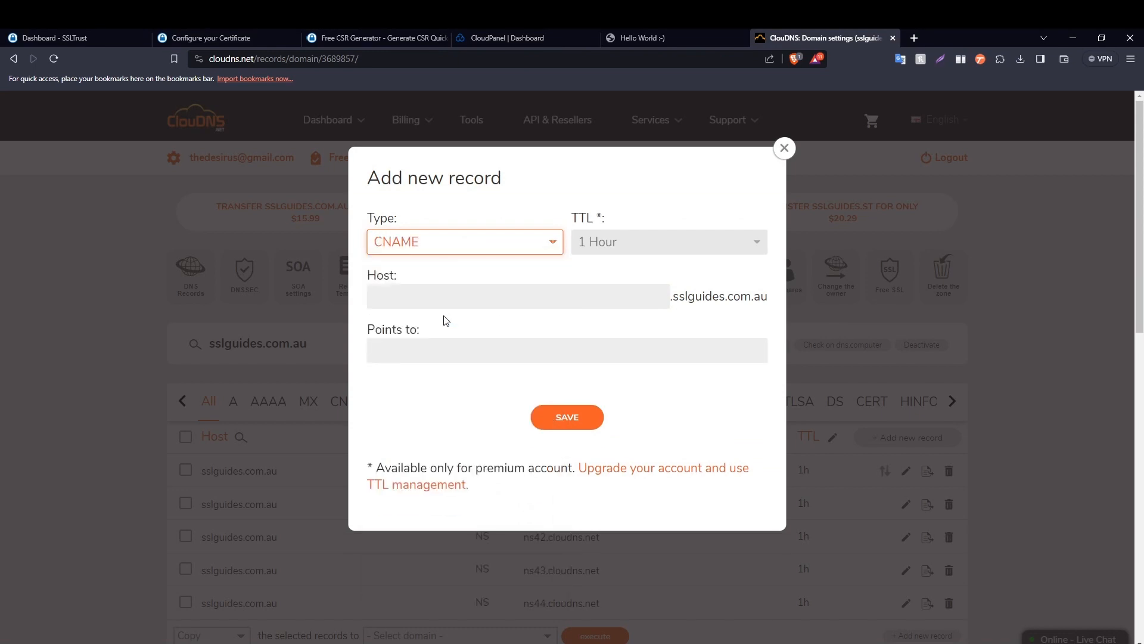
pyautogui.write('_EDC002CCEC0014D9CBFA8440E30BF929')
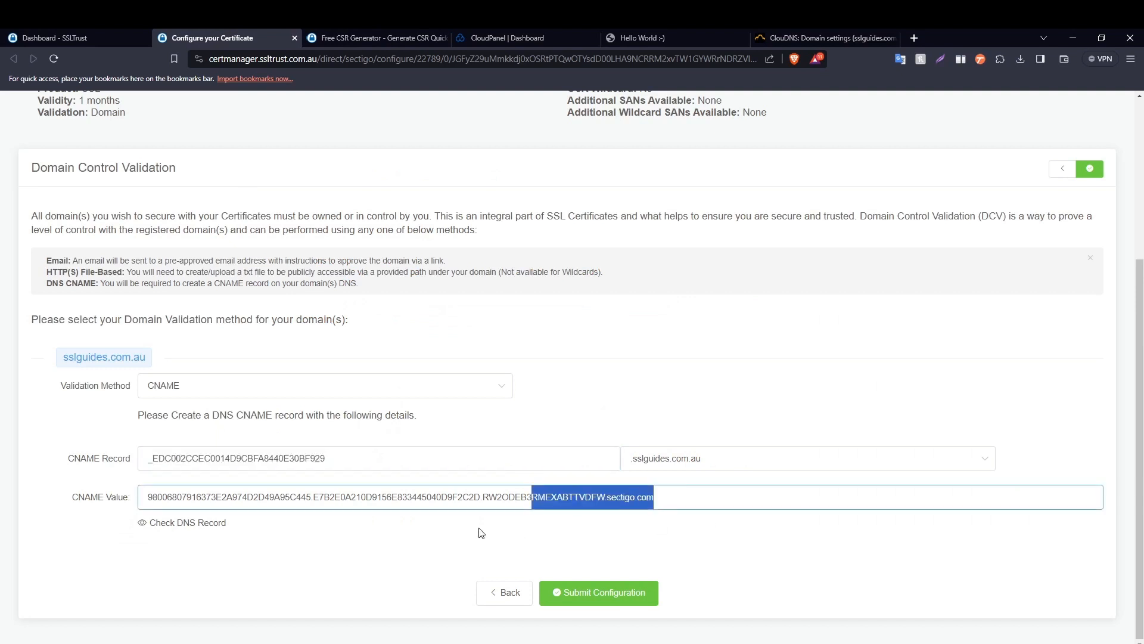
# Step: Point the record to the copied sectigo.com CNAME value, save it and return to SSLTrust
pyautogui.tripleClick(401, 497)
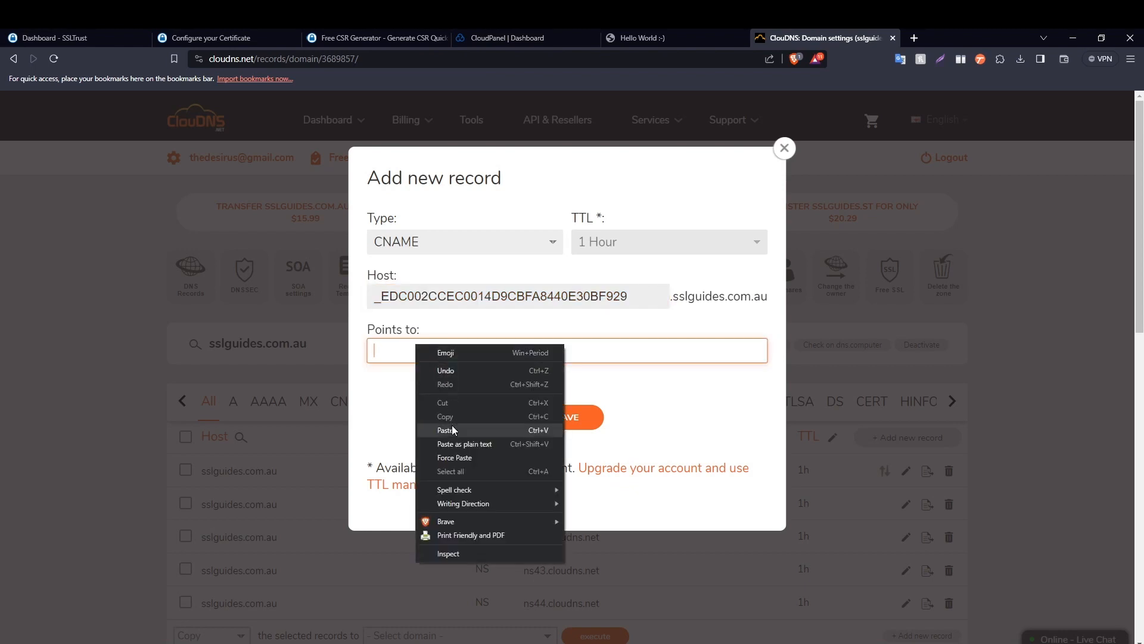
pyautogui.click(445, 429)
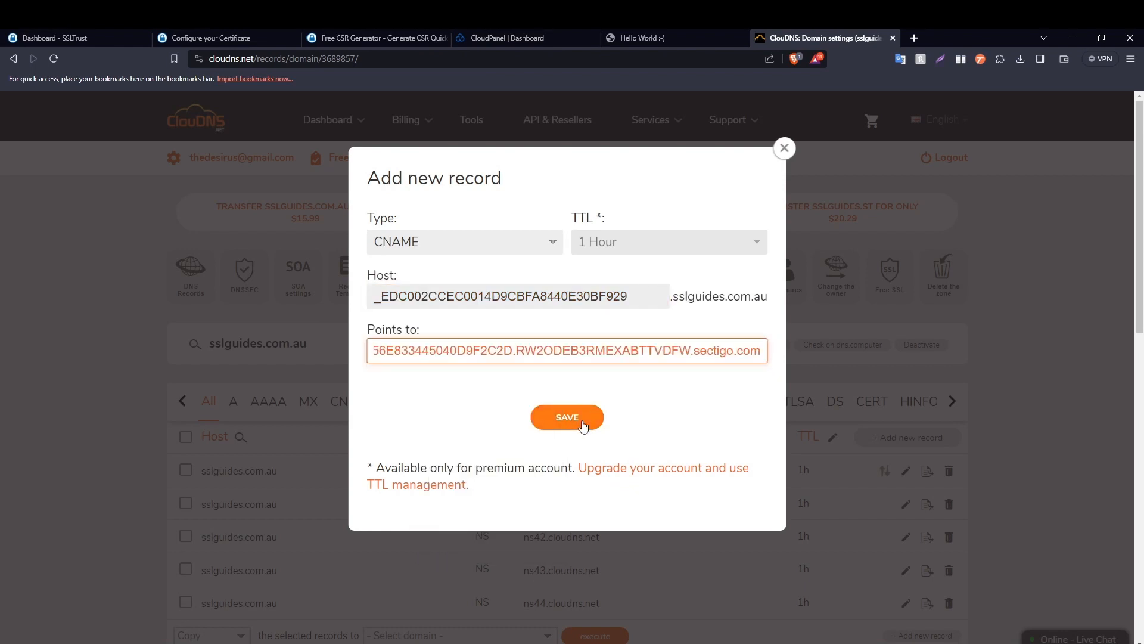
pyautogui.click(566, 417)
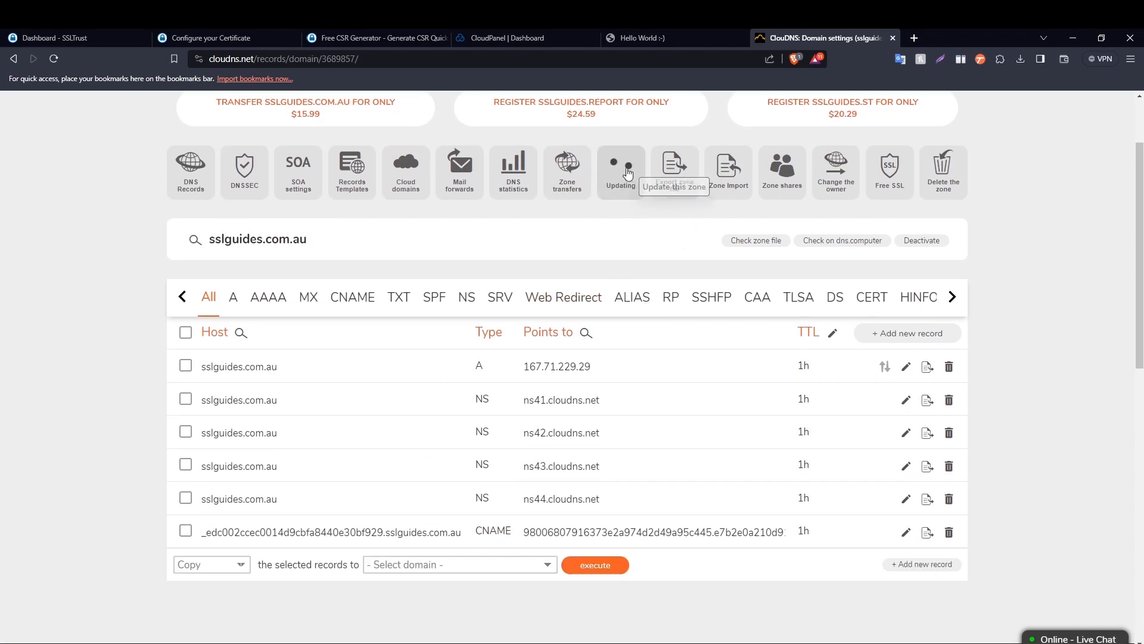
pyautogui.click(227, 37)
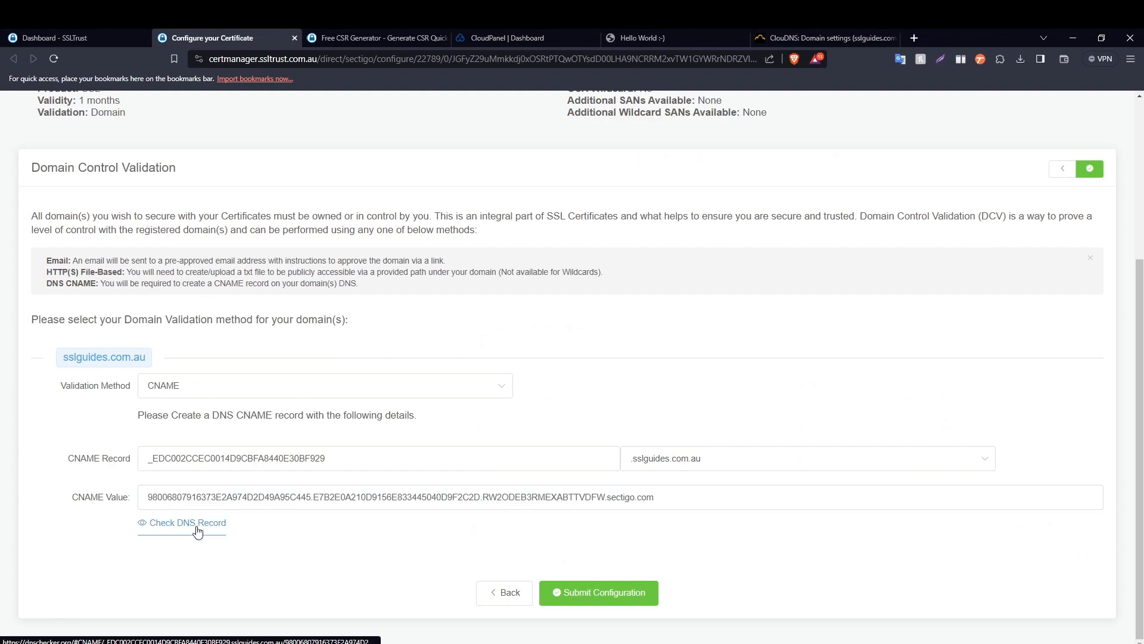
# Step: Check the validation CNAME's propagation in DNSChecker (unresolved everywhere) and return to the certificate configuration
pyautogui.click(188, 523)
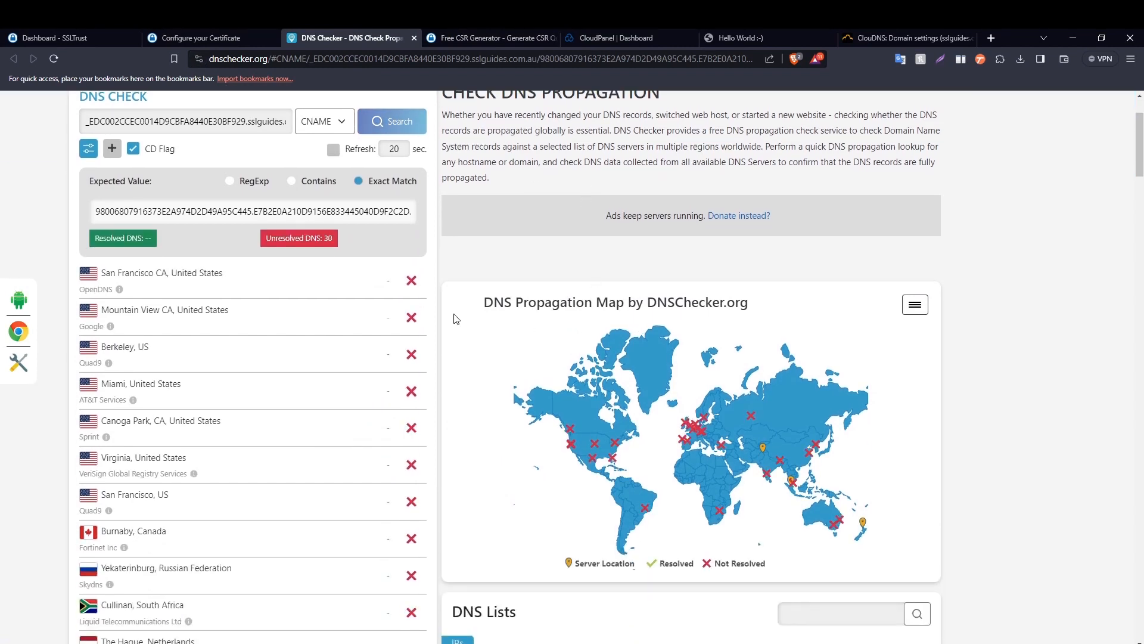
pyautogui.scroll(-3)
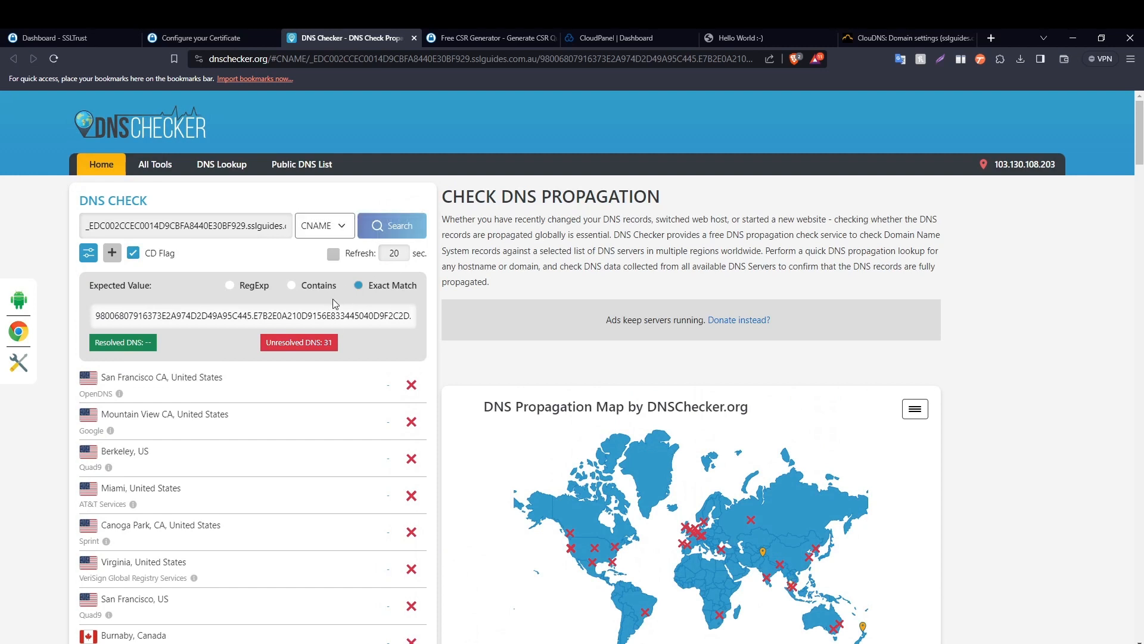
pyautogui.moveTo(122, 342)
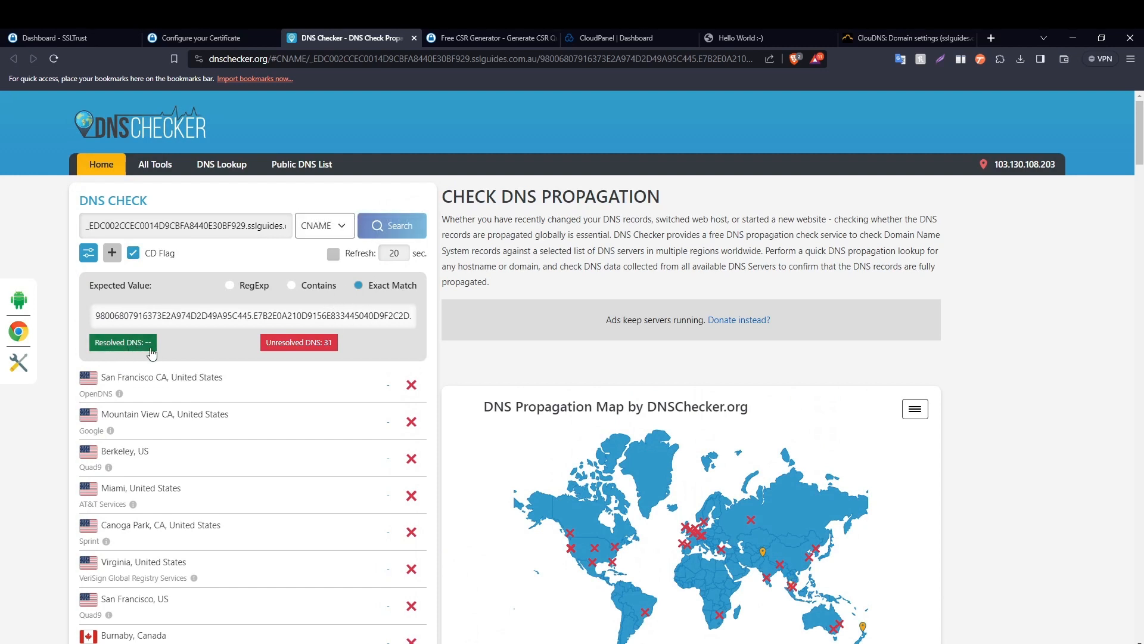
pyautogui.scroll(-3)
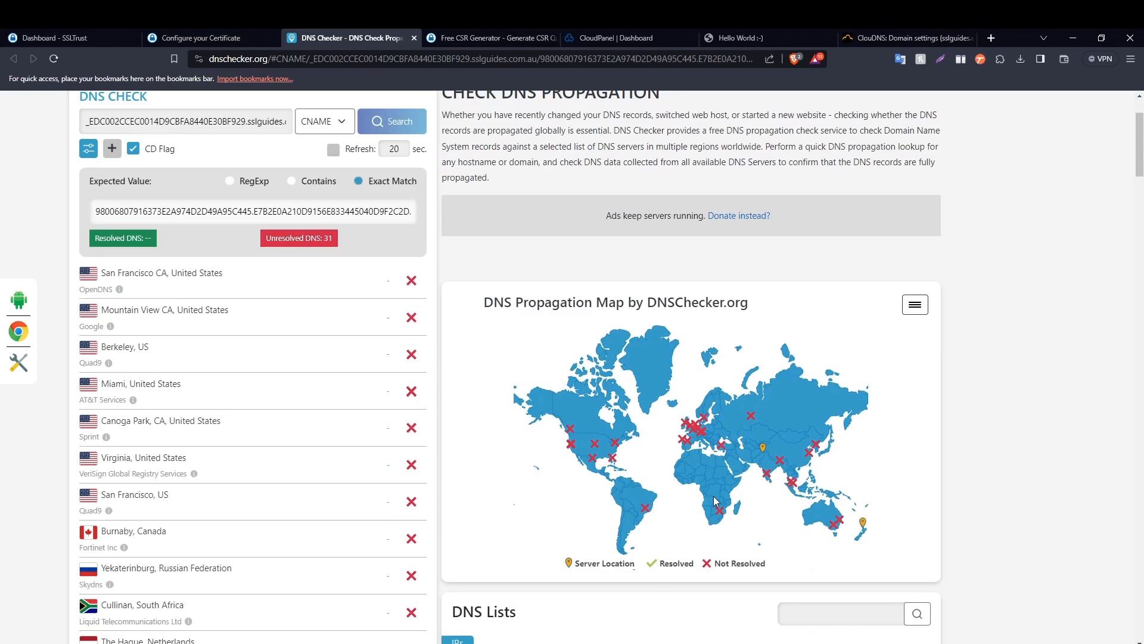
pyautogui.scroll(-3)
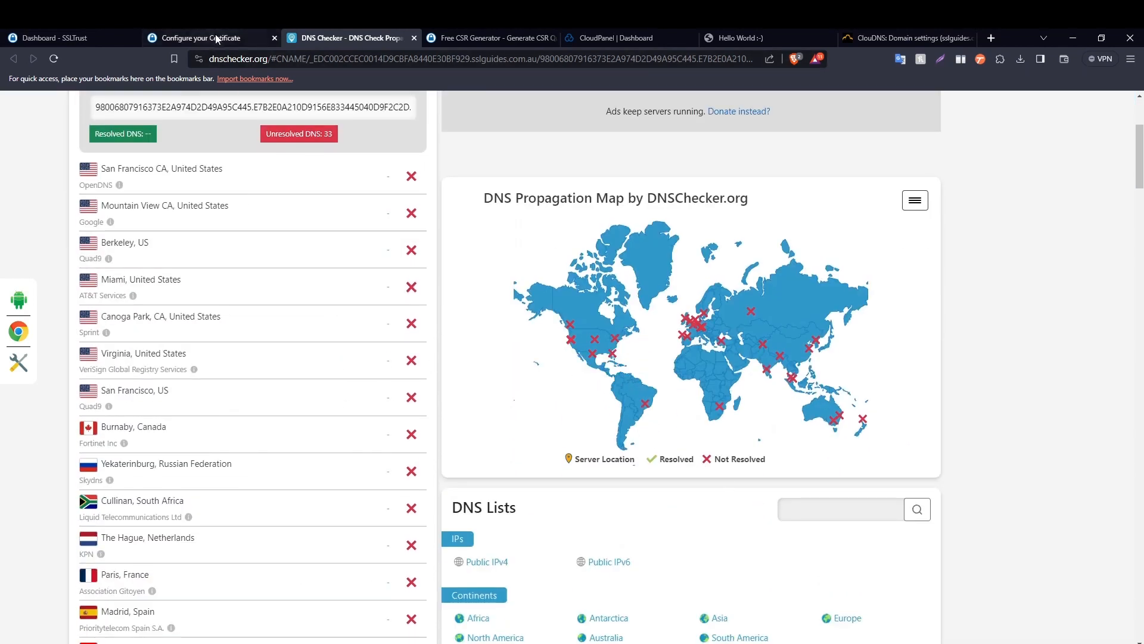
pyautogui.click(204, 37)
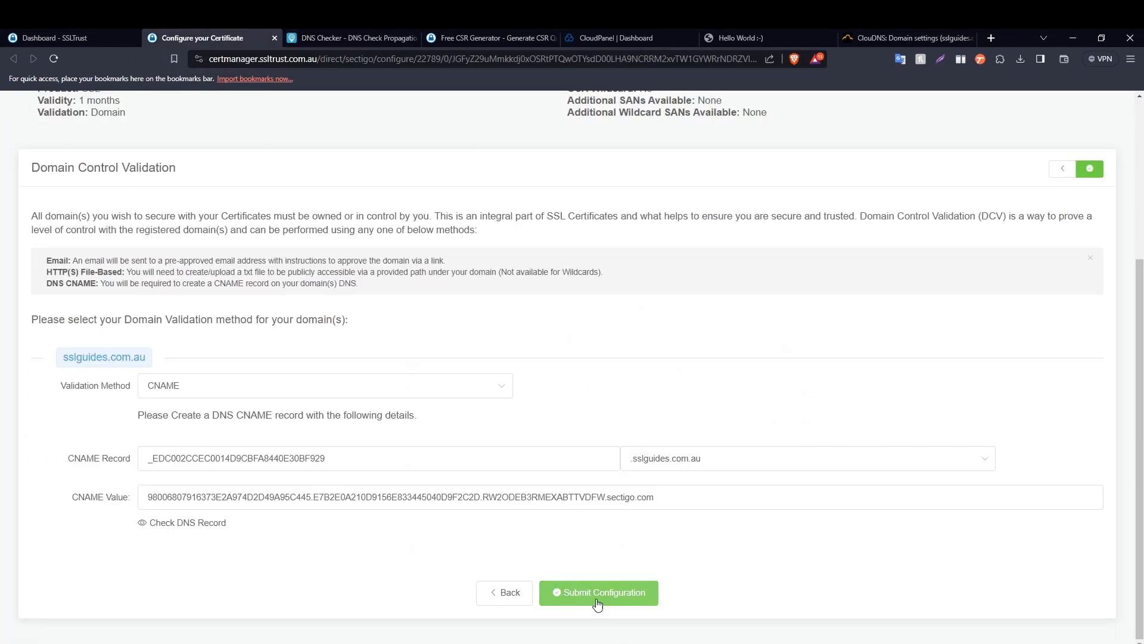
pyautogui.click(598, 592)
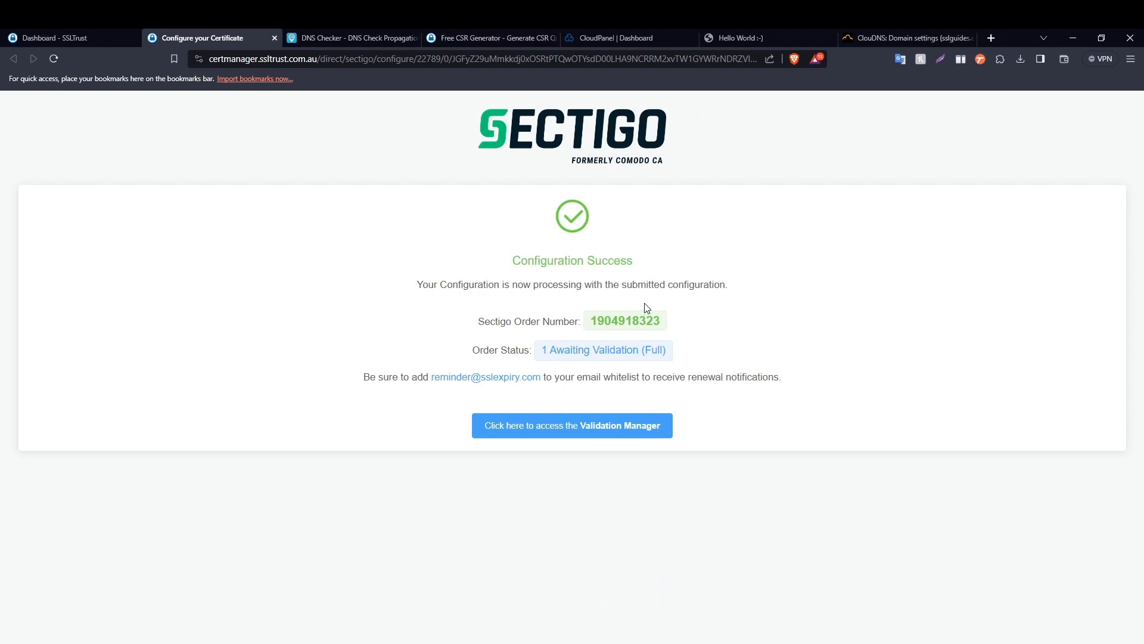
pyautogui.moveTo(642, 371)
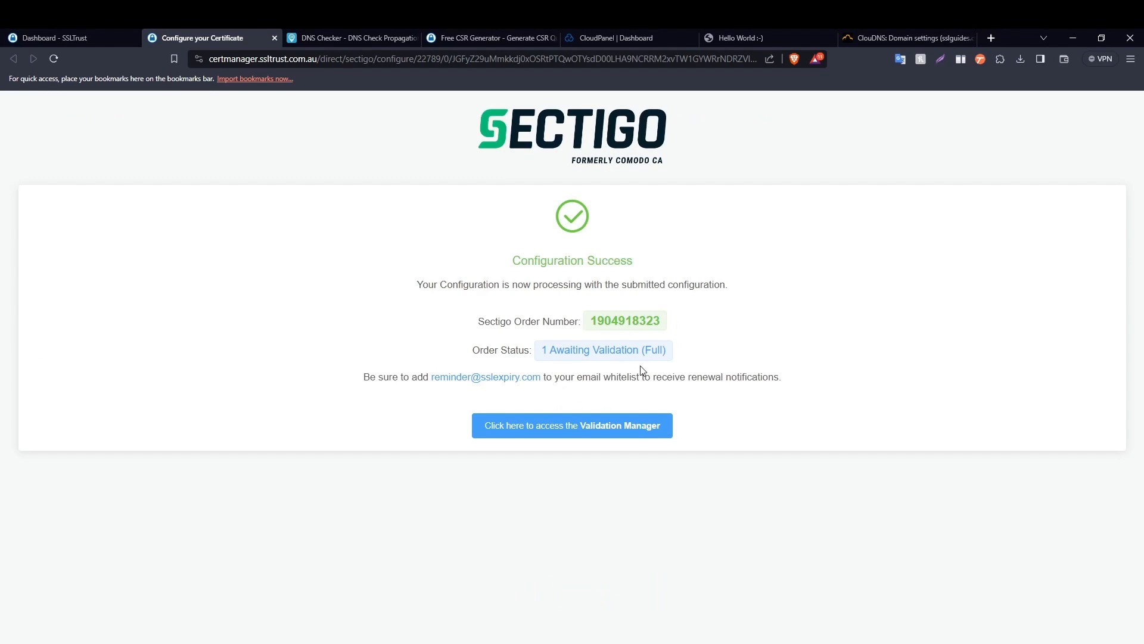
pyautogui.moveTo(602, 436)
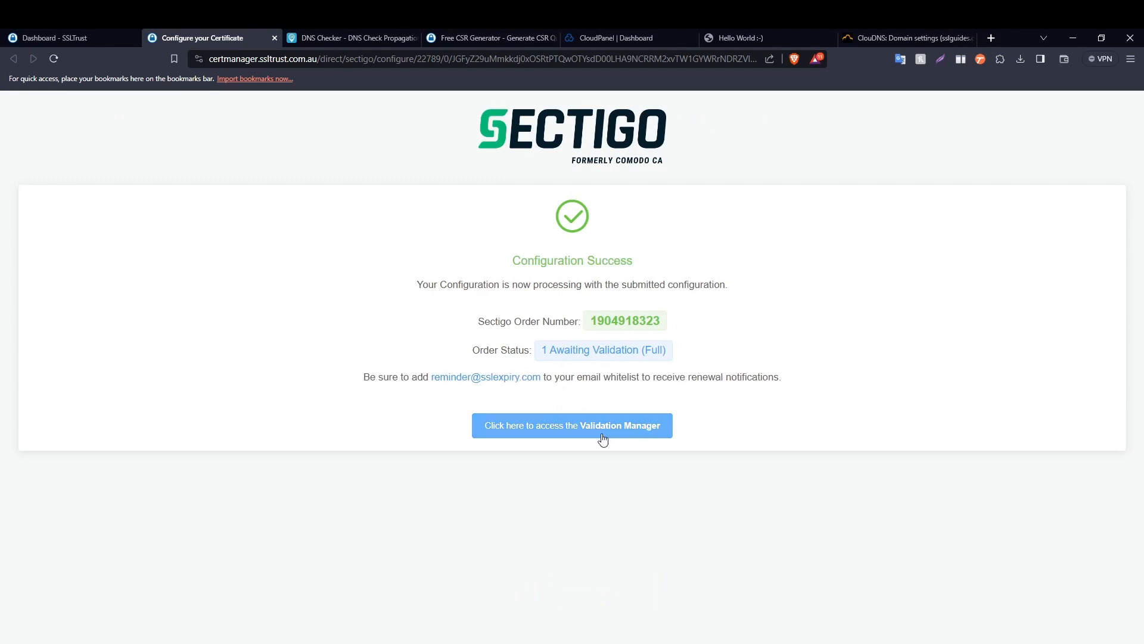
pyautogui.click(572, 425)
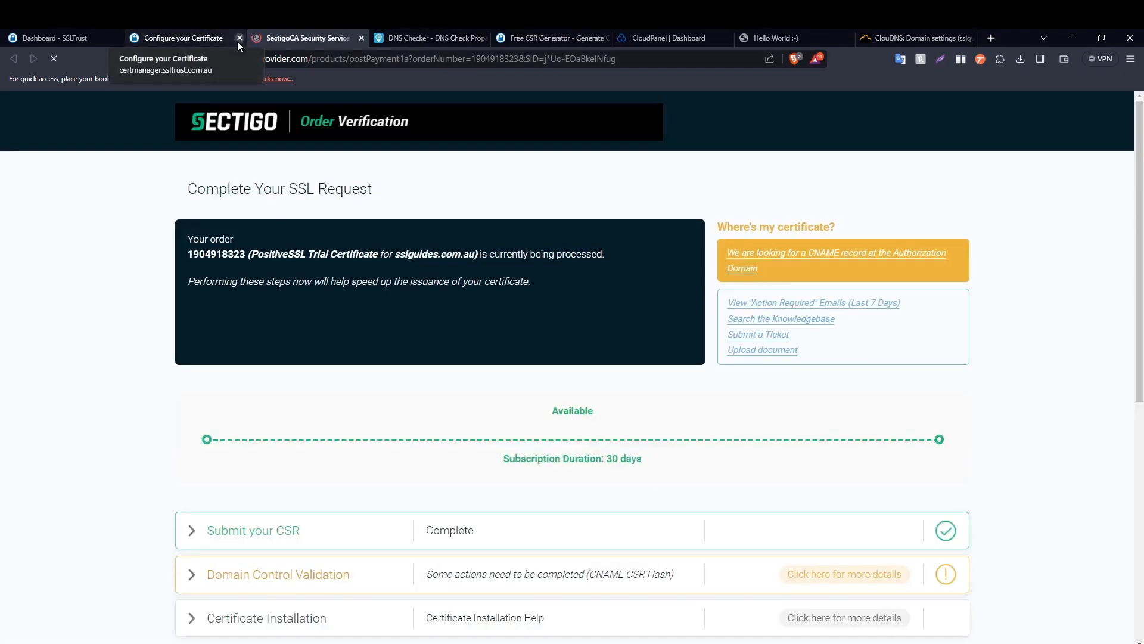
pyautogui.click(239, 37)
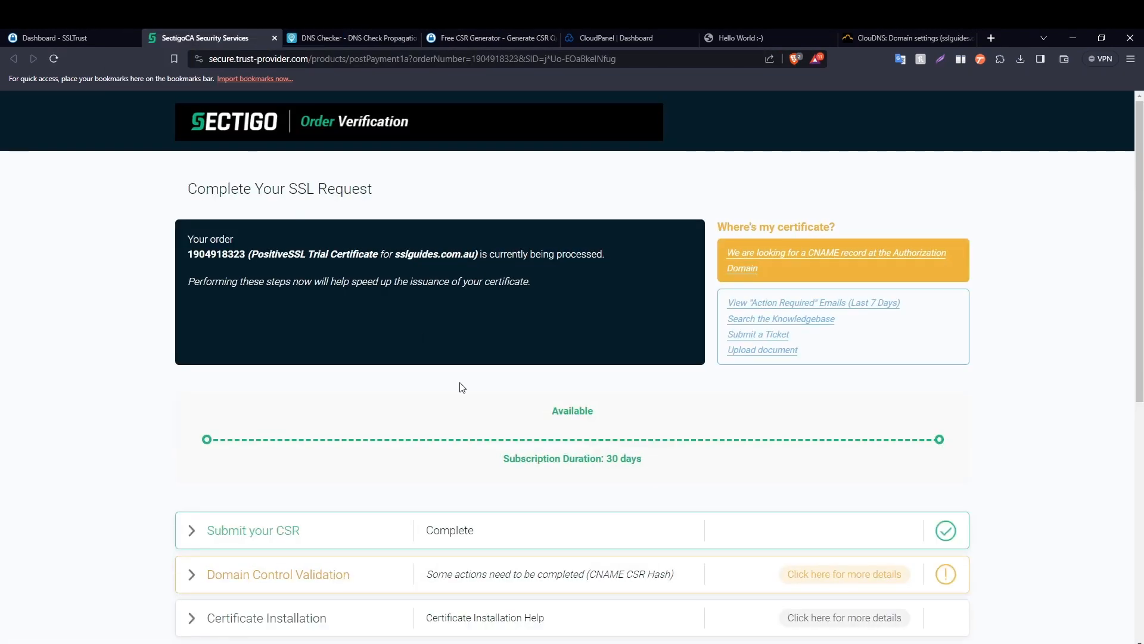
pyautogui.moveTo(480, 410)
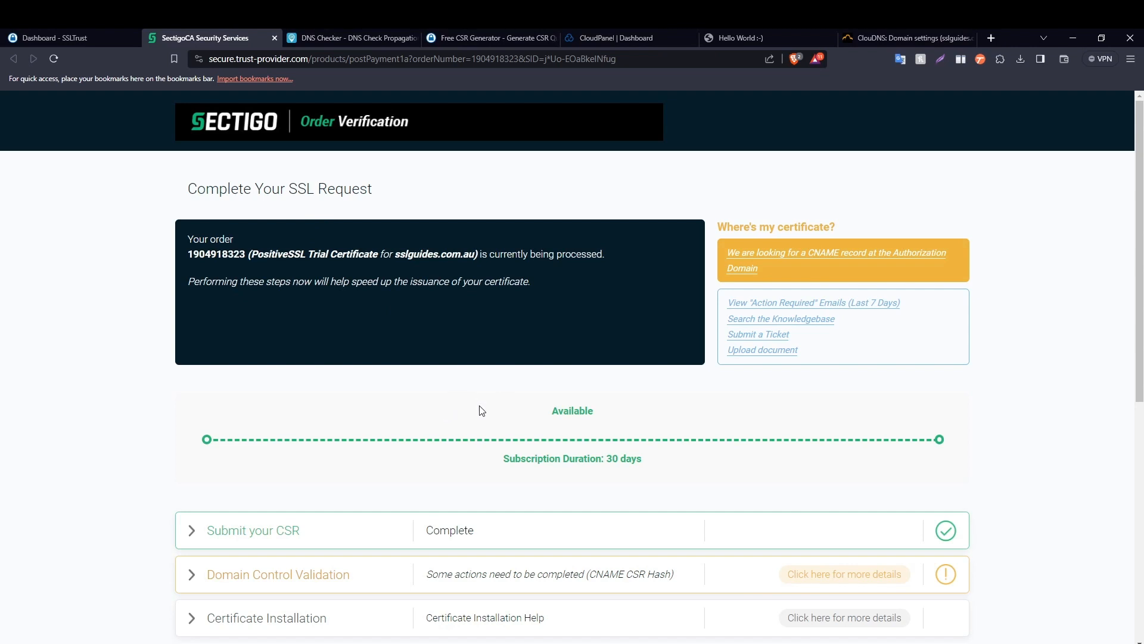
pyautogui.click(69, 37)
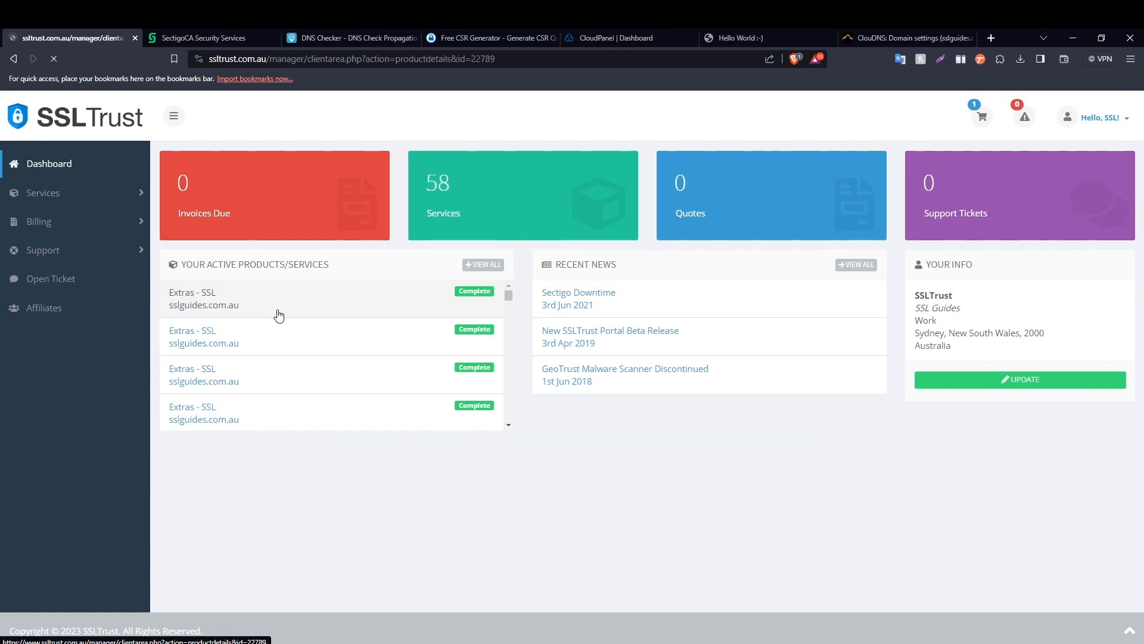
pyautogui.click(205, 305)
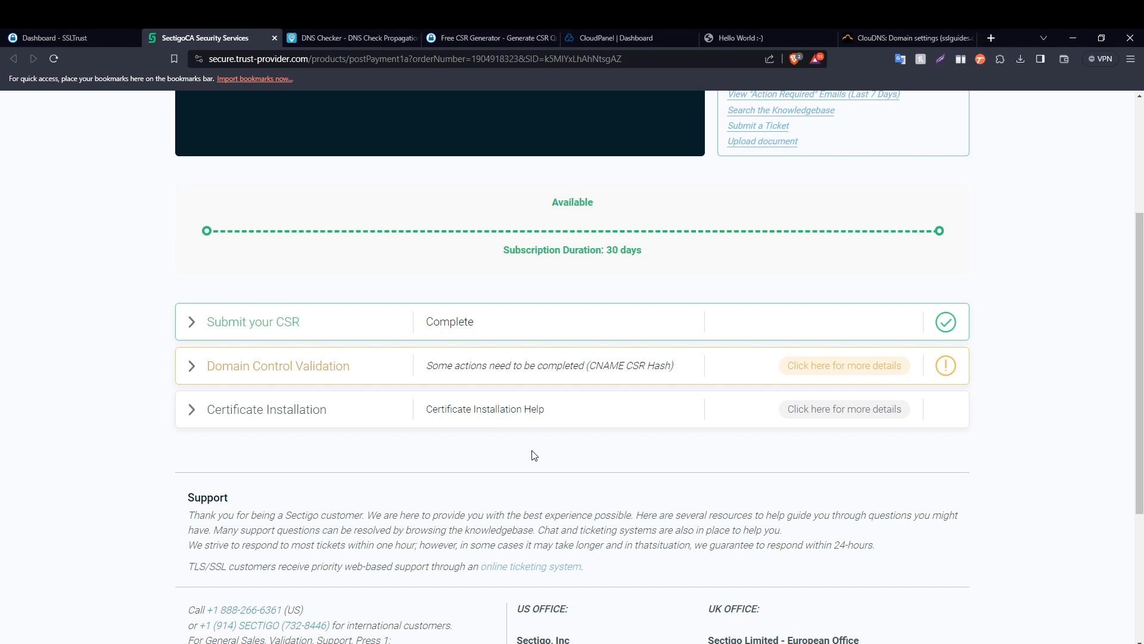
pyautogui.moveTo(373, 210)
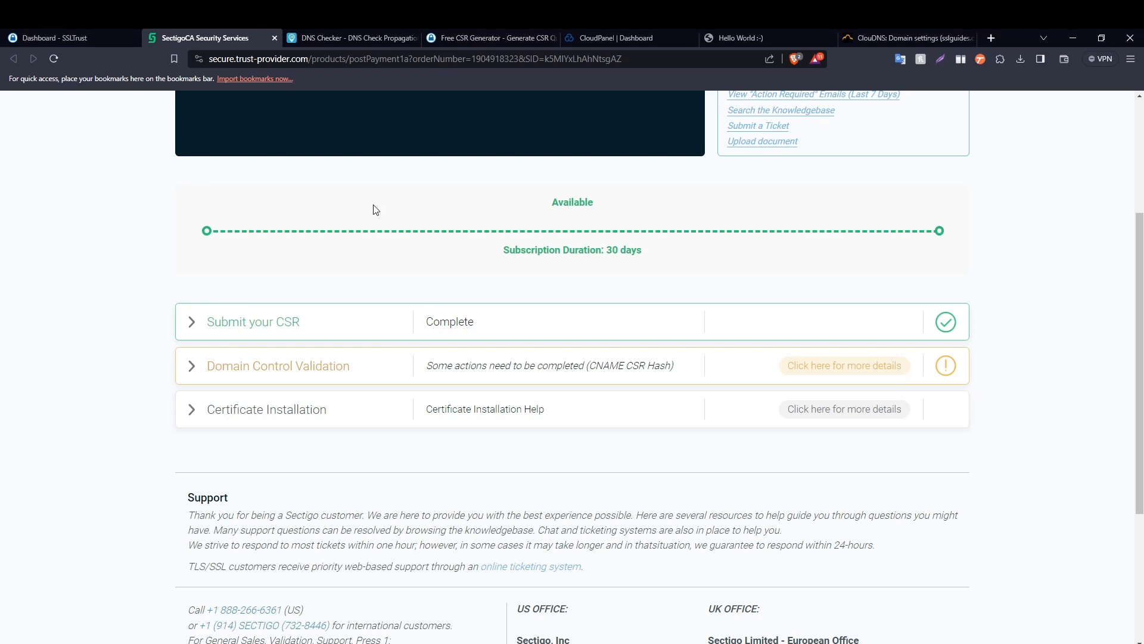
# Step: Expand Domain Control Validation and have Sectigo recheck the CNAME CSR Hash validation
pyautogui.click(278, 366)
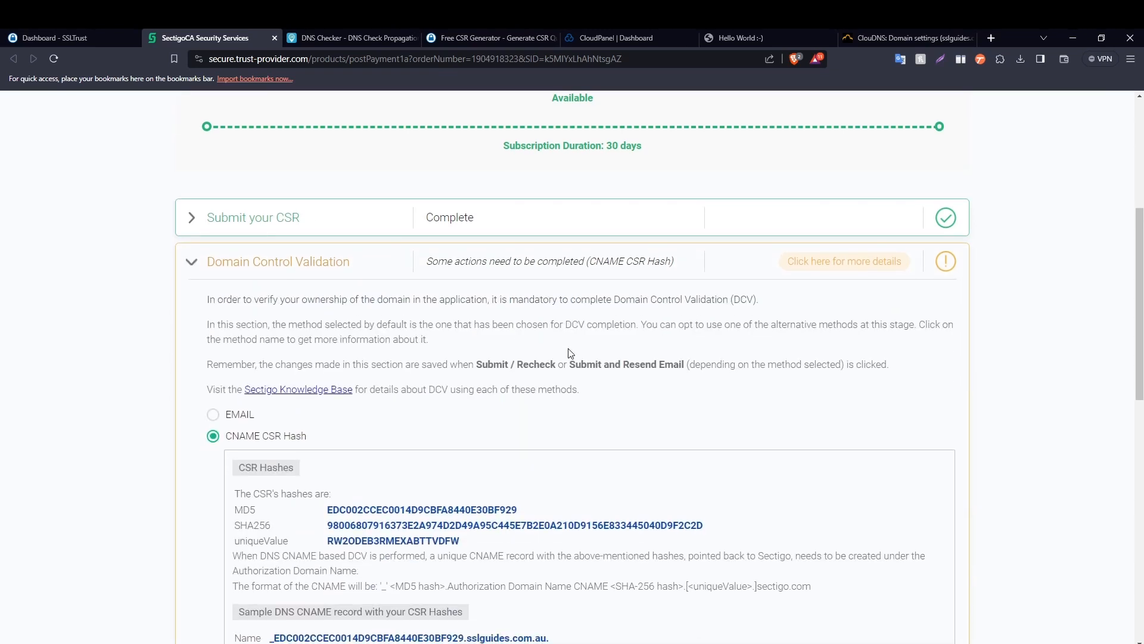
pyautogui.scroll(-3)
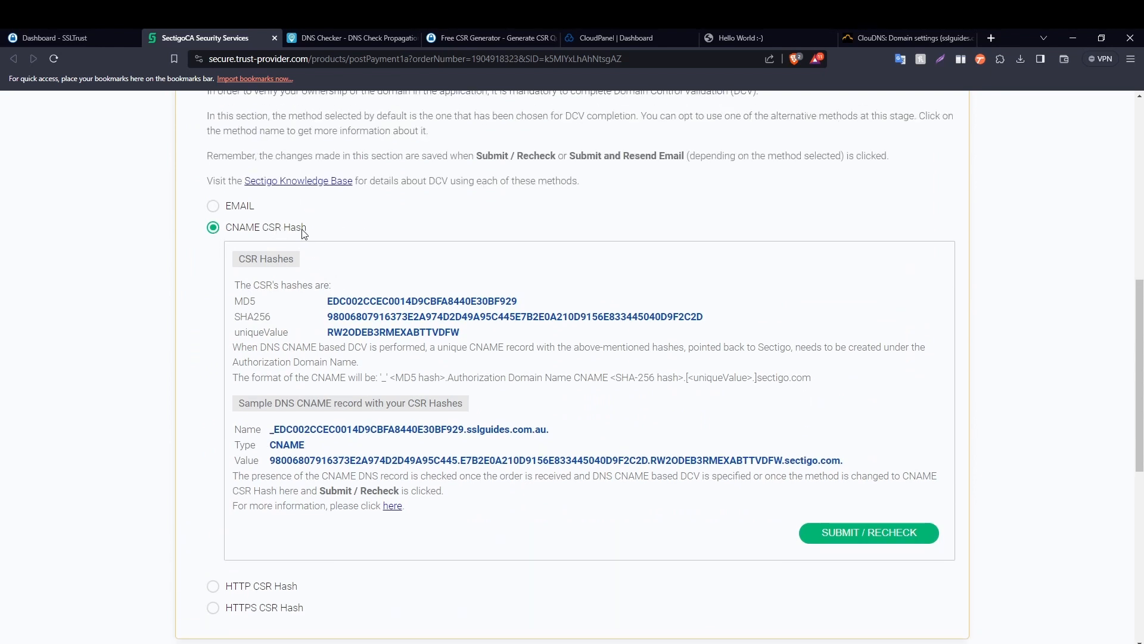
pyautogui.scroll(-3)
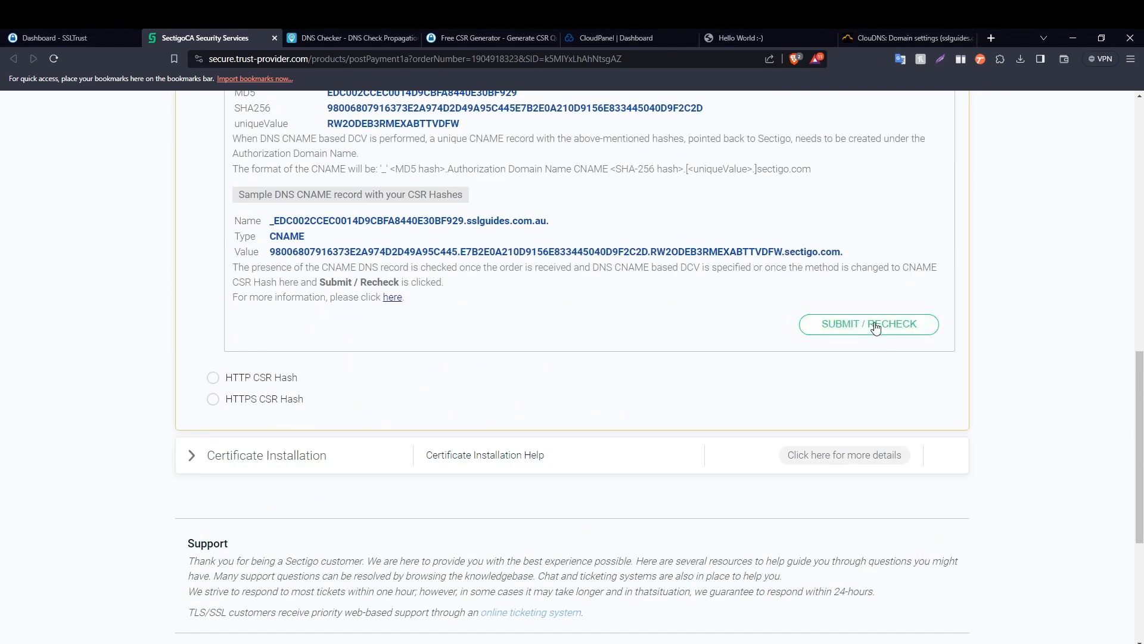
pyautogui.click(868, 325)
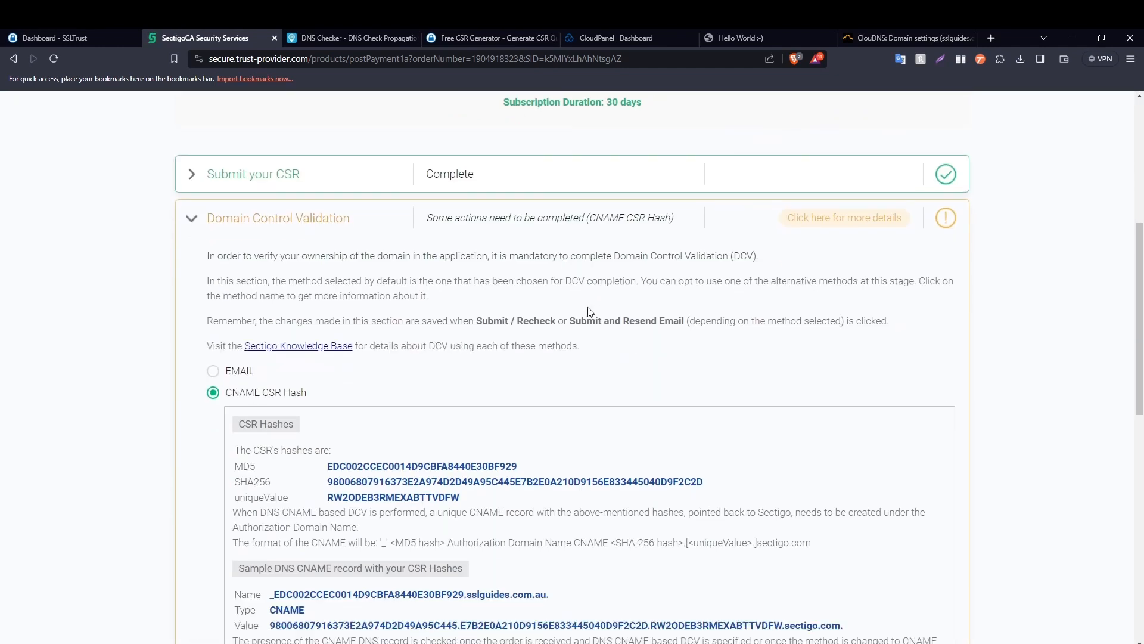
pyautogui.scroll(-3)
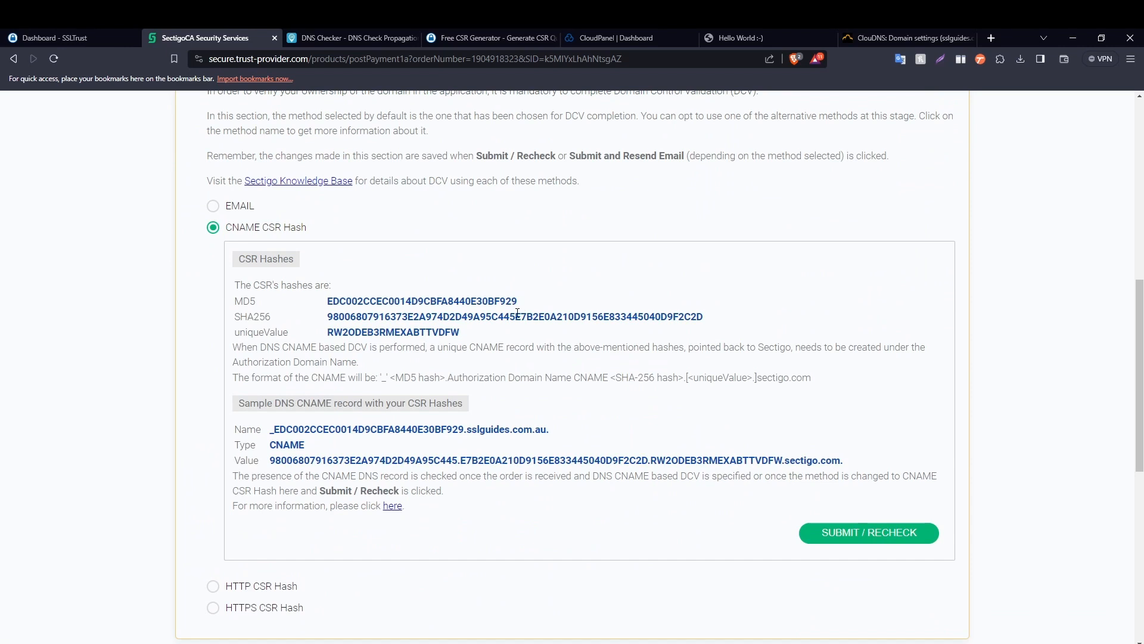
pyautogui.moveTo(477, 415)
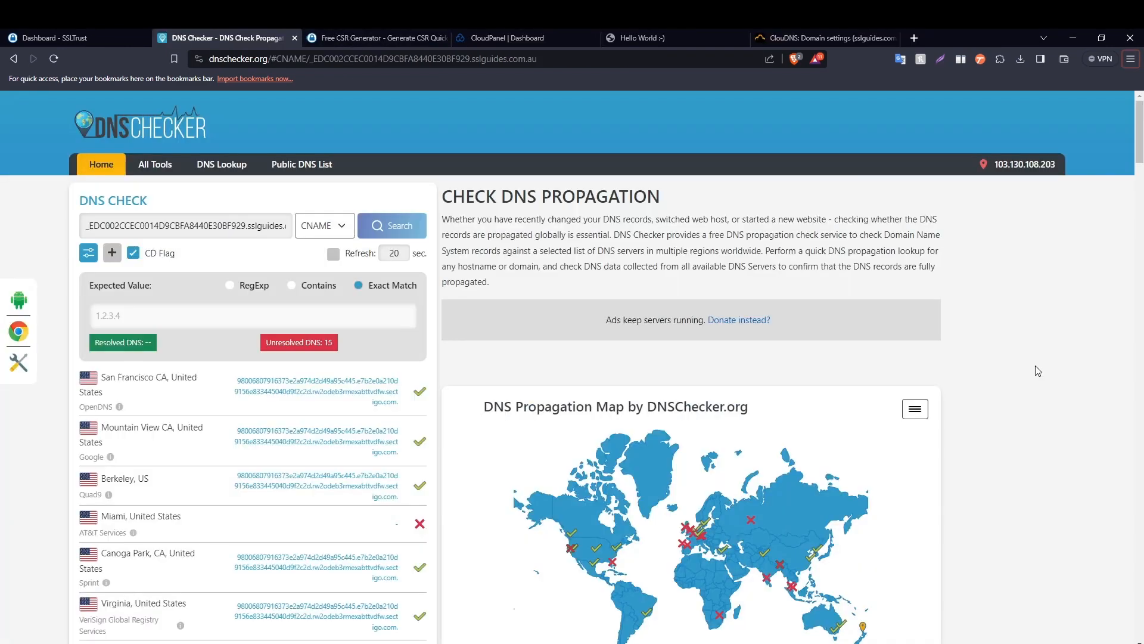
# Step: Review the DNS Checker results showing the CNAME now resolving on many servers
pyautogui.scroll(-3)
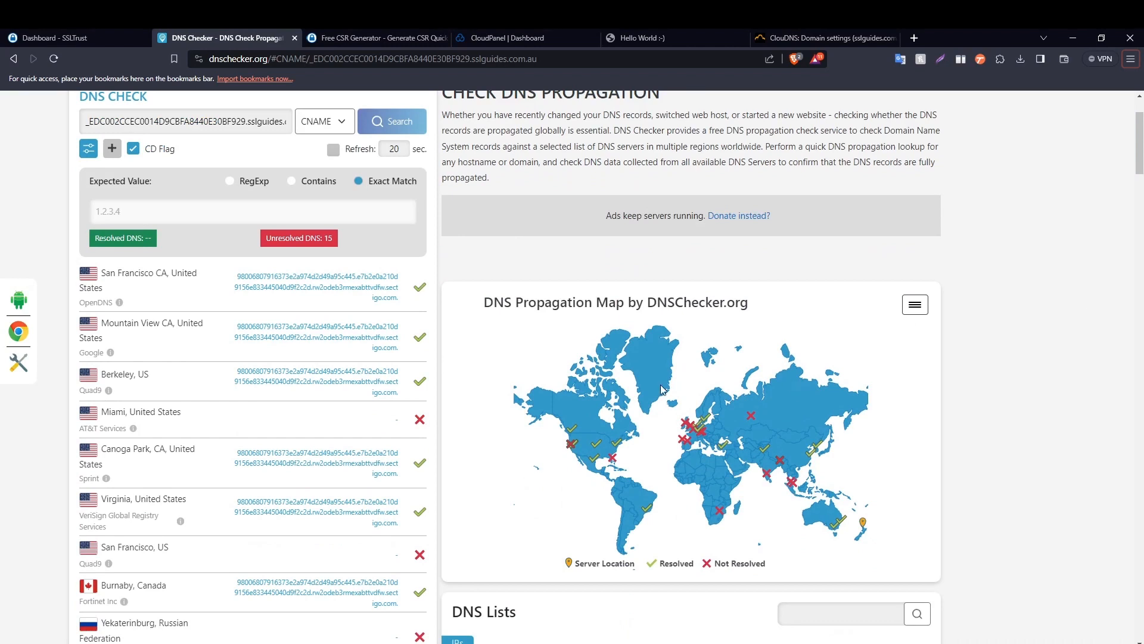
pyautogui.moveTo(677, 458)
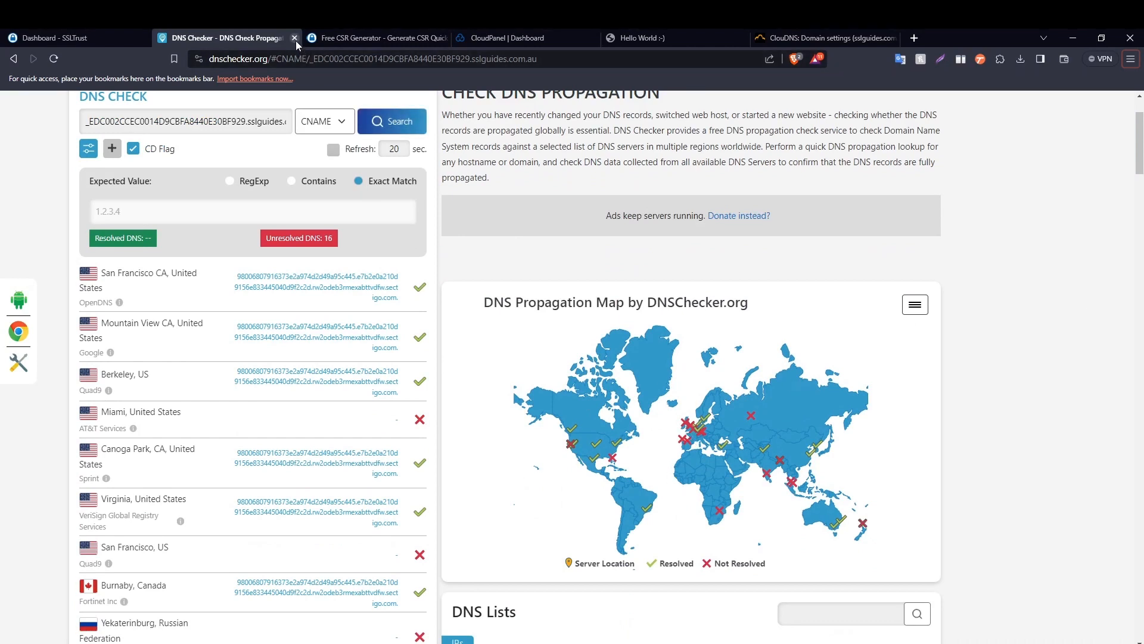
pyautogui.moveTo(227, 37)
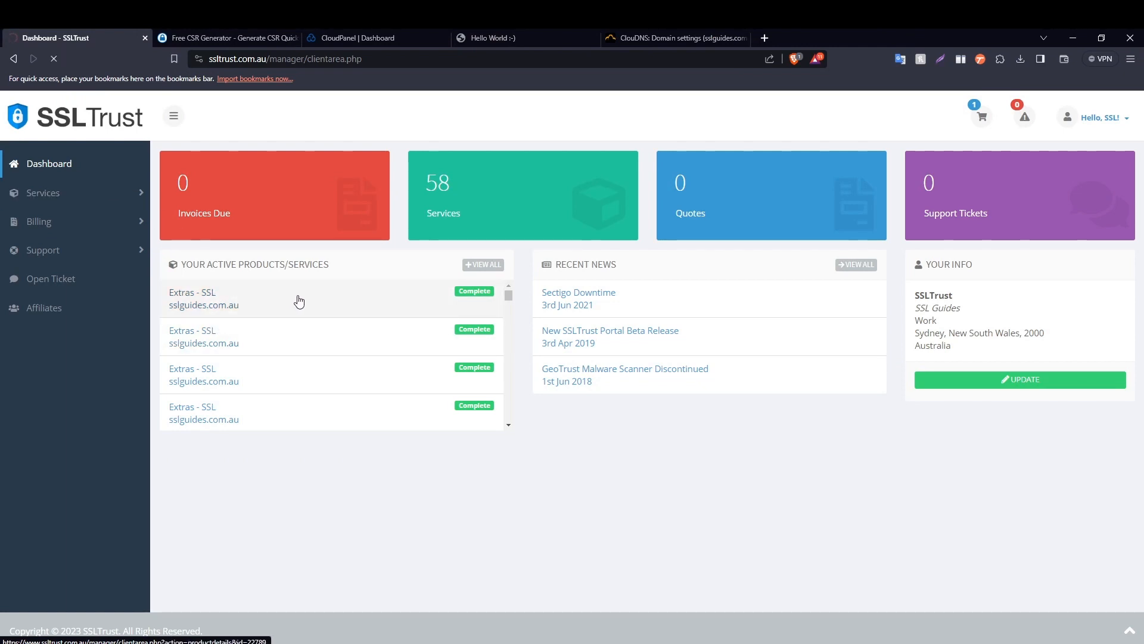
# Step: Open the Extras - SSL sslguides.com.au product and collect the issued certificate with its intermediate and root
pyautogui.click(204, 299)
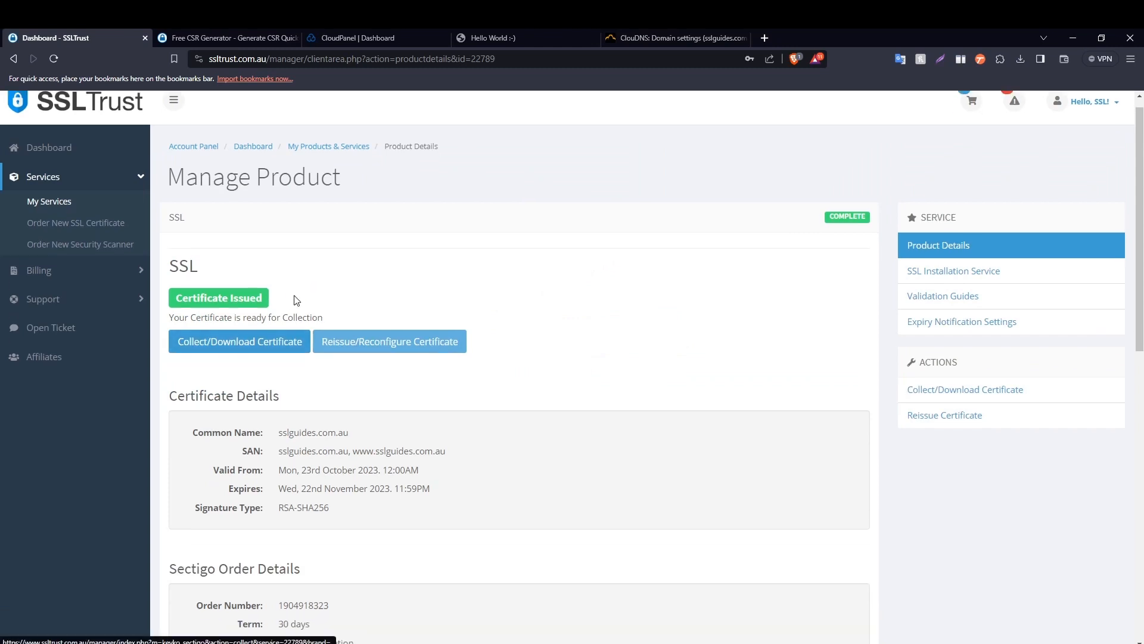
pyautogui.scroll(-3)
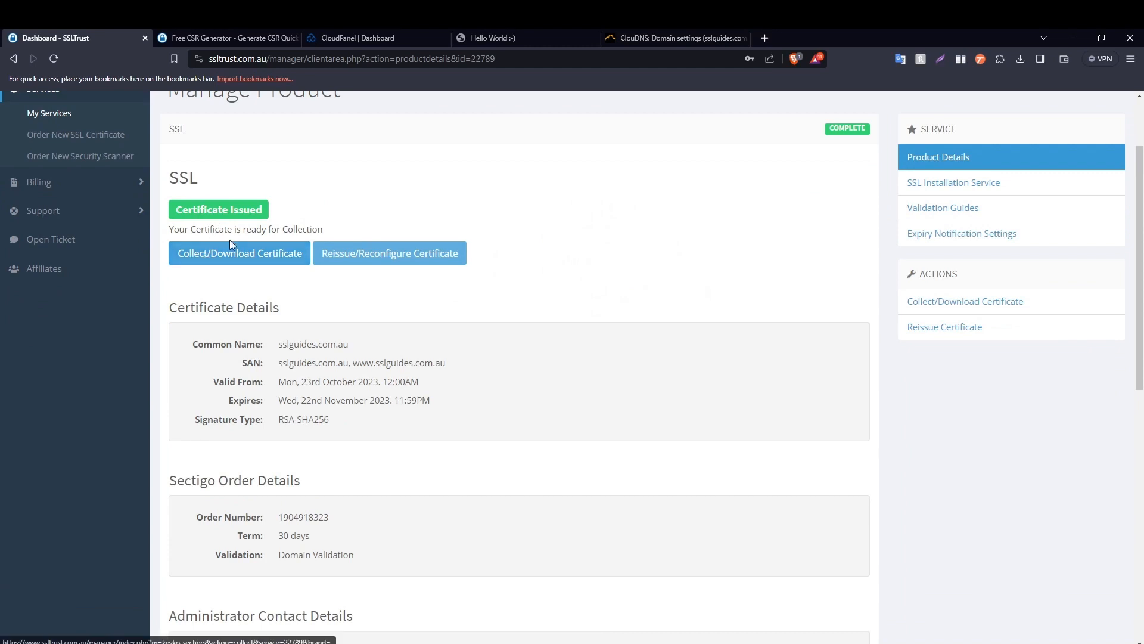
pyautogui.moveTo(251, 262)
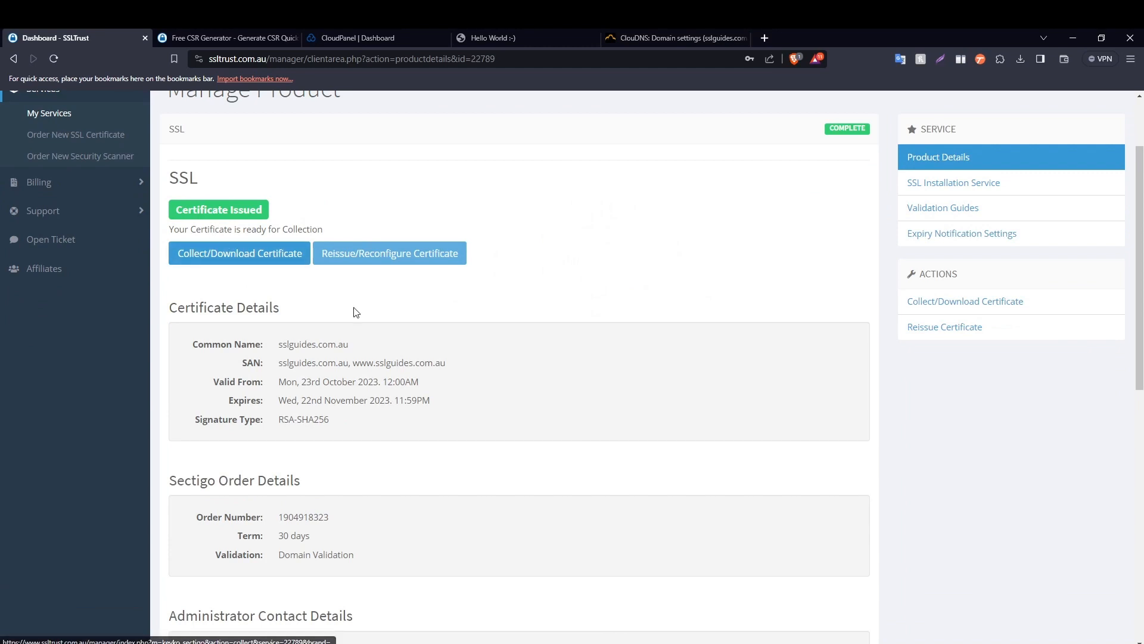
pyautogui.moveTo(390, 254)
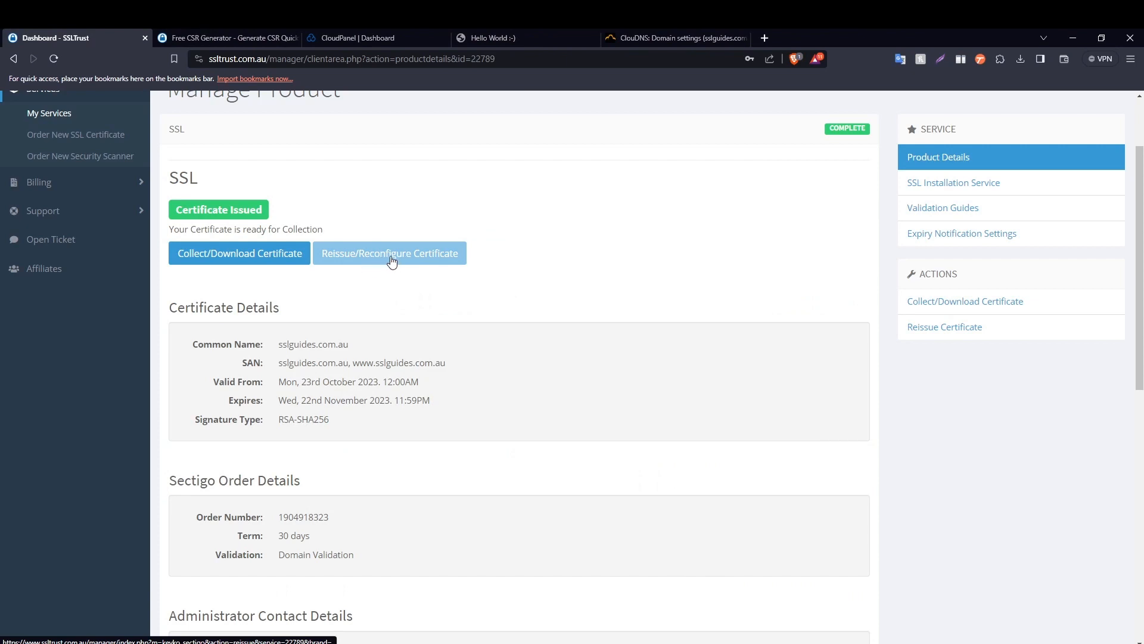
pyautogui.moveTo(411, 274)
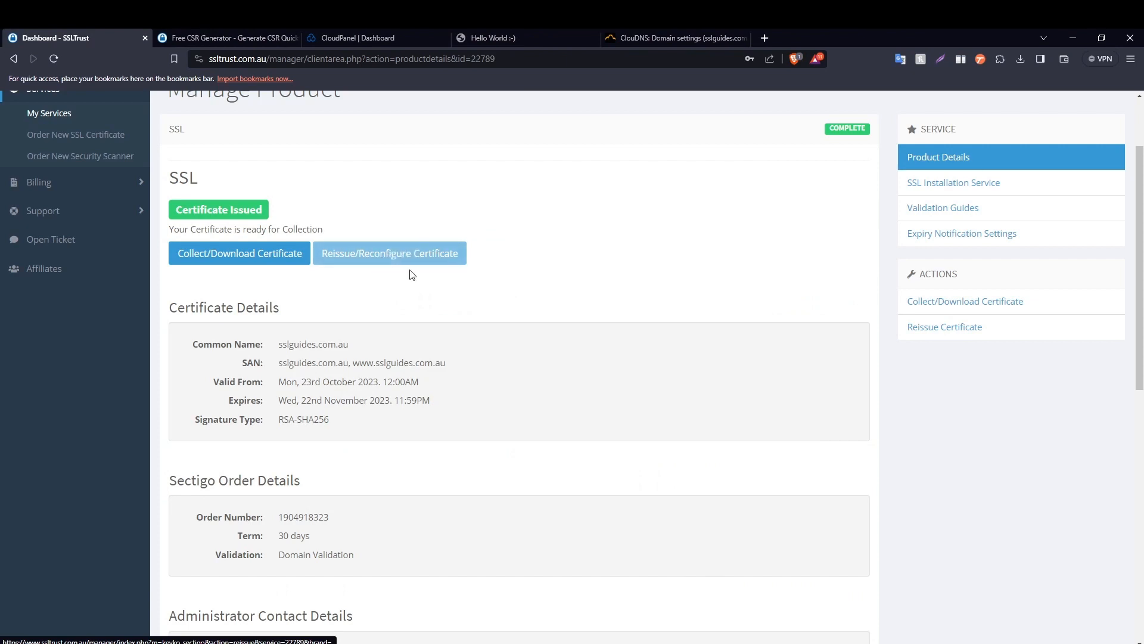
pyautogui.moveTo(377, 263)
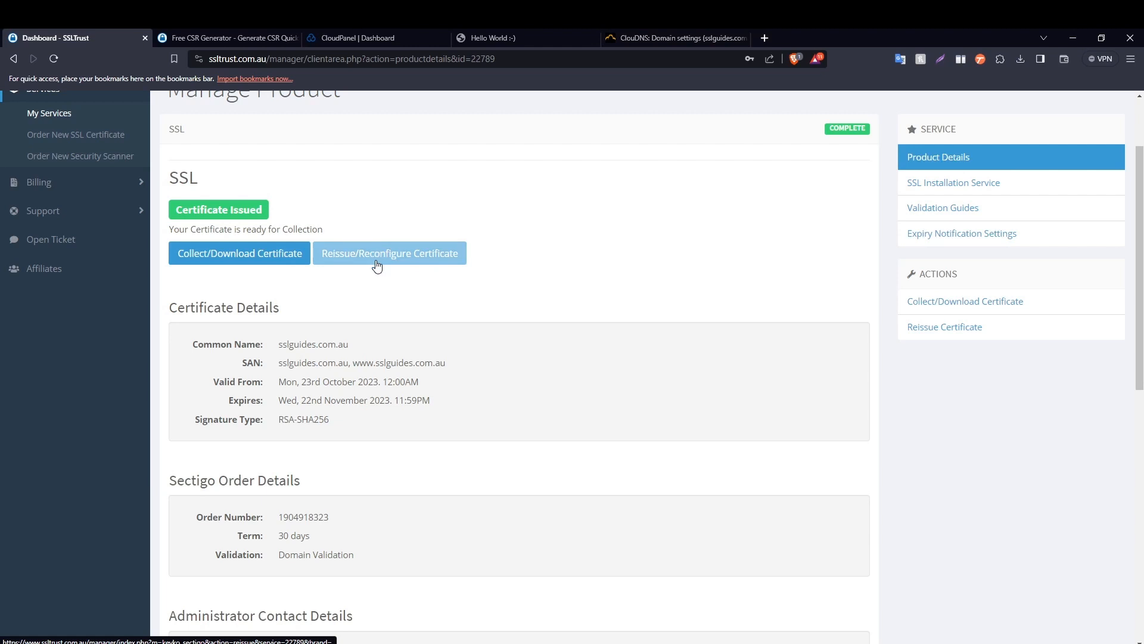
pyautogui.click(239, 252)
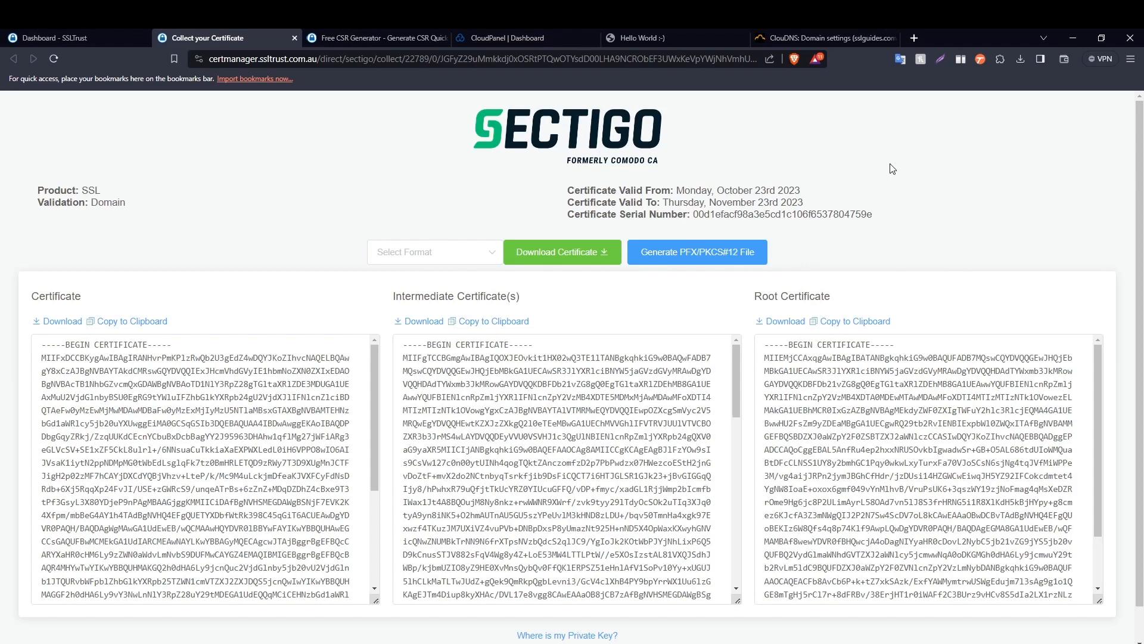
pyautogui.moveTo(332, 202)
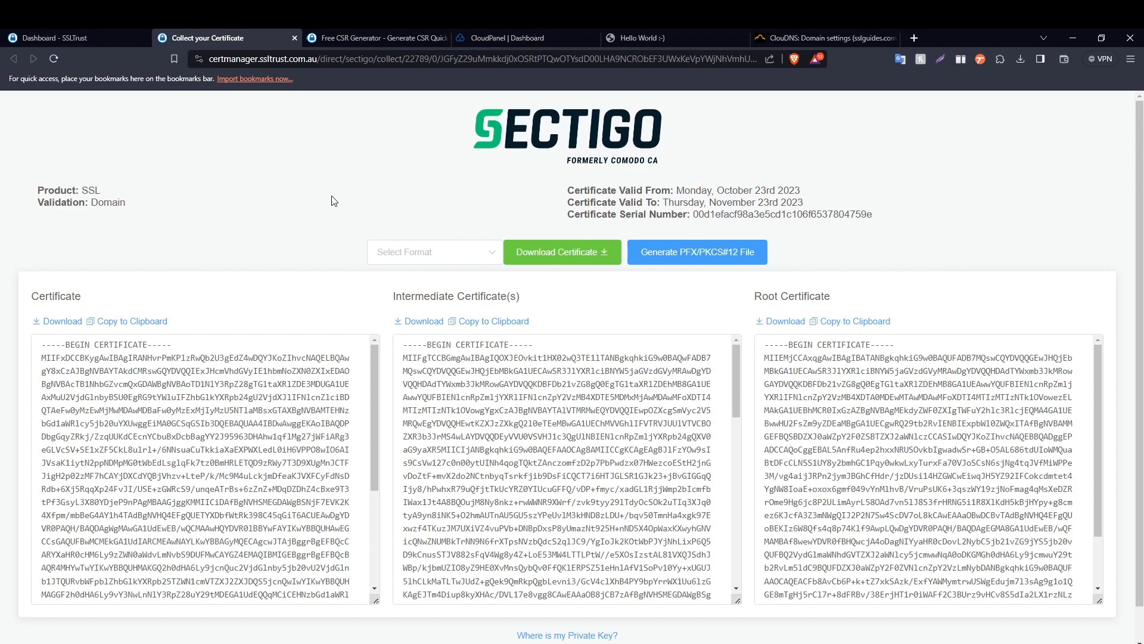
# Step: Switch to the CloudPanel dashboard browser tab
pyautogui.click(522, 38)
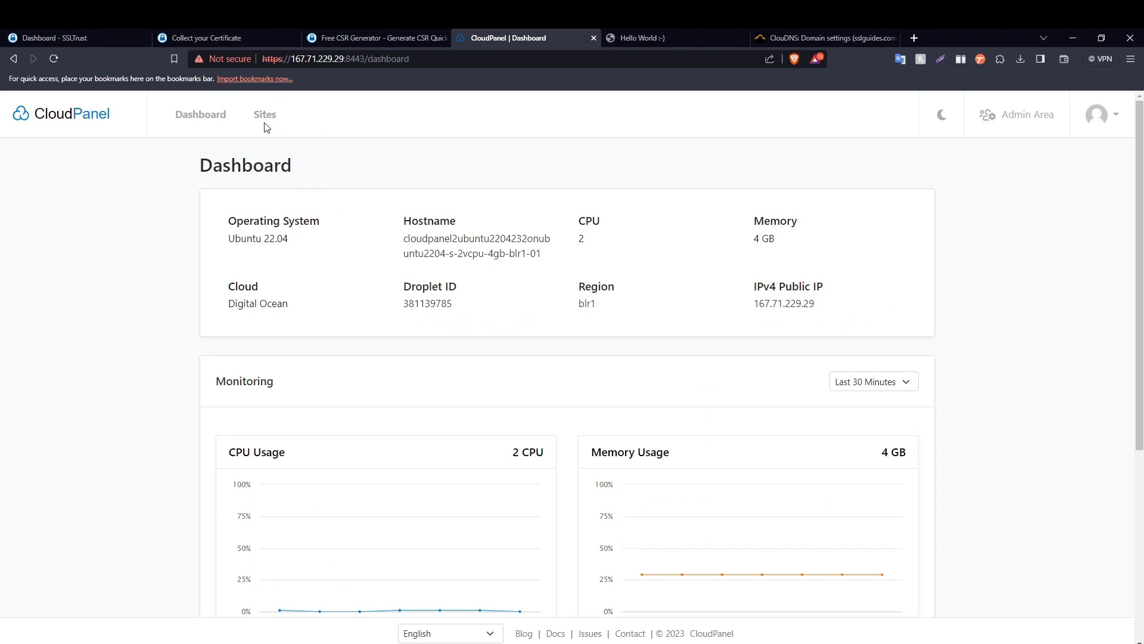
# Step: Go to Sites, manage sslguides.com.au and start Import Certificate from its SSL/TLS actions
pyautogui.click(264, 115)
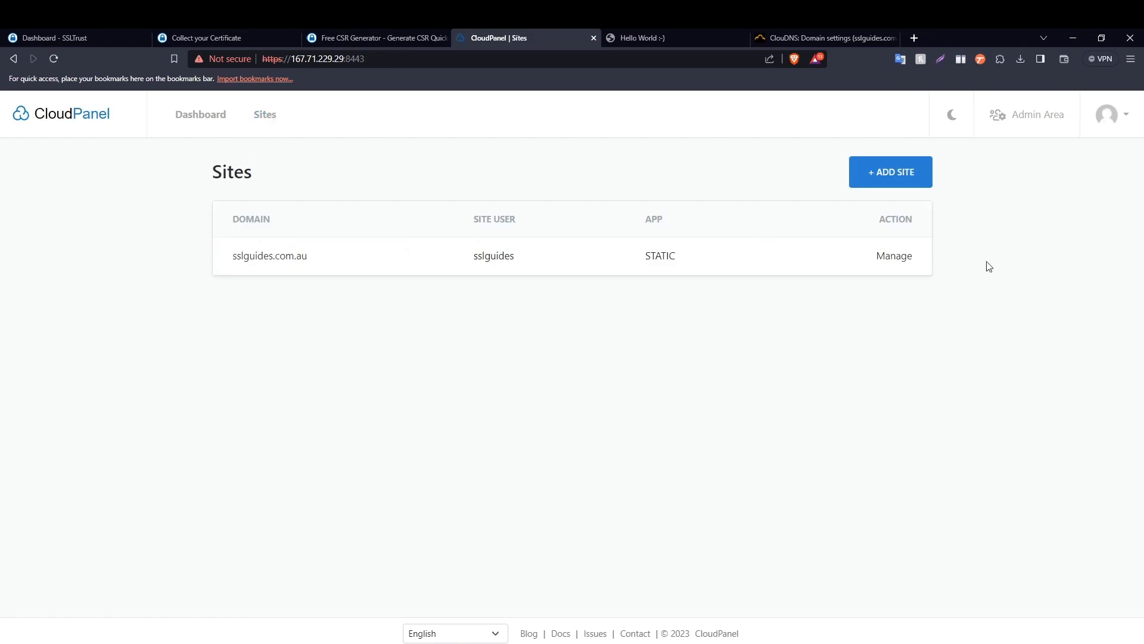
pyautogui.moveTo(893, 256)
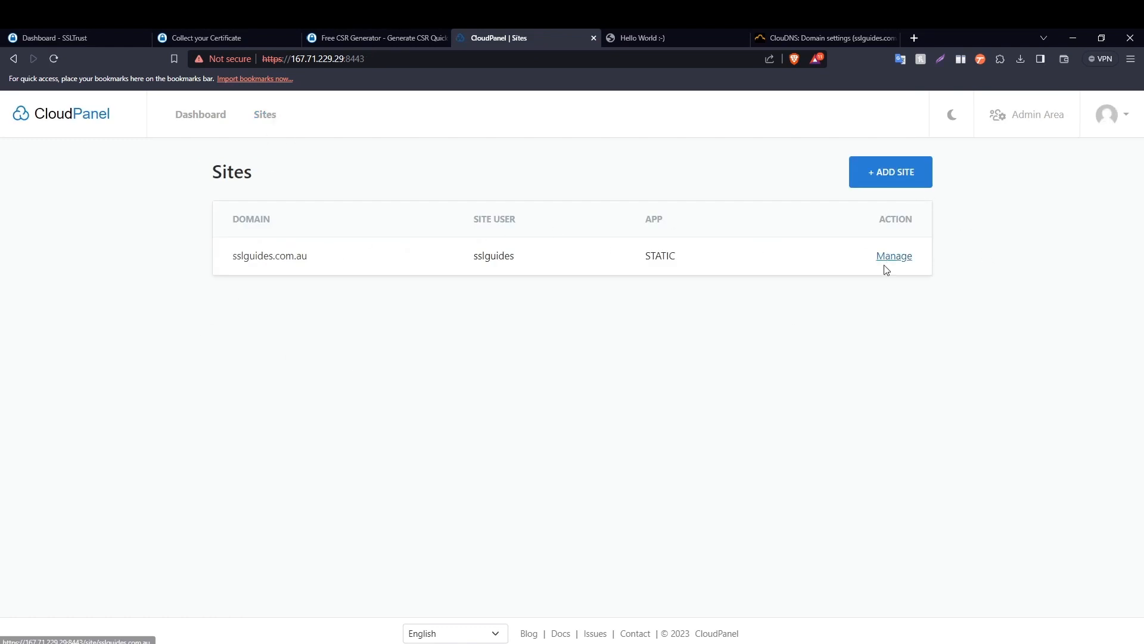
pyautogui.click(894, 256)
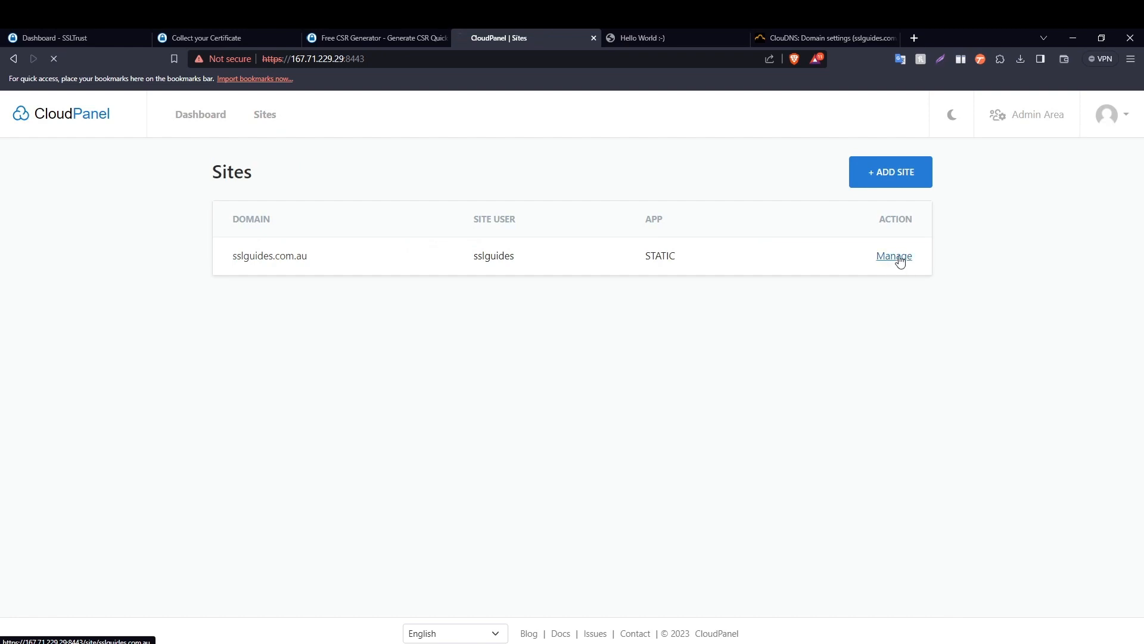
pyautogui.click(893, 255)
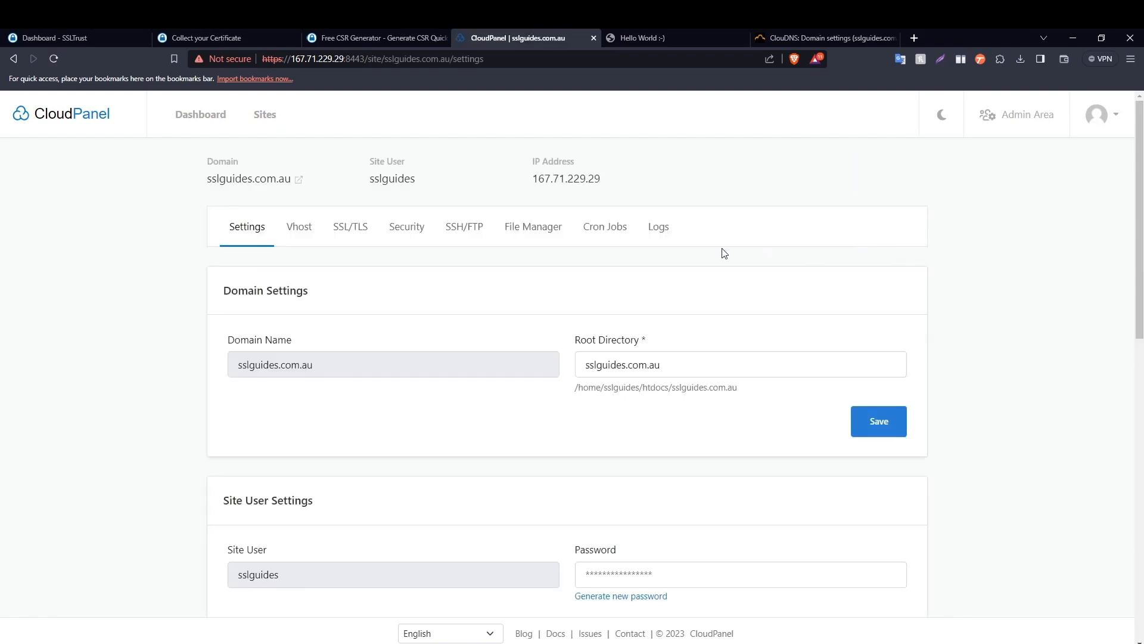
pyautogui.moveTo(351, 229)
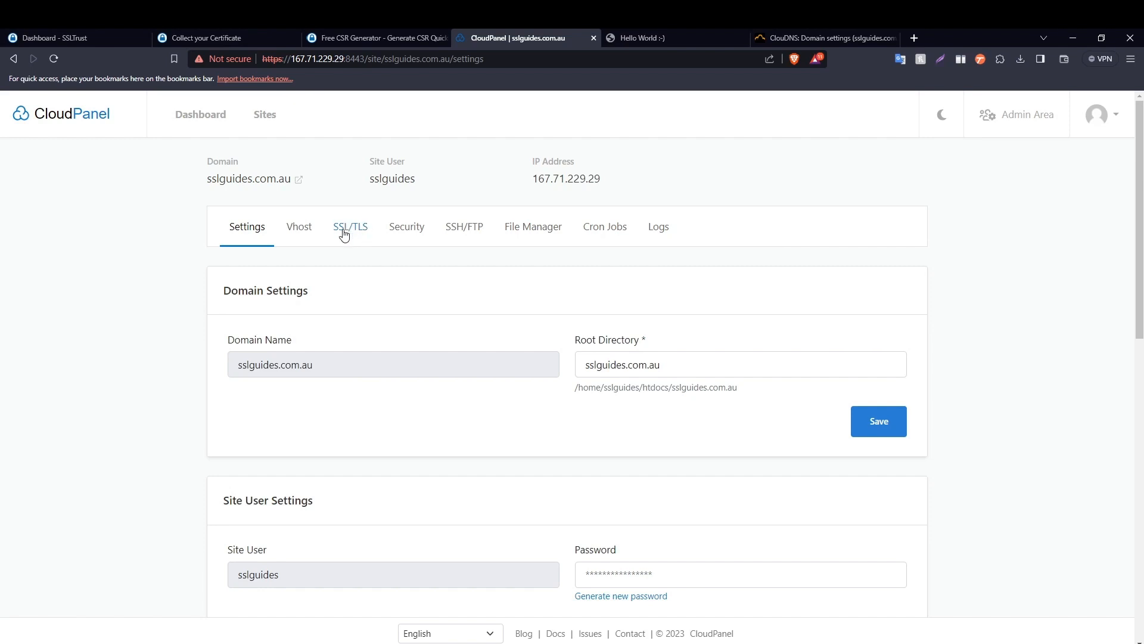
pyautogui.click(350, 227)
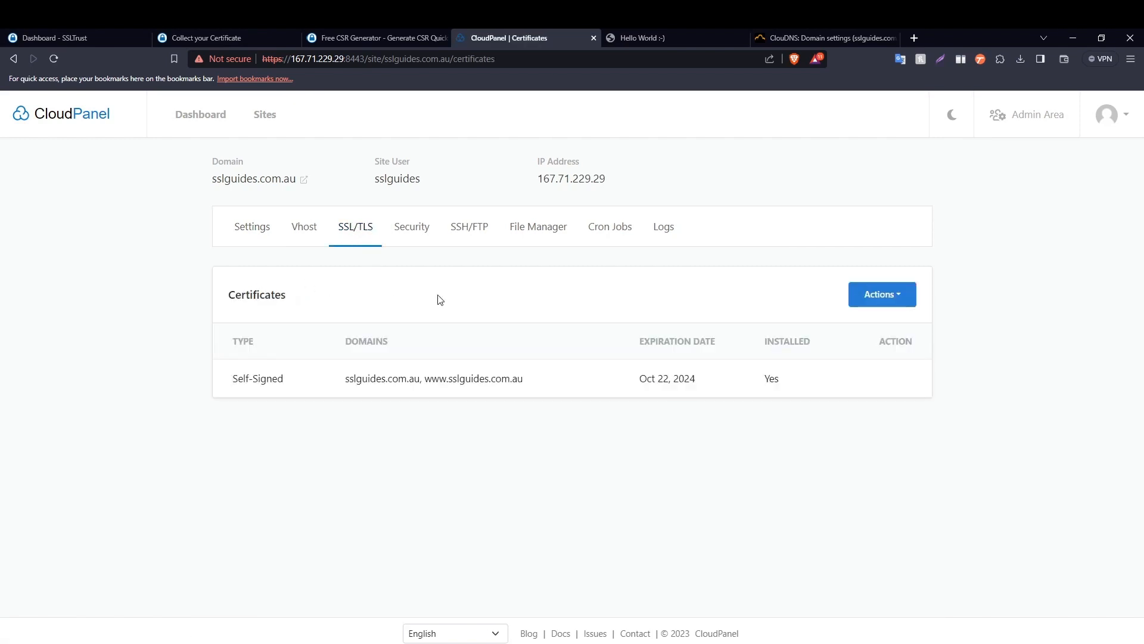
pyautogui.click(881, 294)
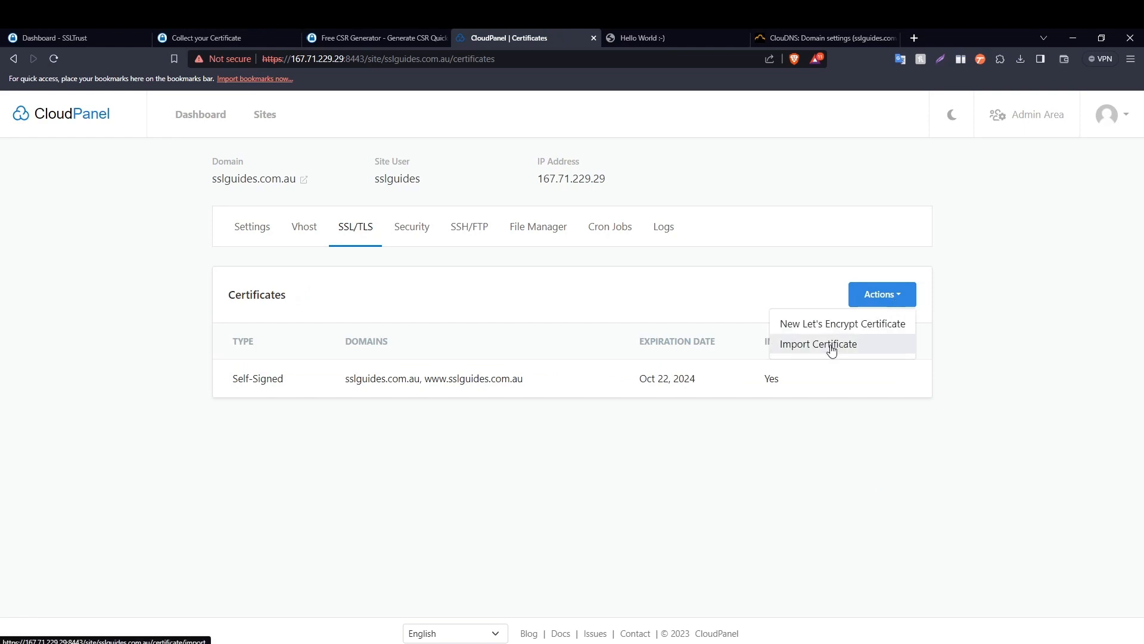
pyautogui.click(819, 344)
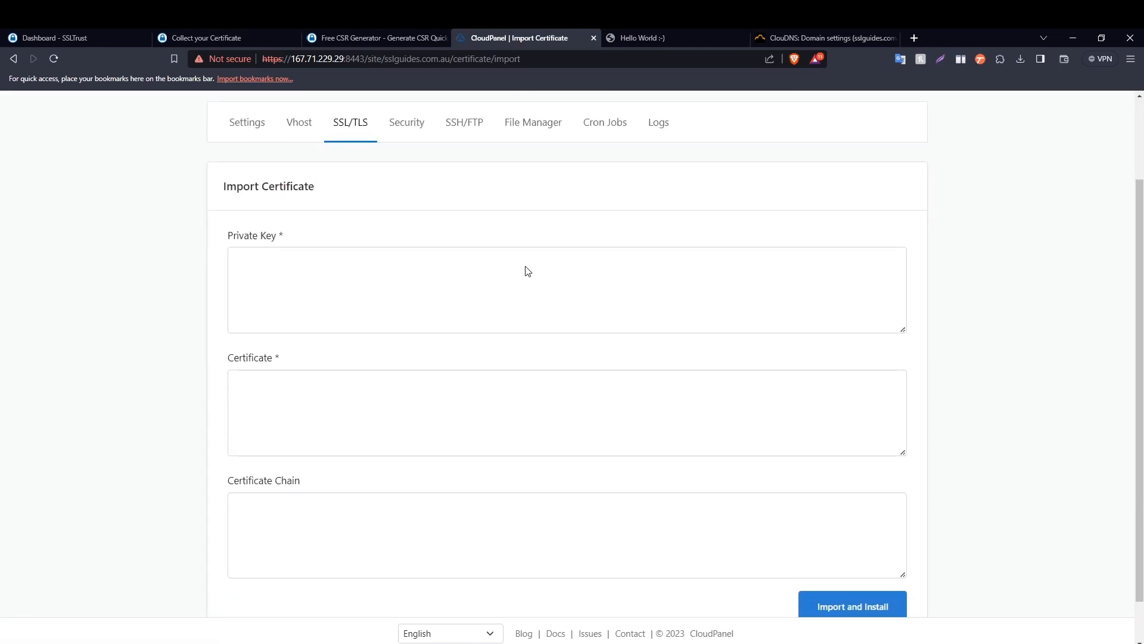
# Step: Copy the private key from the Free CSR Generator and paste it into the import form's Private Key field
pyautogui.click(218, 38)
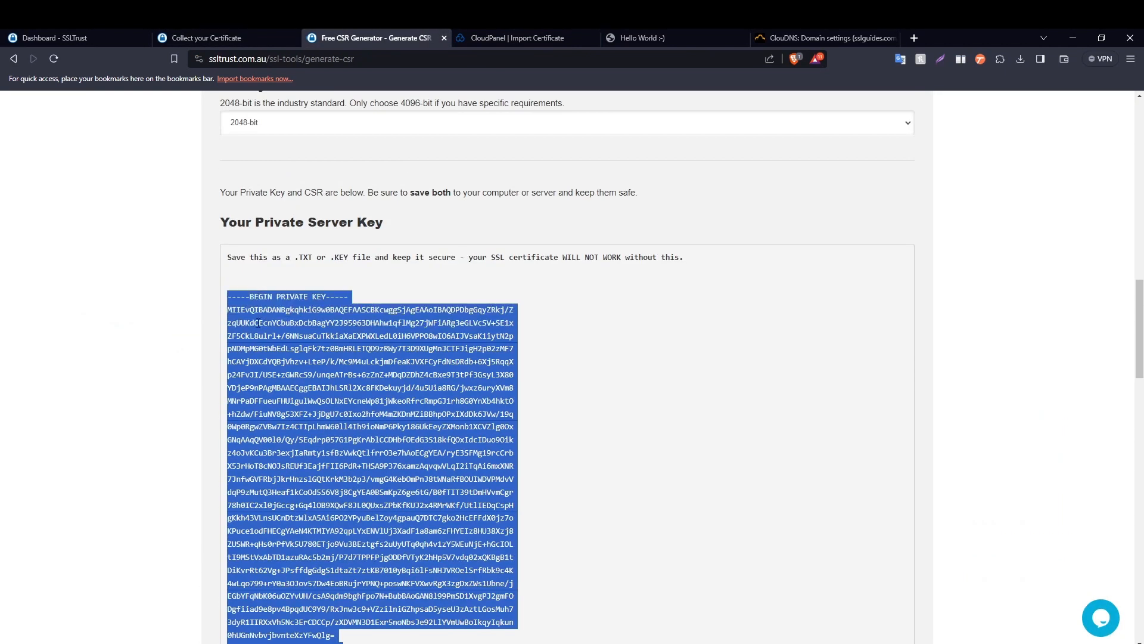
pyautogui.scroll(-3)
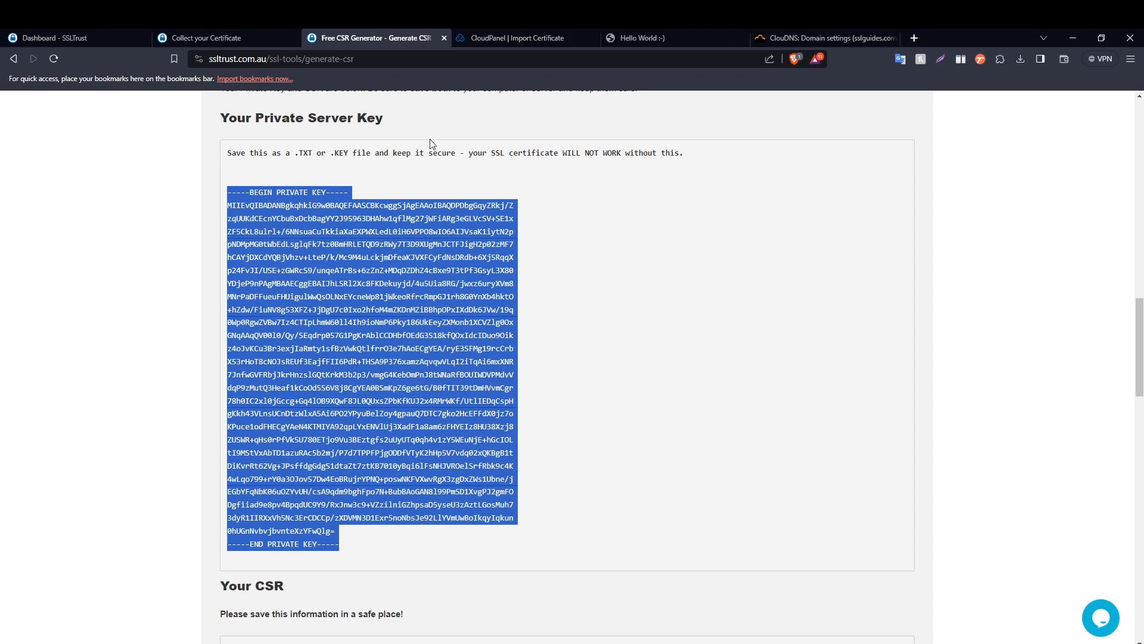
pyautogui.click(523, 38)
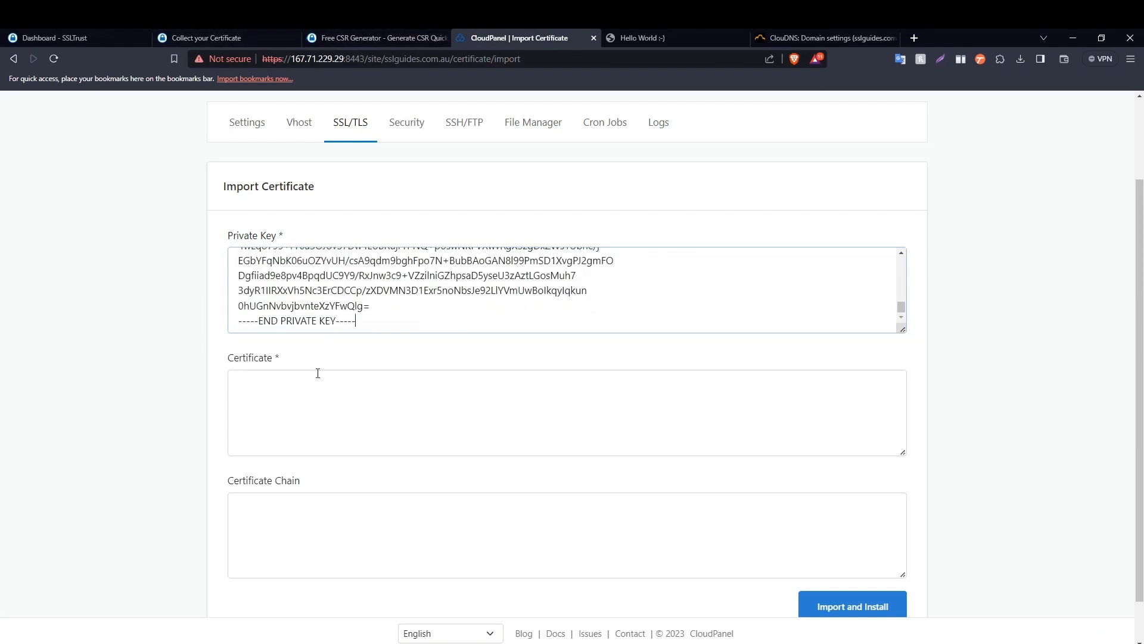
pyautogui.click(227, 38)
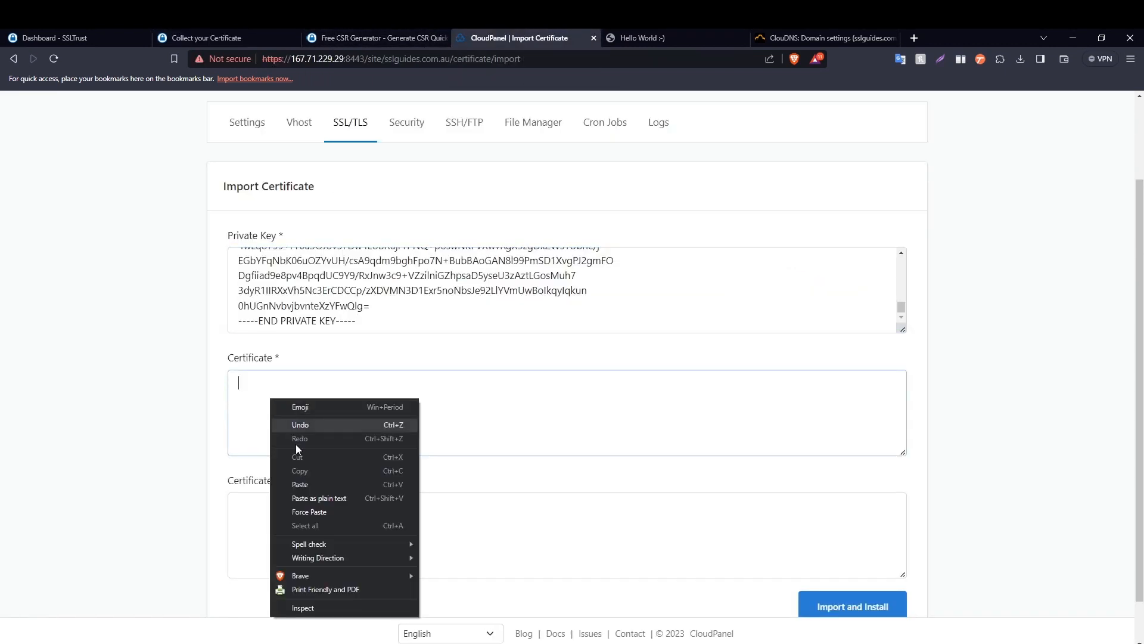
# Step: Import and install the Sectigo certificate and chain for sslguides.com.au, replacing the self-signed one
pyautogui.click(299, 484)
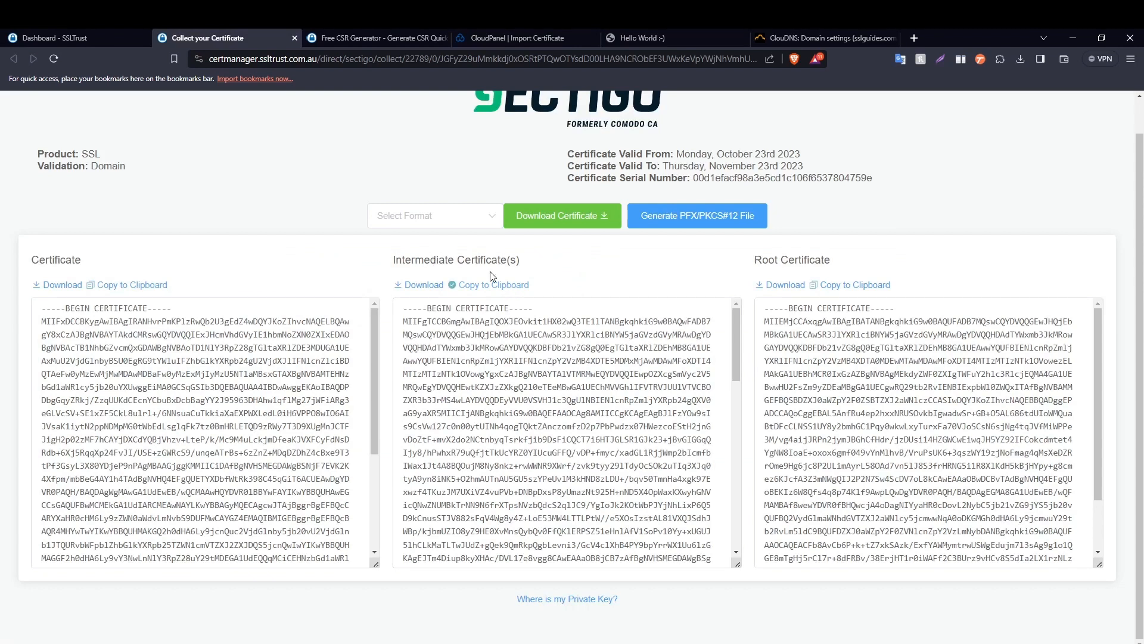
pyautogui.click(522, 36)
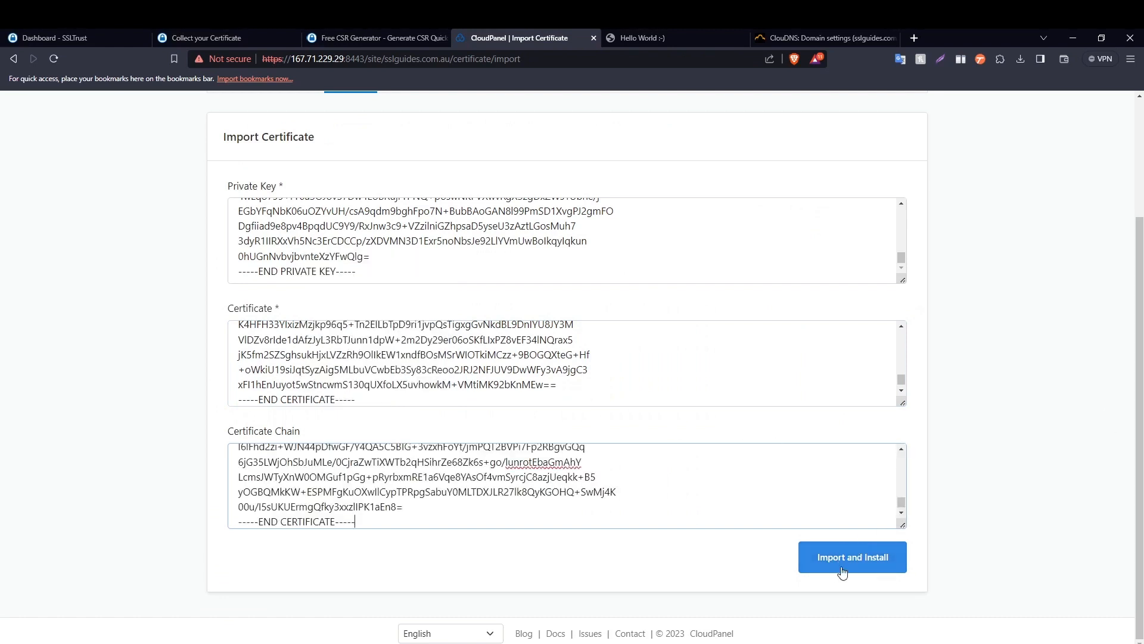
pyautogui.click(852, 556)
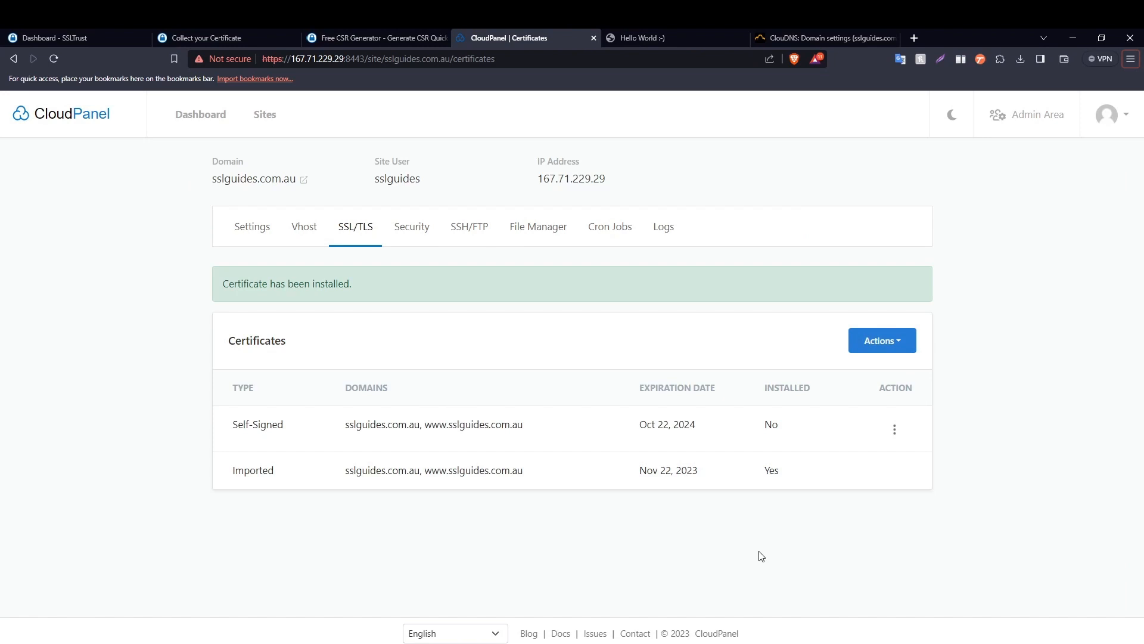